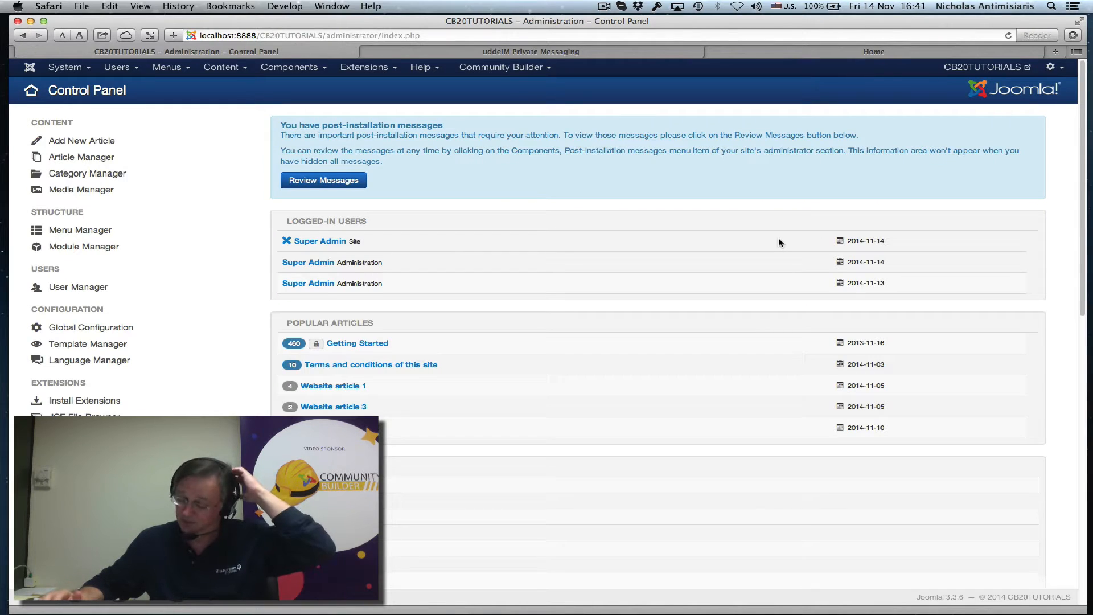
pyautogui.moveTo(721, 5)
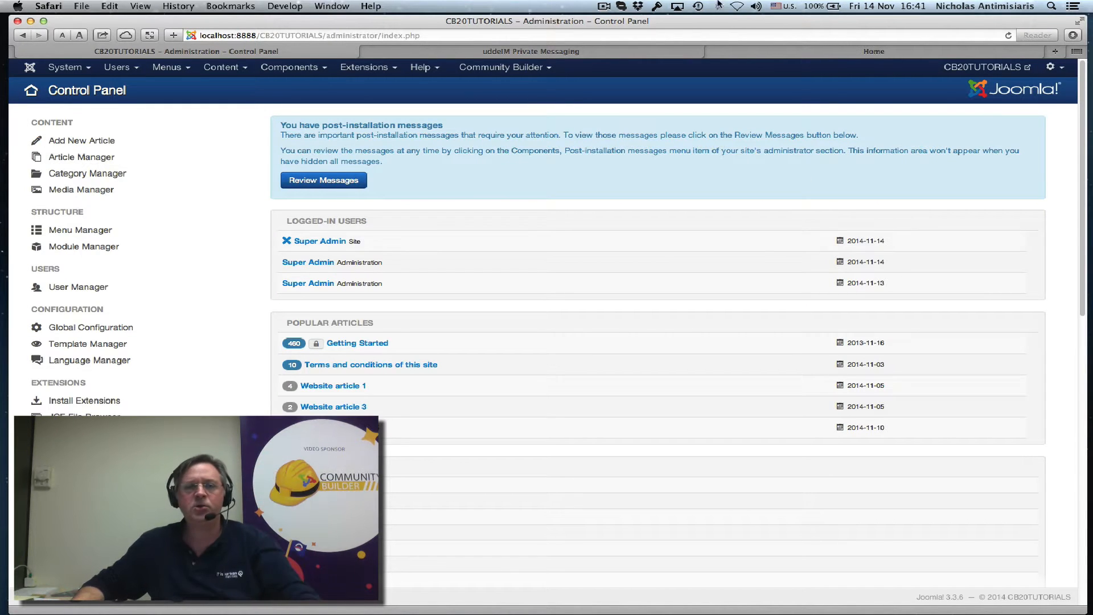
# Open the Extension Manager install page from the Extensions menu.
pyautogui.click(363, 67)
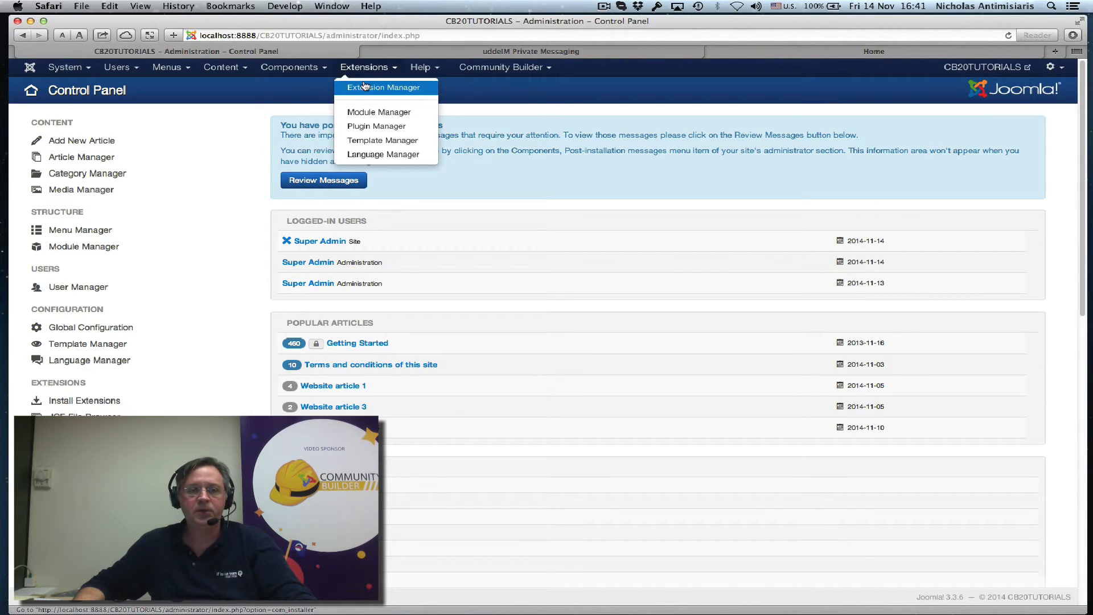
pyautogui.click(384, 87)
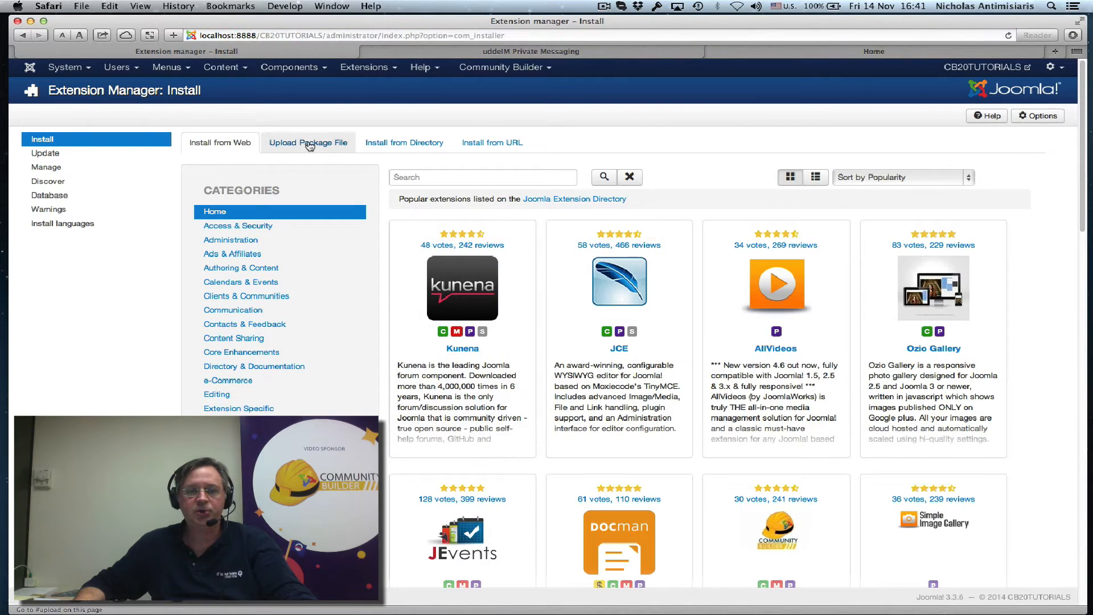
# Upload and install the uddeIM package com_uddeim_j30.zip.
pyautogui.click(307, 142)
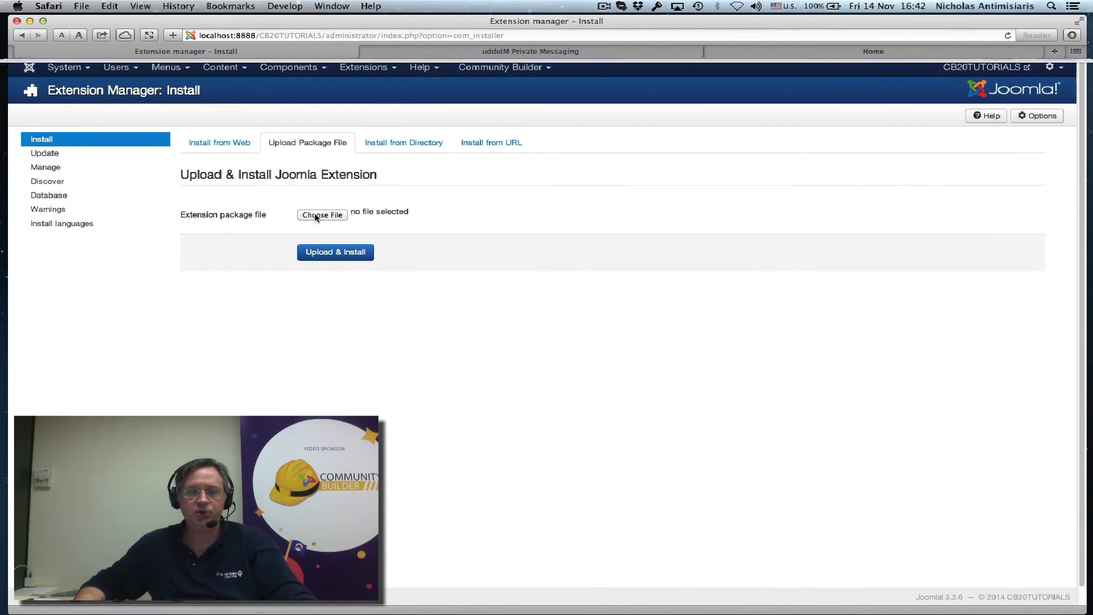
pyautogui.click(321, 214)
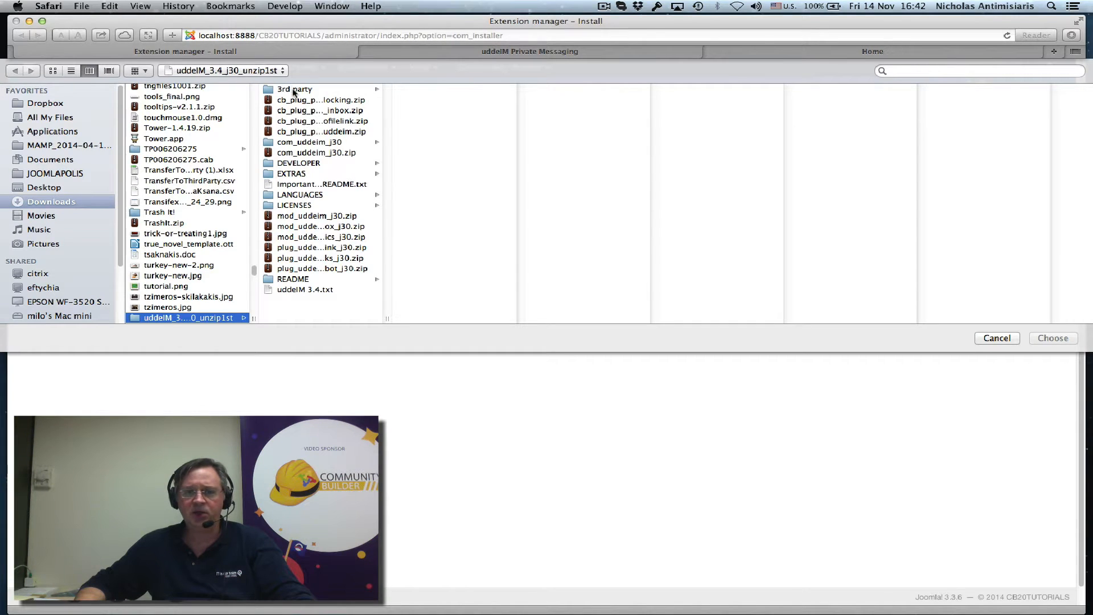
pyautogui.moveTo(313, 215)
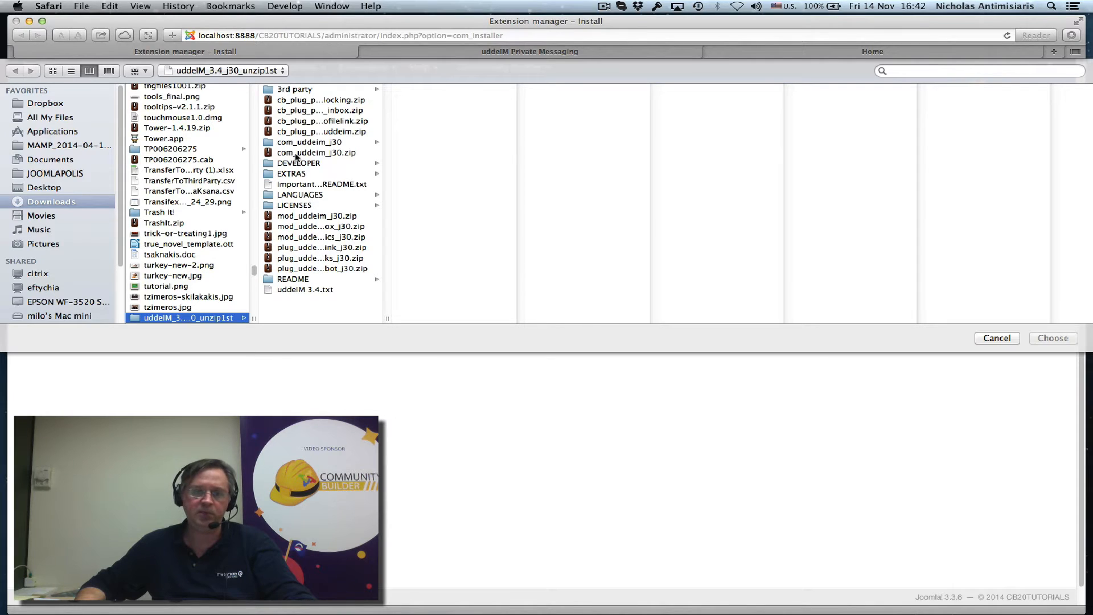
pyautogui.click(317, 152)
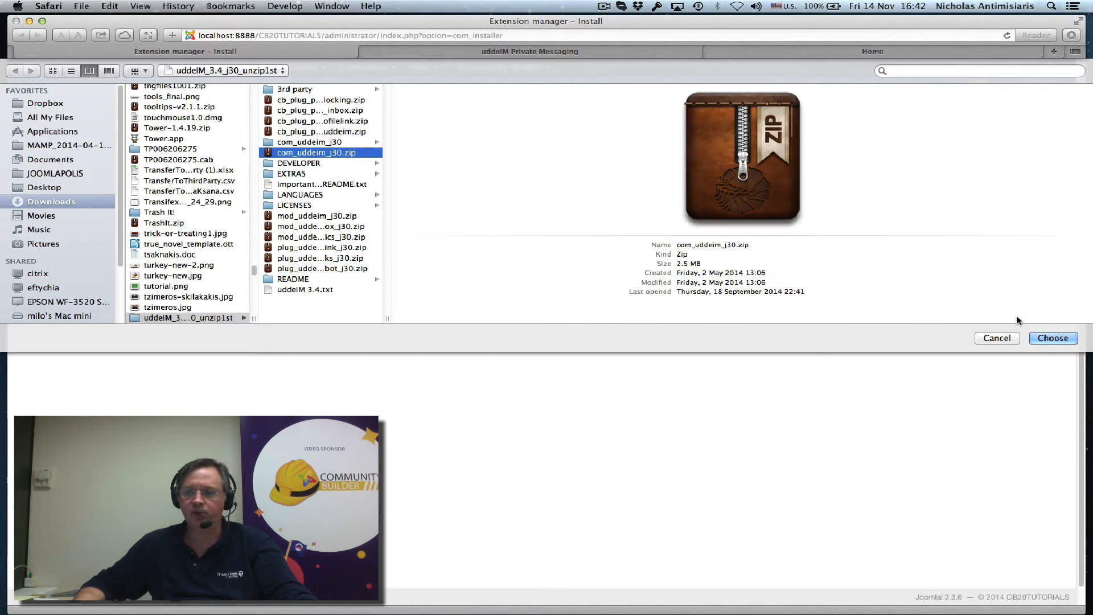
pyautogui.click(1053, 339)
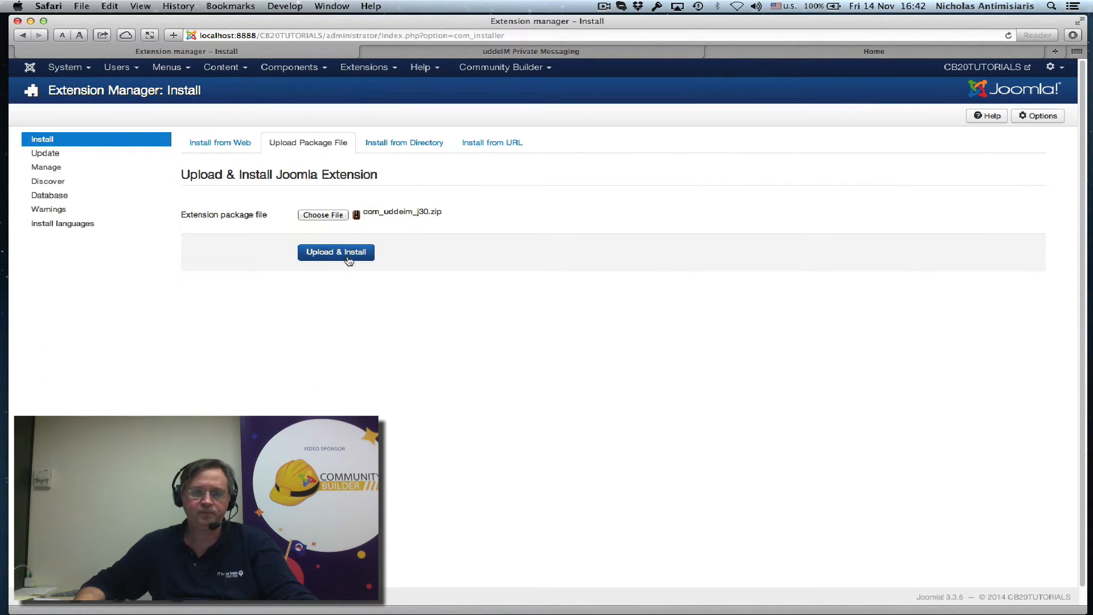
pyautogui.click(335, 251)
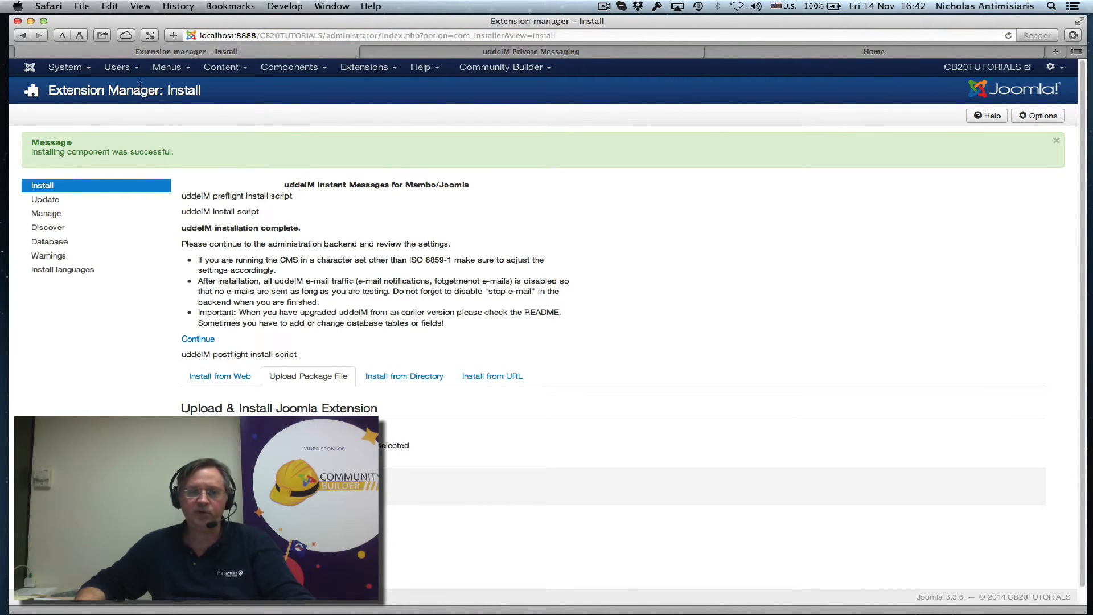
# Create a User Menu item titled 'uddeIM Private Messaging' with the uddeIM PMS component type.
pyautogui.click(167, 67)
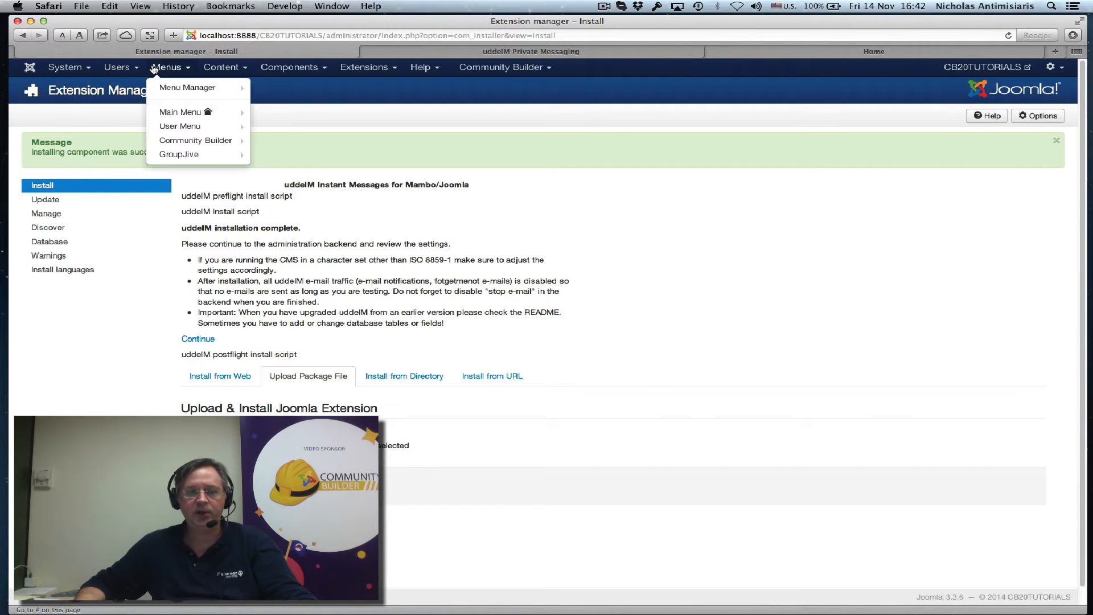
pyautogui.moveTo(180, 126)
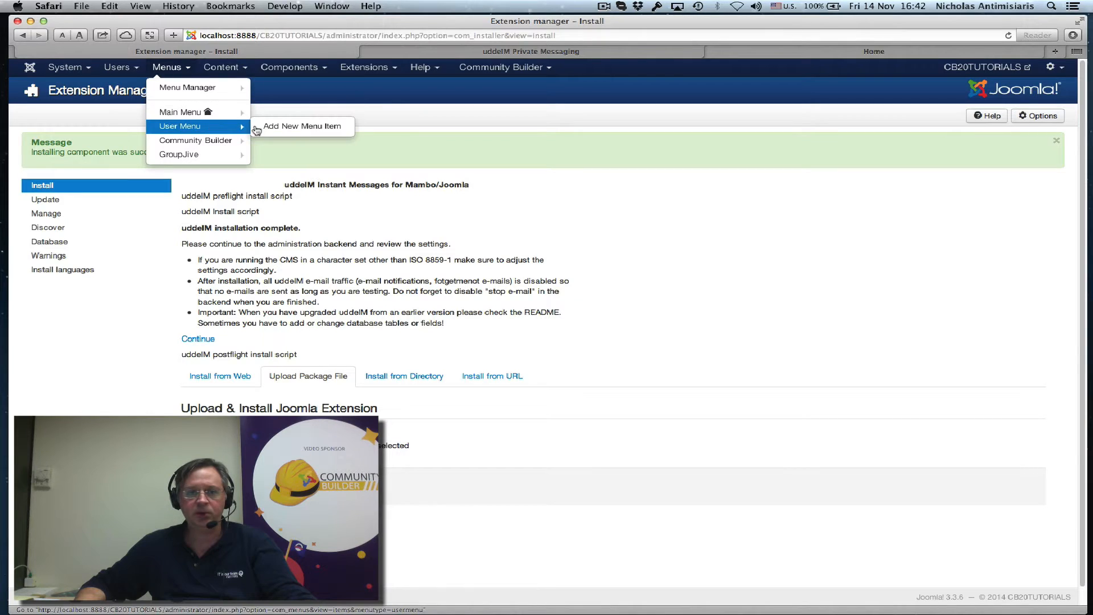
pyautogui.click(301, 127)
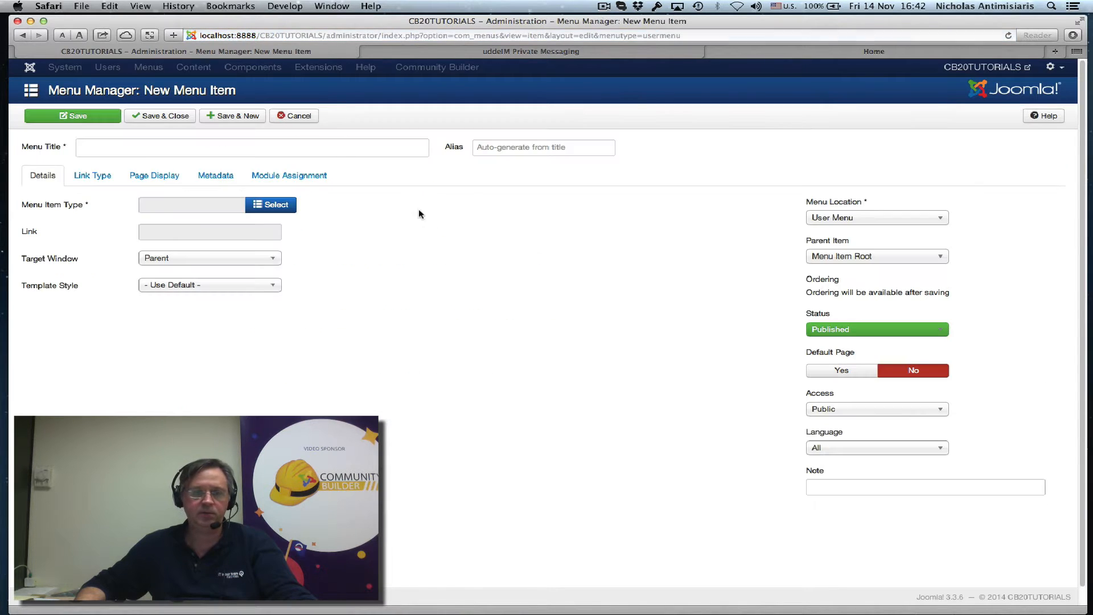
pyautogui.write('uddeIM')
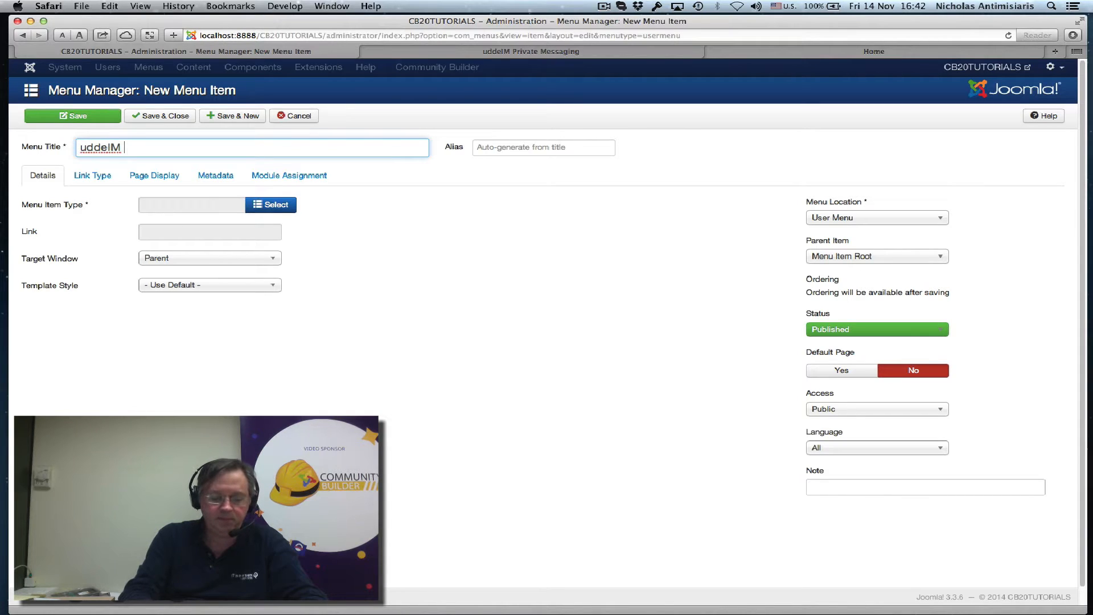
pyautogui.write('Private Me')
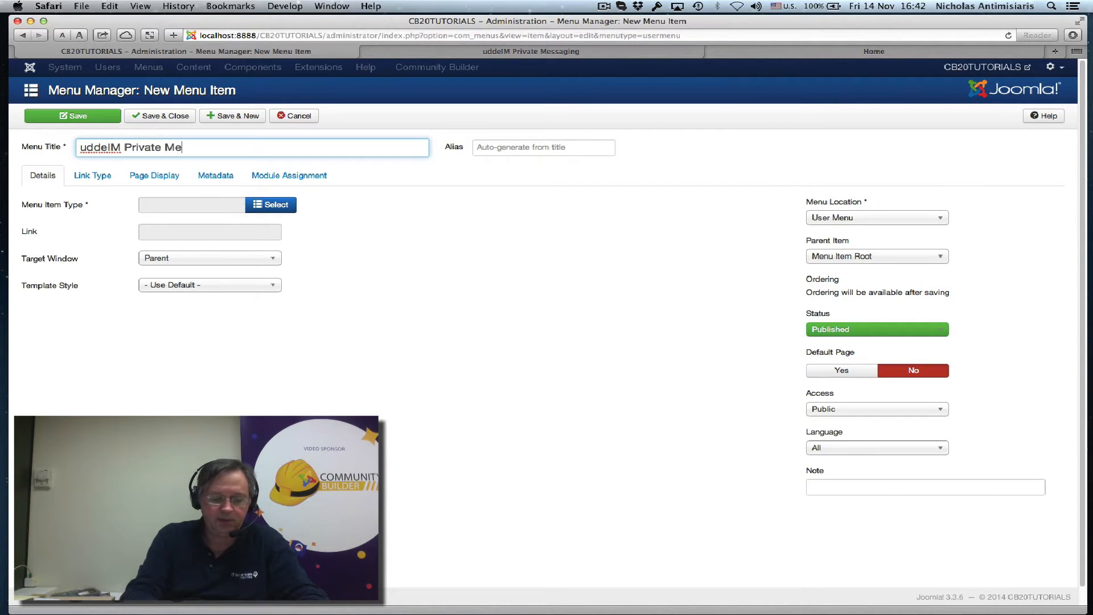
pyautogui.write('ssagingf')
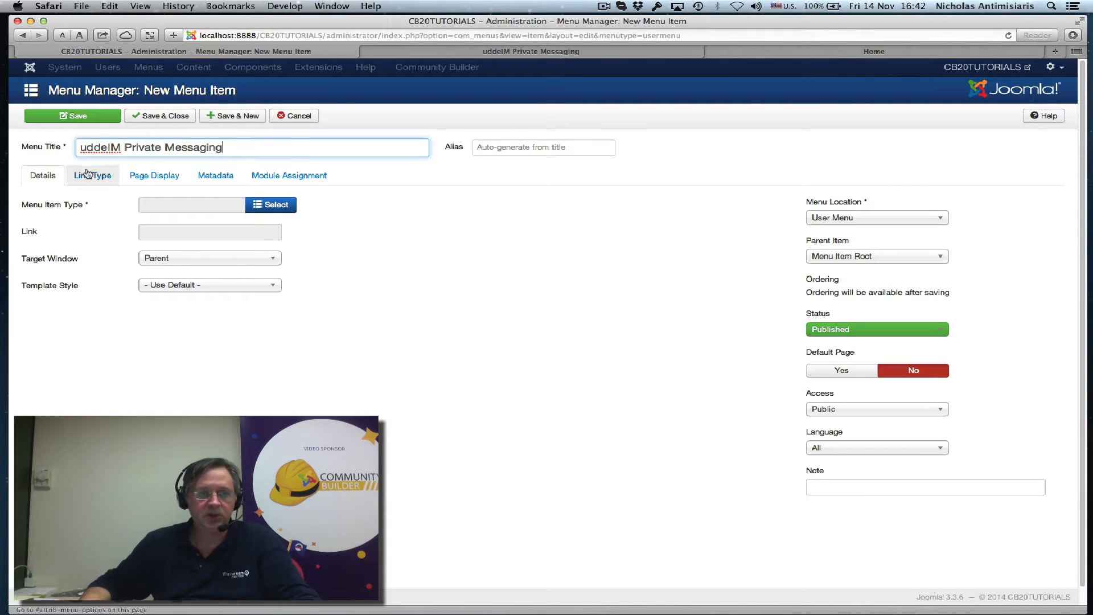
pyautogui.click(270, 205)
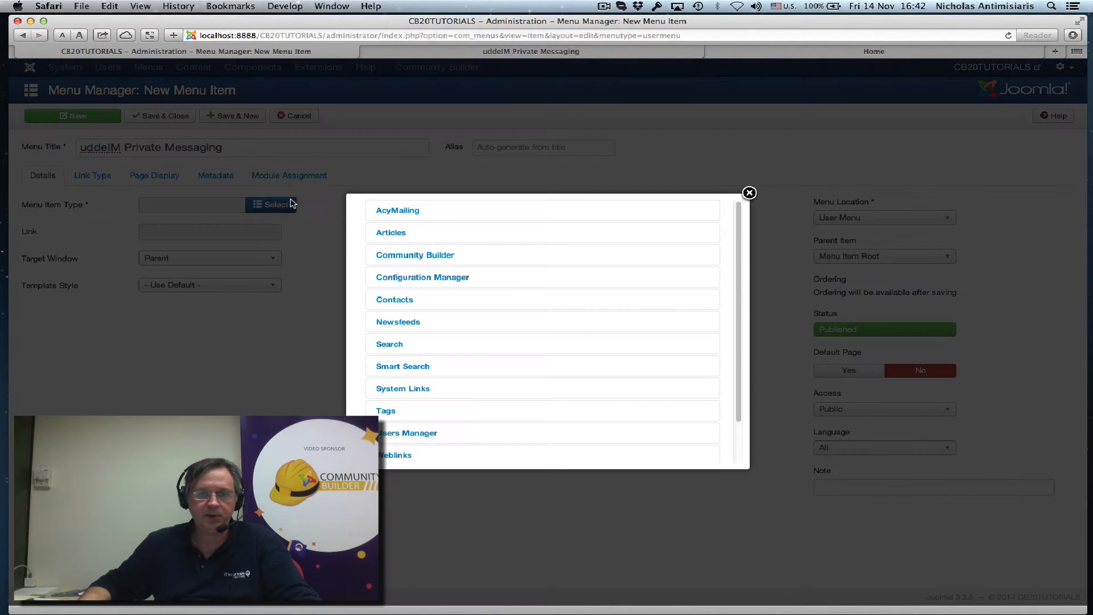
pyautogui.scroll(-3)
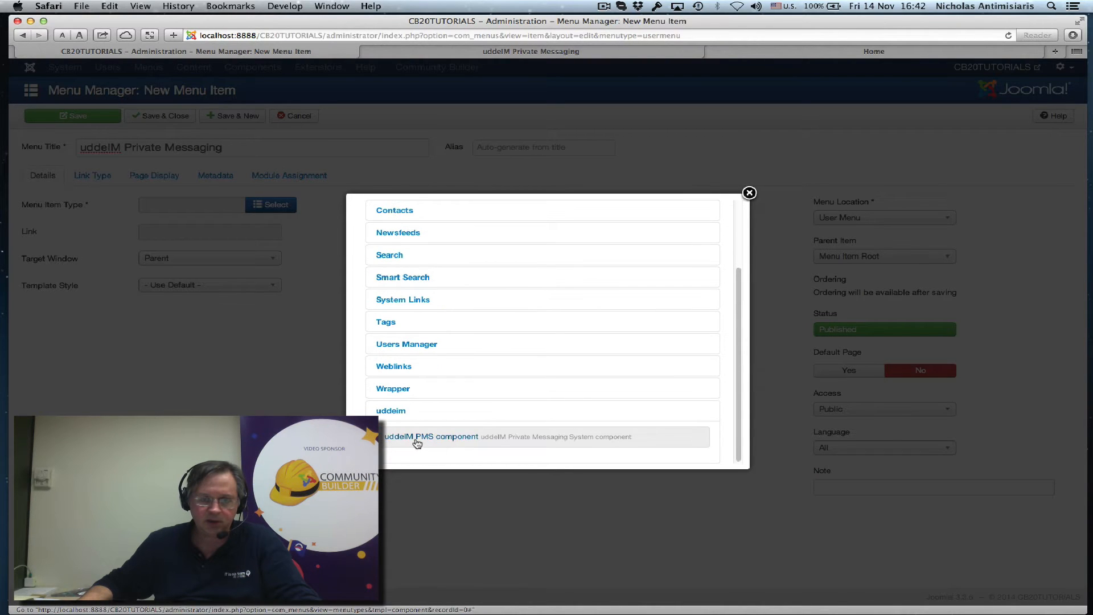
pyautogui.moveTo(426, 441)
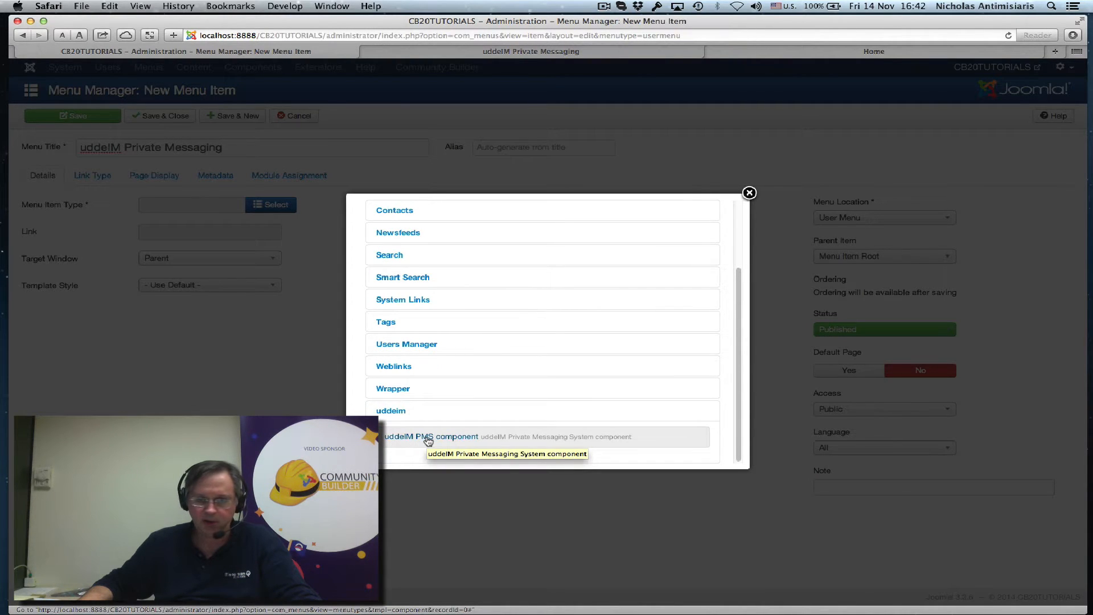
pyautogui.click(428, 436)
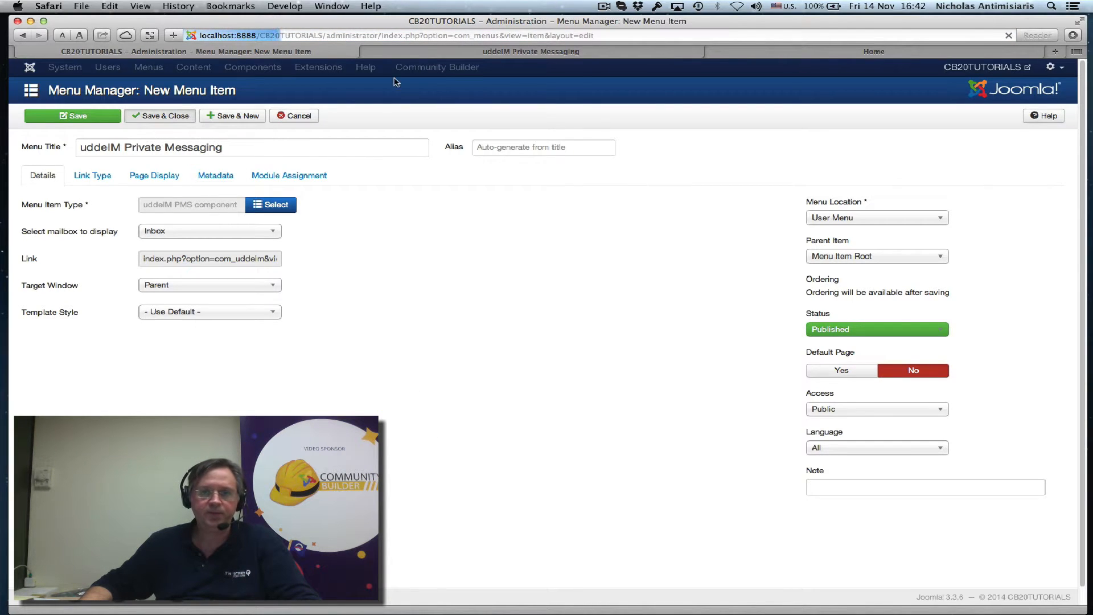
# View the front-end uddeIM inbox, then browse the home page's User Menu module.
pyautogui.click(531, 51)
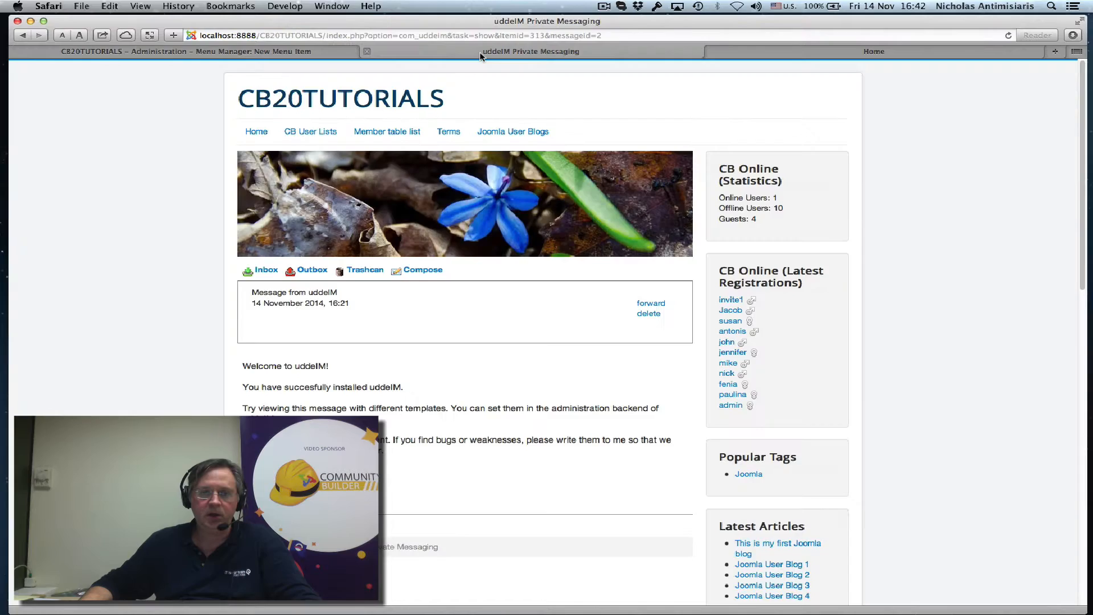
pyautogui.click(256, 131)
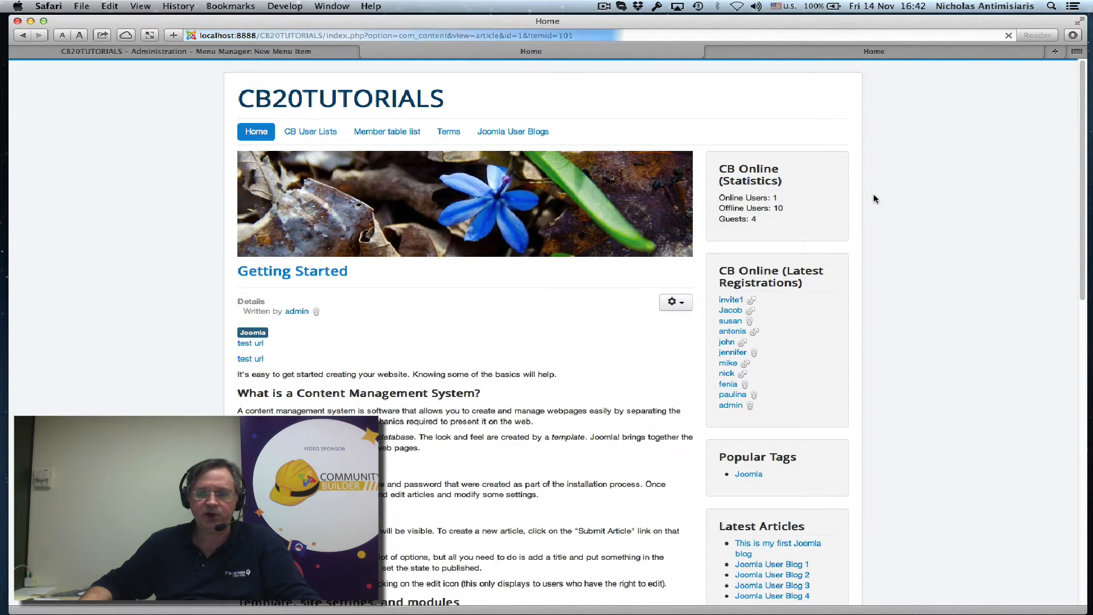
pyautogui.scroll(-3)
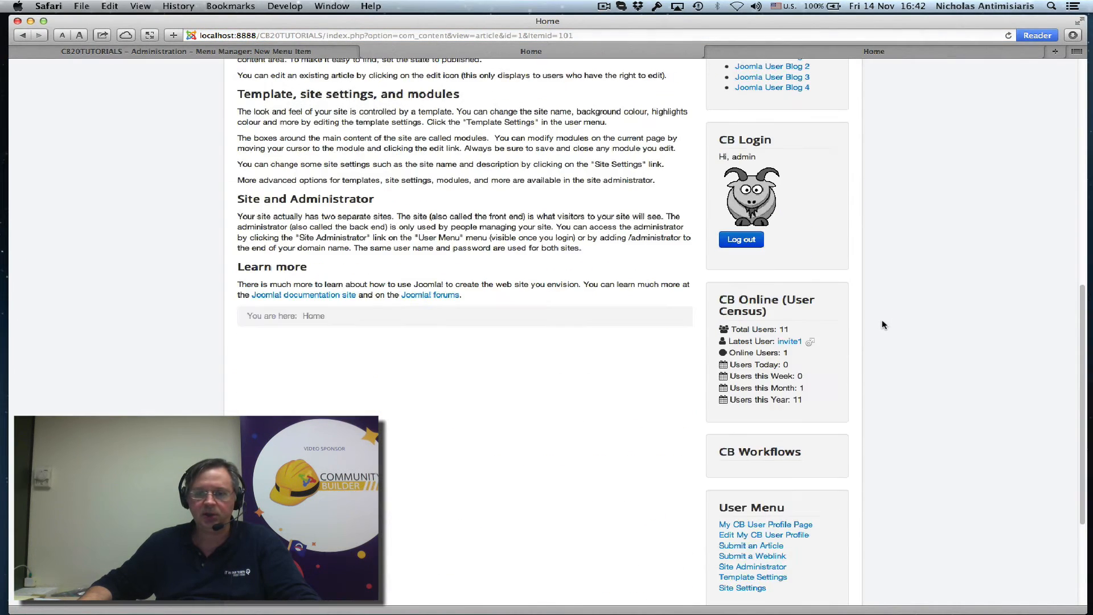
pyautogui.scroll(-3)
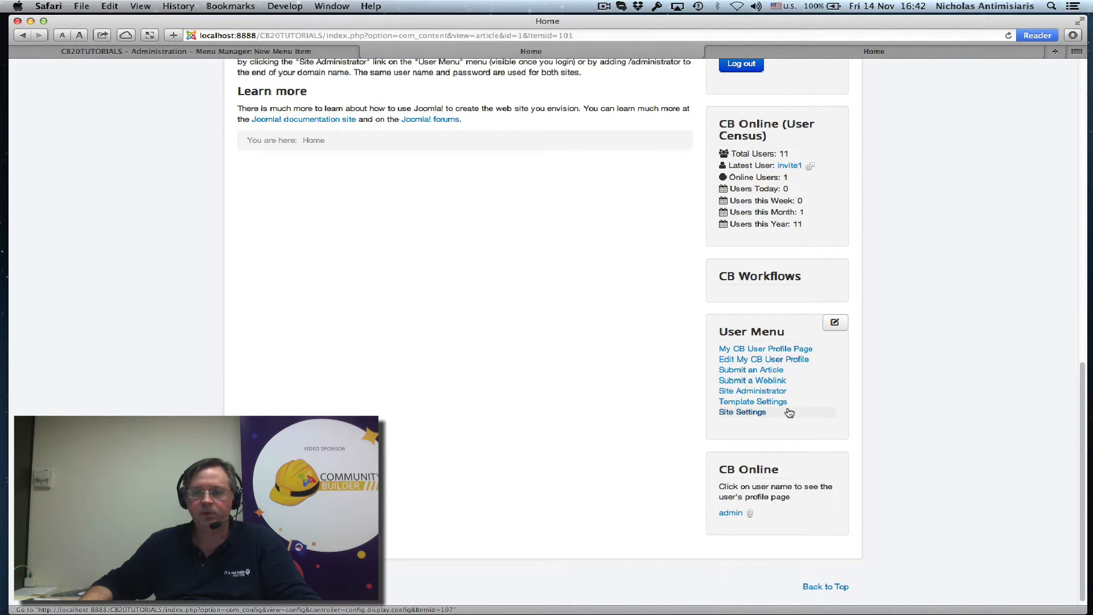
pyautogui.moveTo(753, 402)
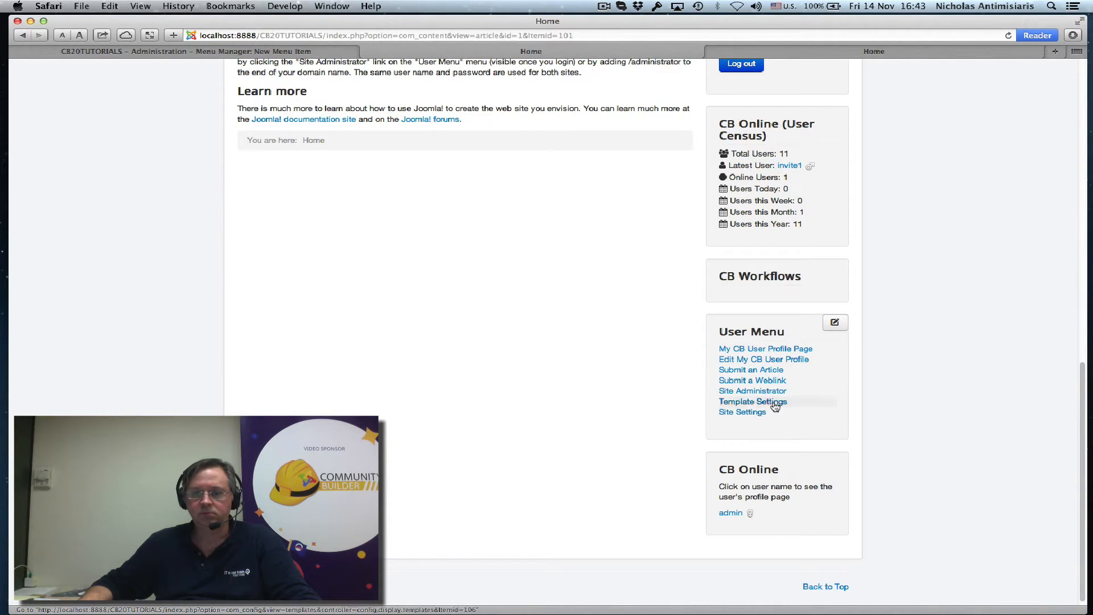
pyautogui.scroll(3)
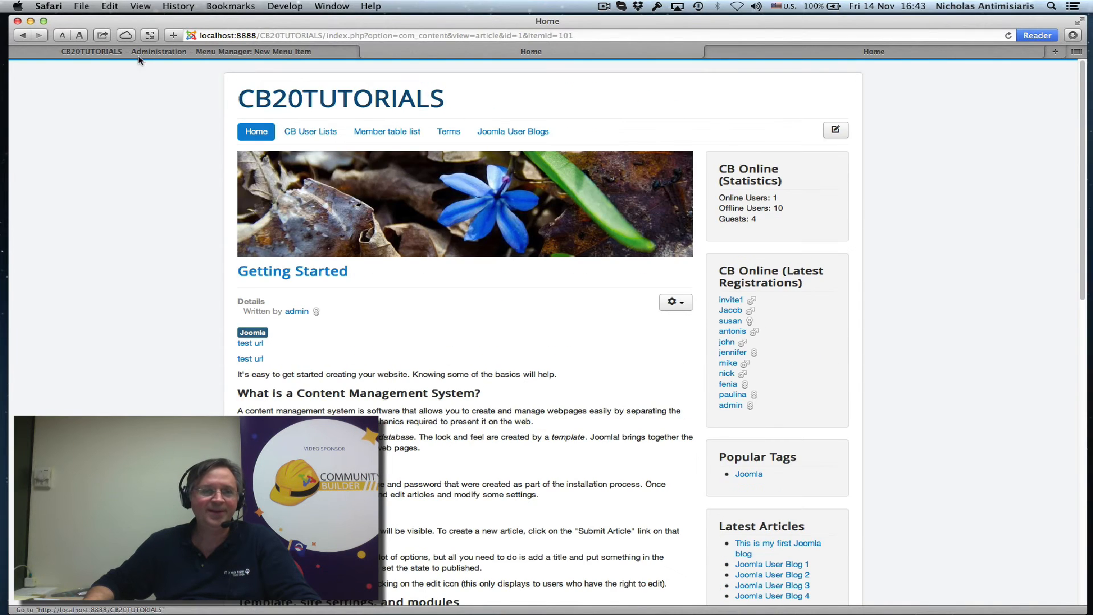
# Cancel the unsaved uddeIM menu item and return to the User Menu items list.
pyautogui.click(186, 51)
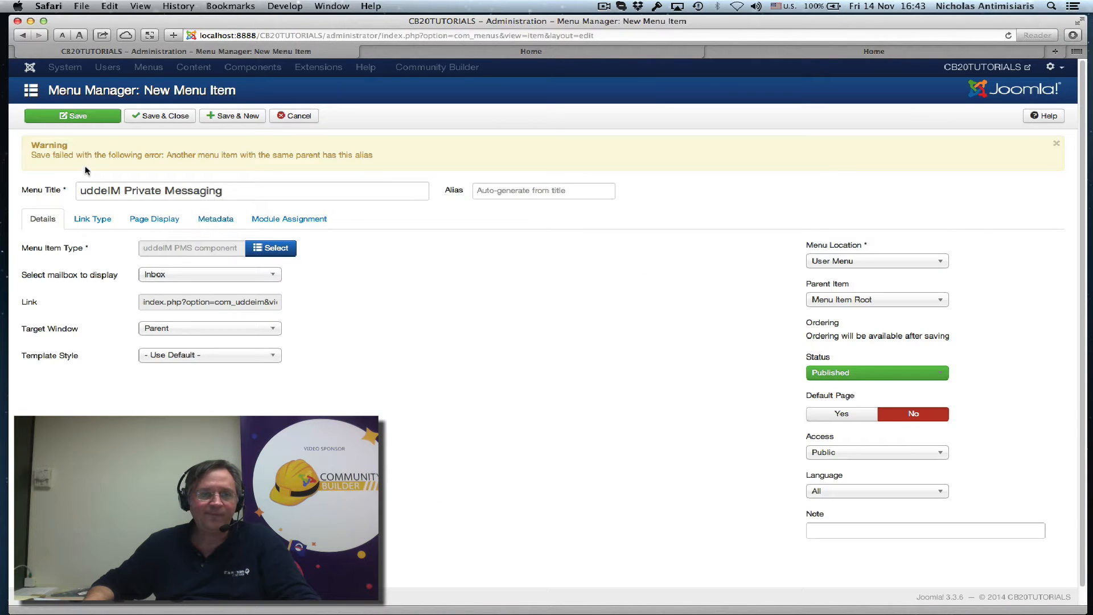
pyautogui.moveTo(161, 167)
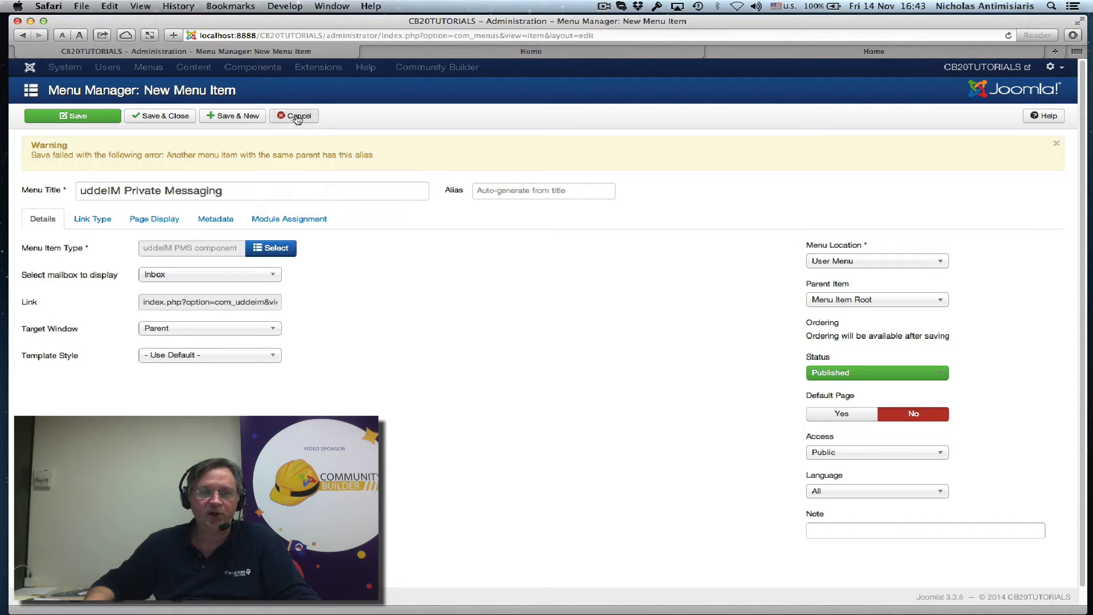
pyautogui.click(294, 116)
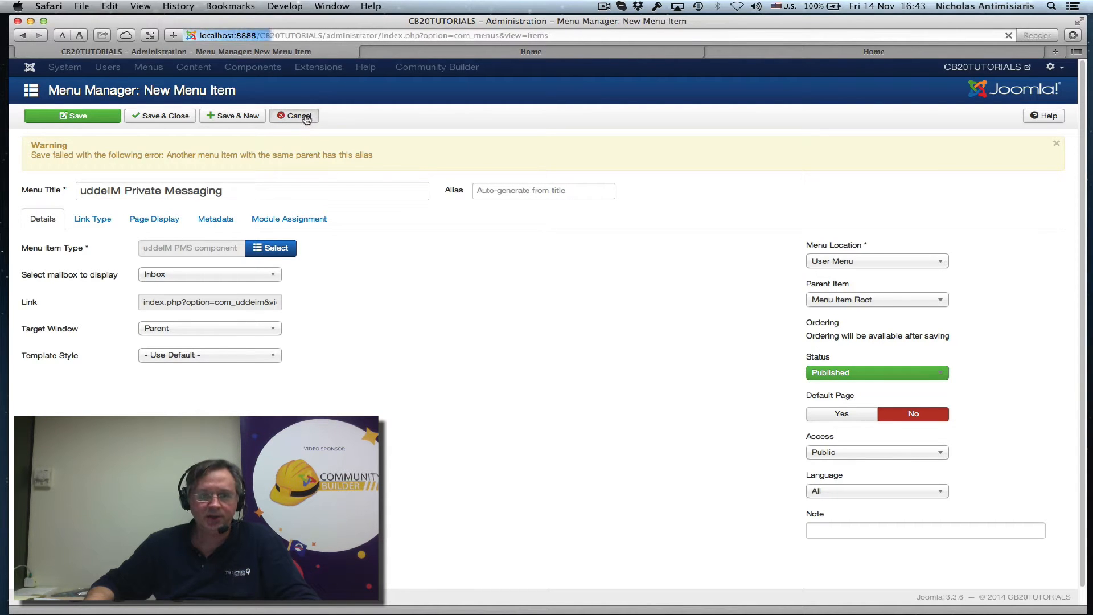
pyautogui.click(294, 116)
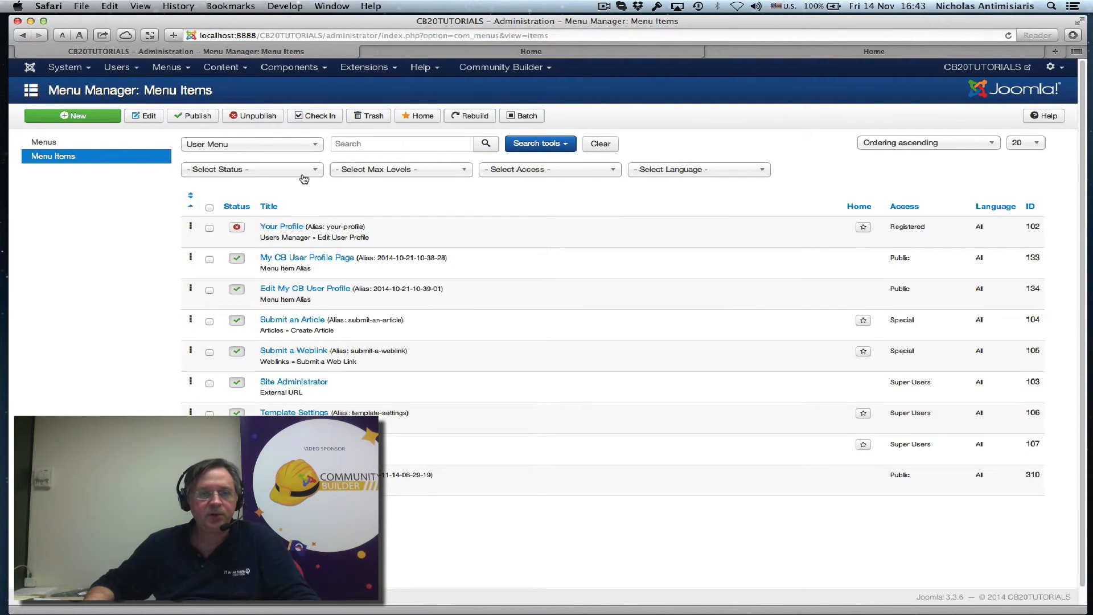
pyautogui.moveTo(322, 155)
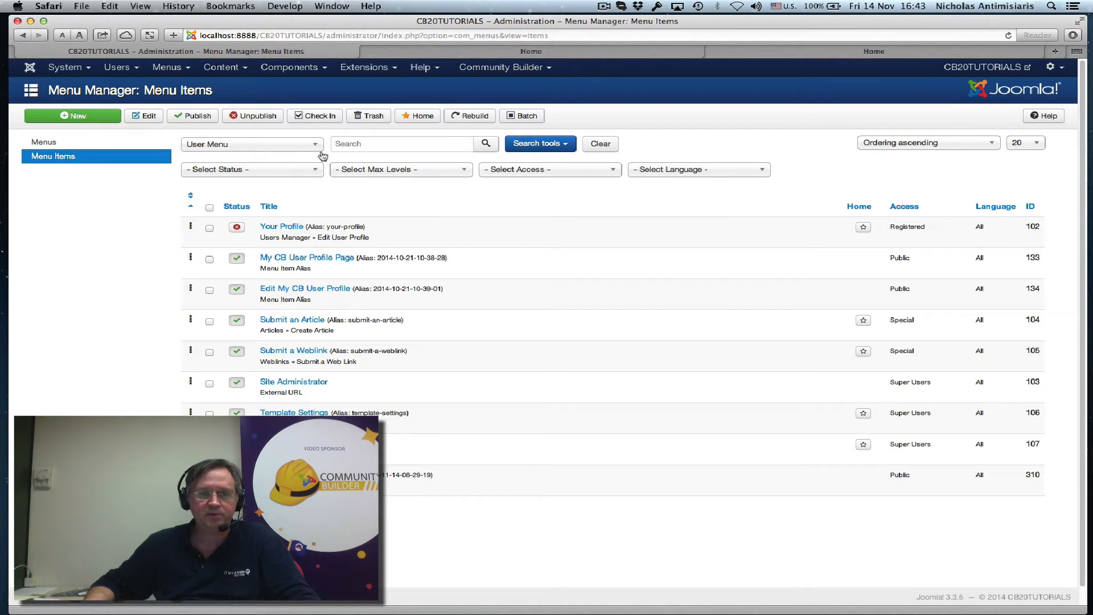
pyautogui.moveTo(358, 183)
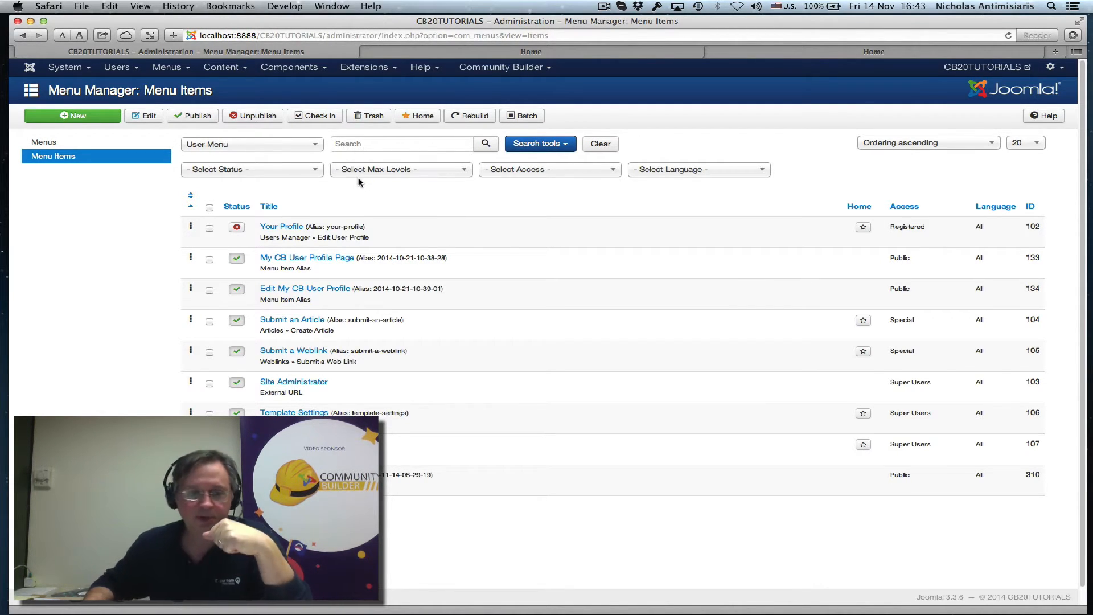
pyautogui.moveTo(213, 158)
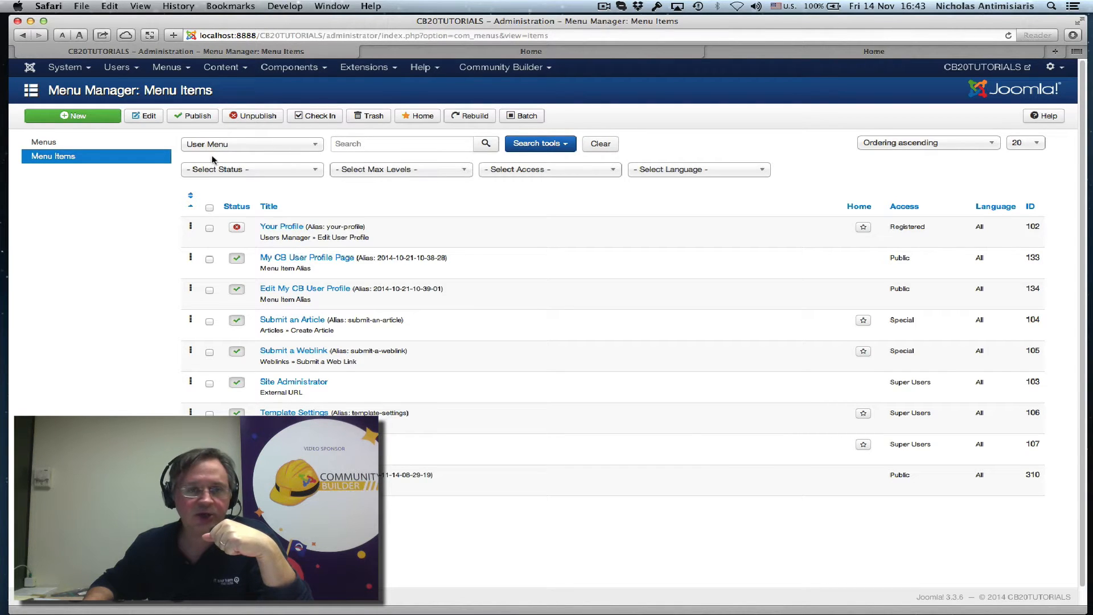
pyautogui.moveTo(304, 170)
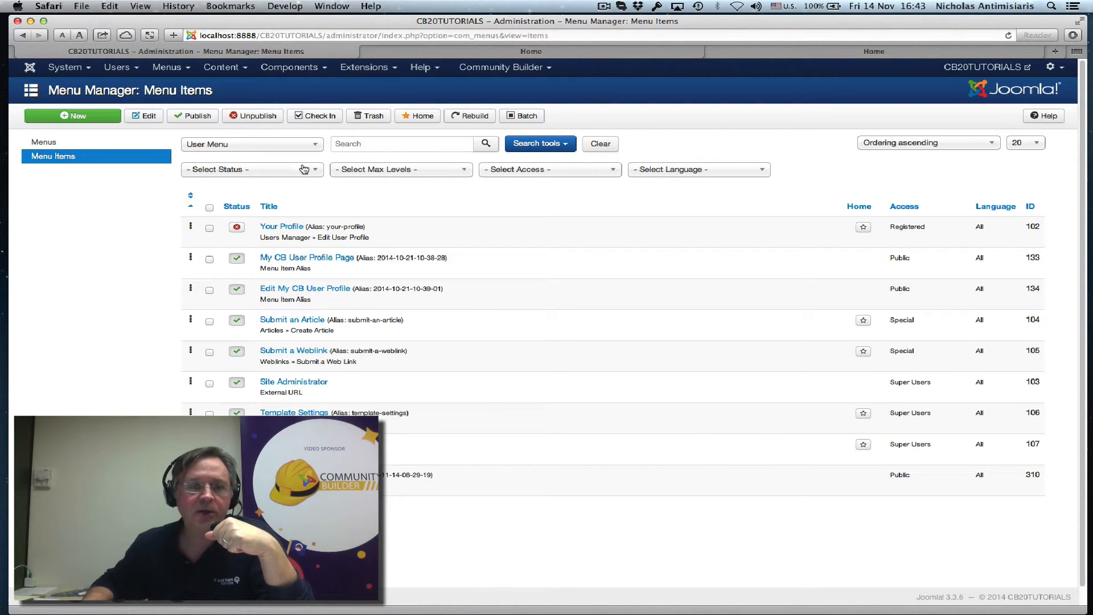
# Filter User Menu items to Trashed, select all five, and empty the trash.
pyautogui.click(251, 169)
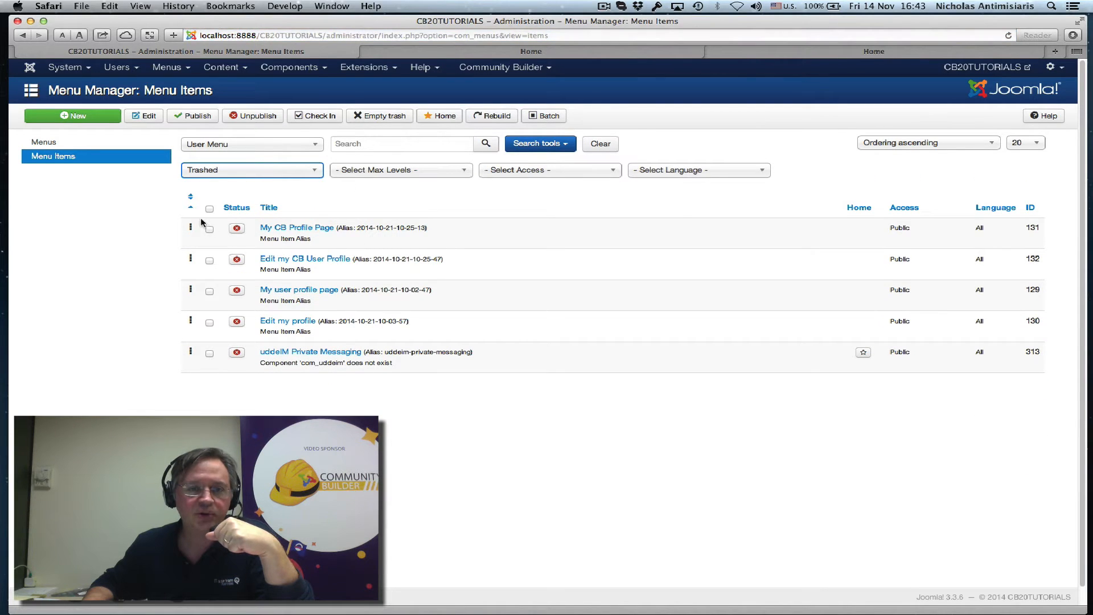
pyautogui.moveTo(410, 361)
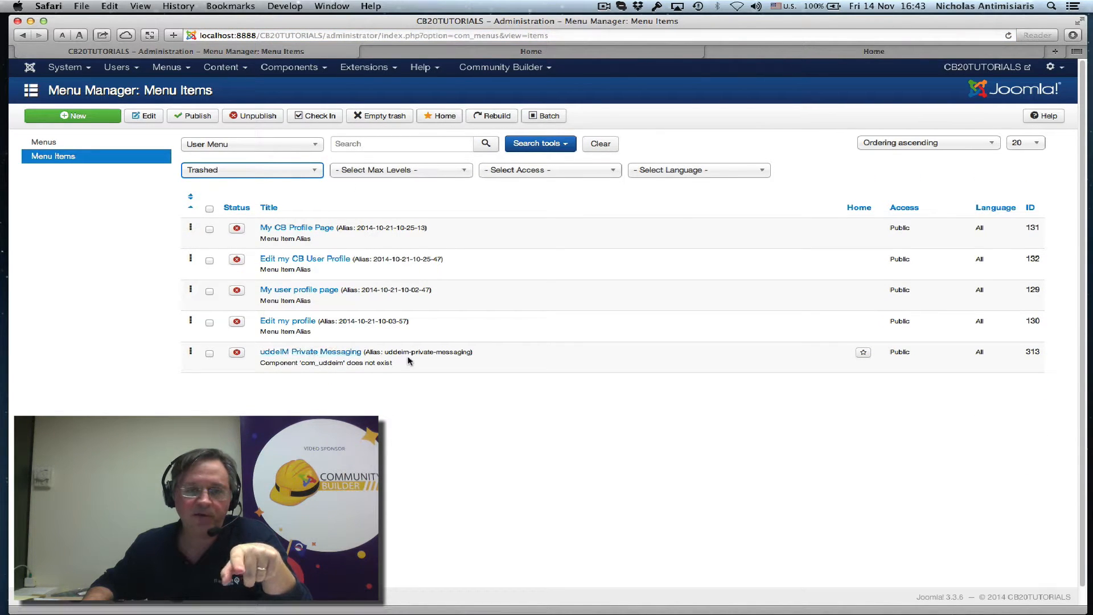
pyautogui.click(209, 209)
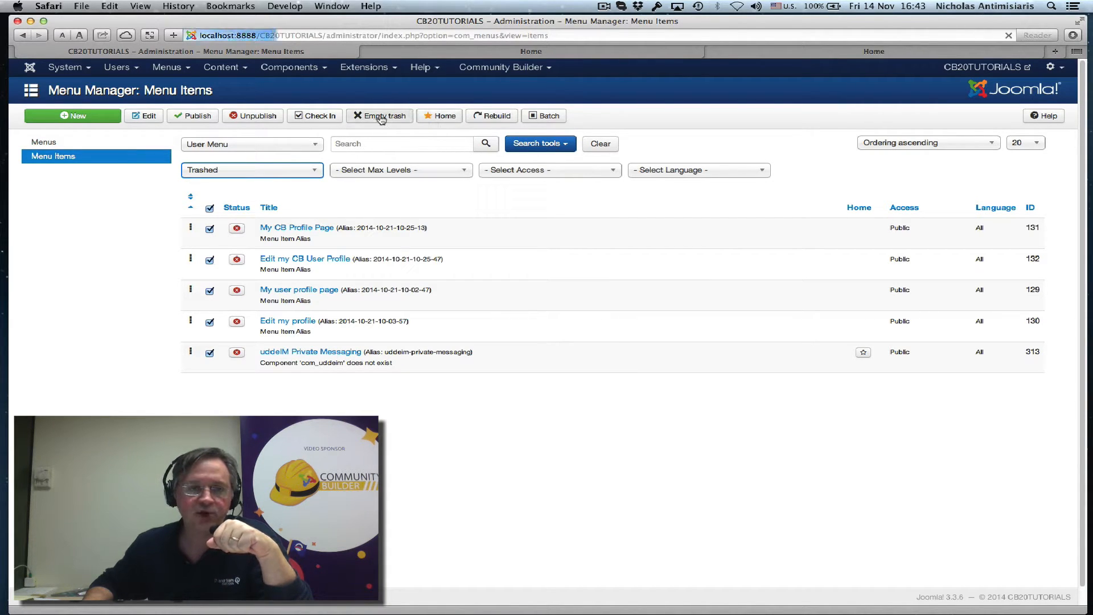
pyautogui.click(379, 115)
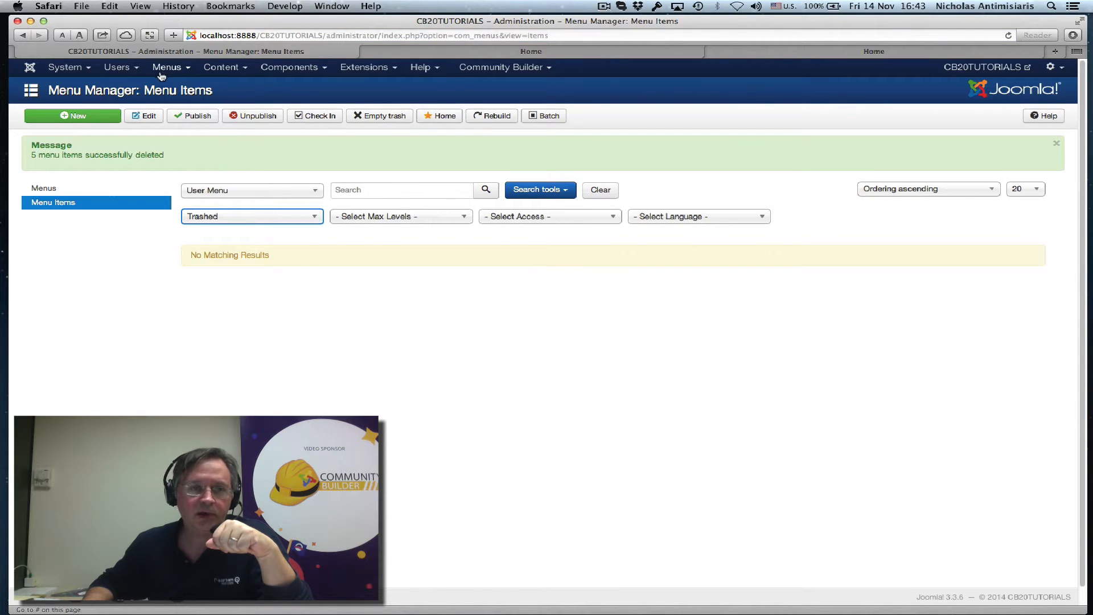
# Save a User Menu item 'uddeIM Private Messaging' using the uddeIM PMS component type.
pyautogui.click(168, 67)
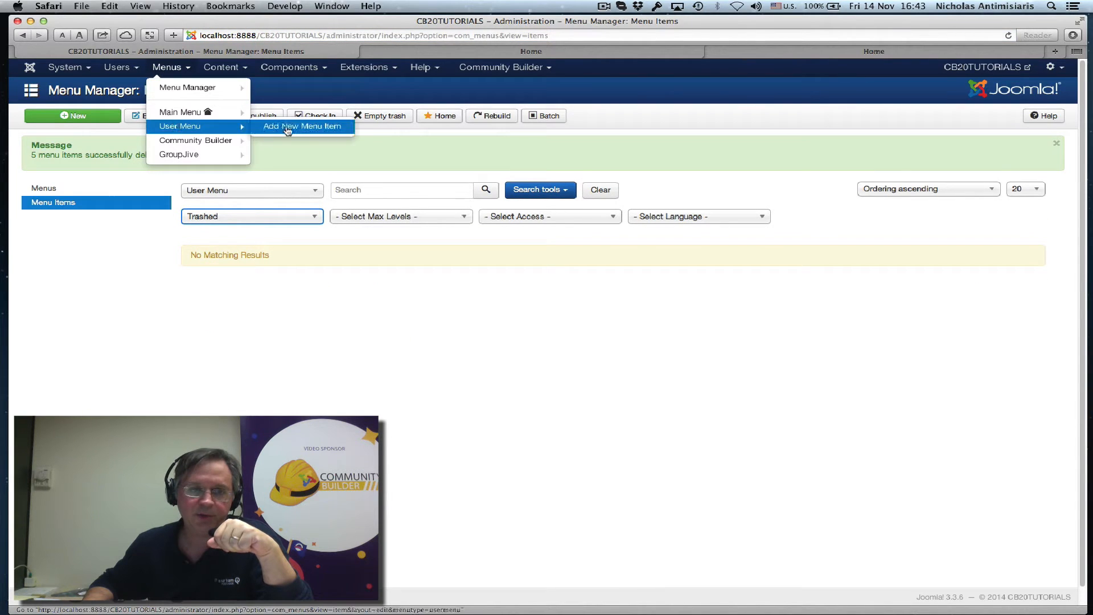
pyautogui.click(302, 127)
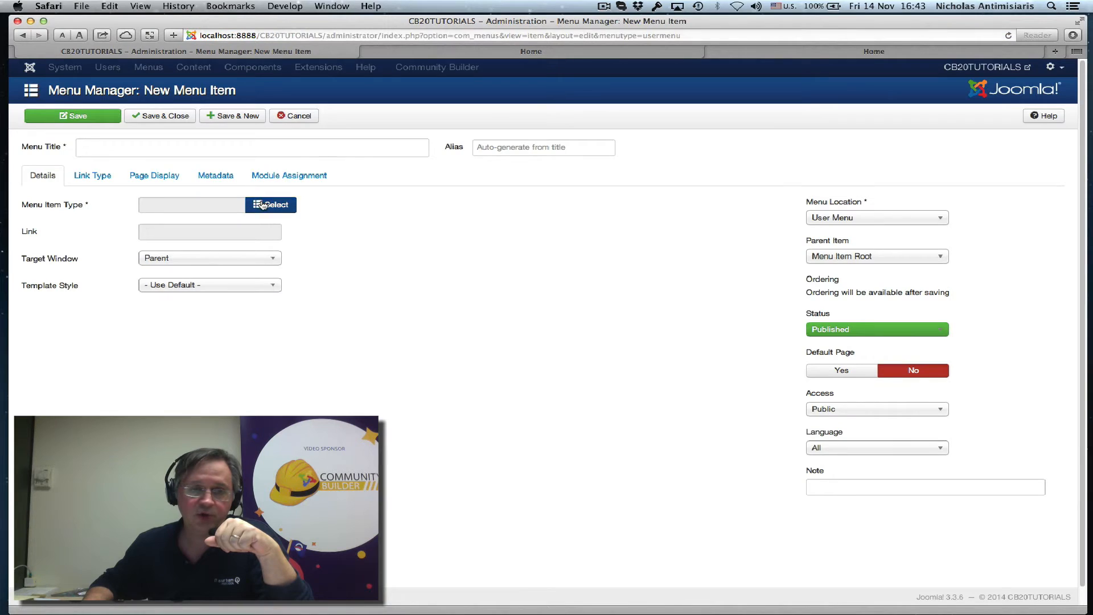
pyautogui.click(271, 205)
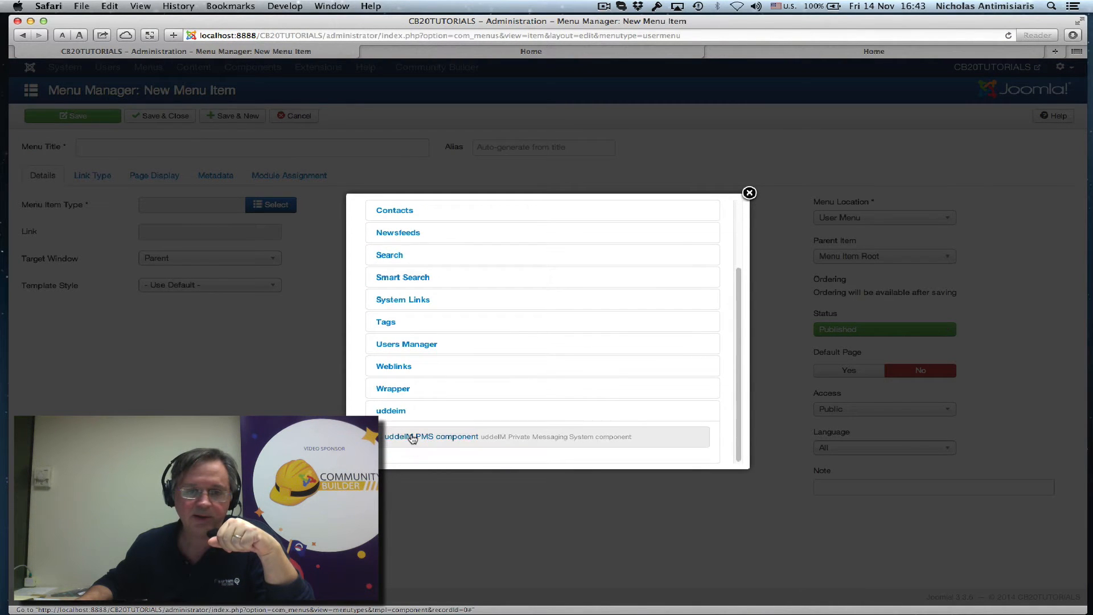
pyautogui.click(429, 436)
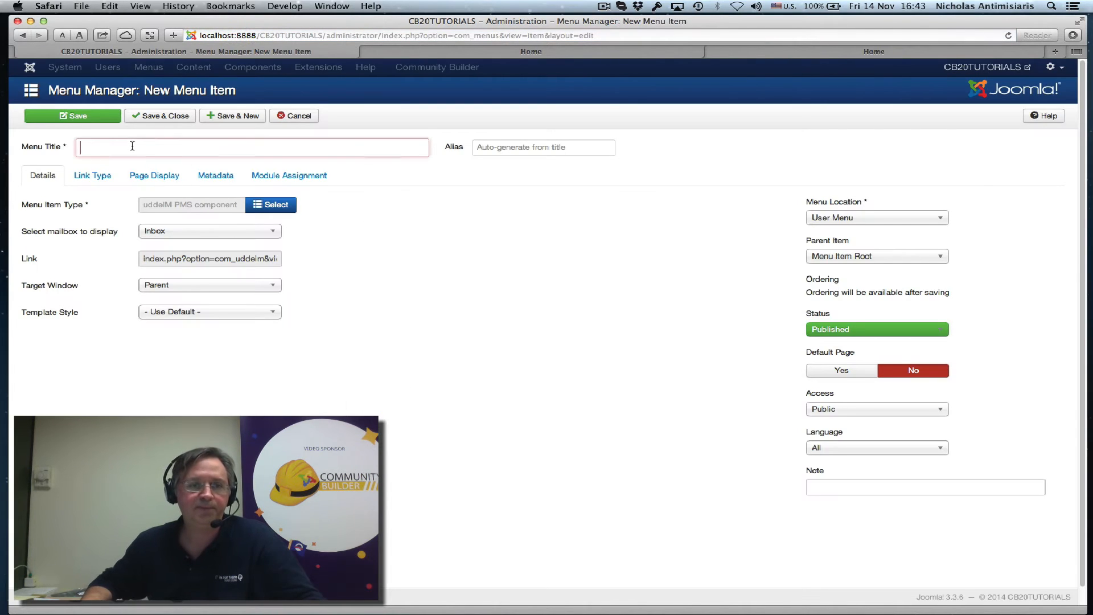
pyautogui.write('udde')
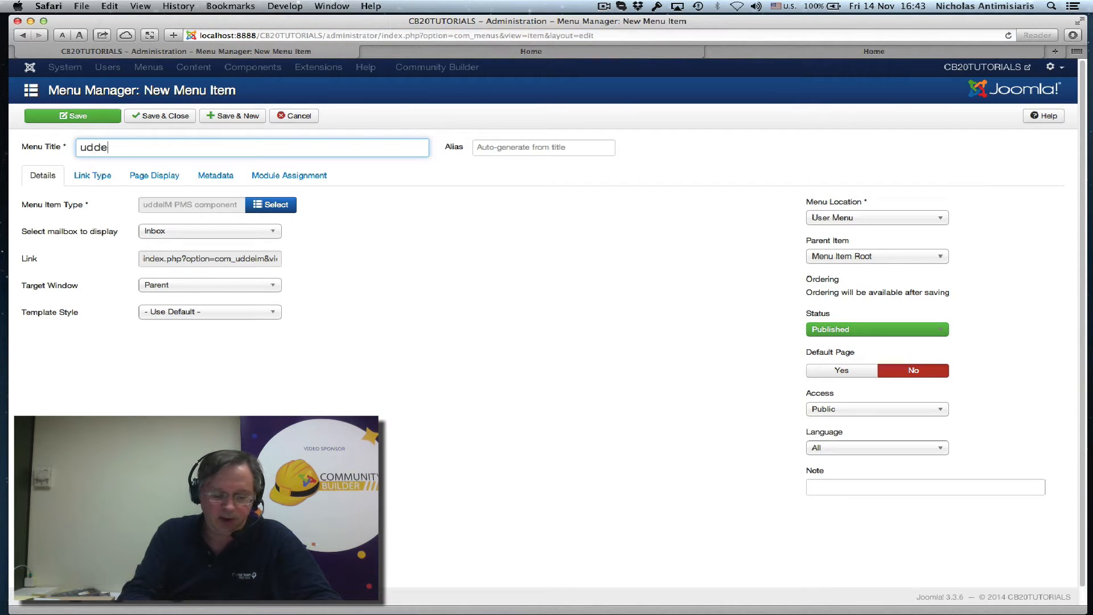
pyautogui.write('lM Pr')
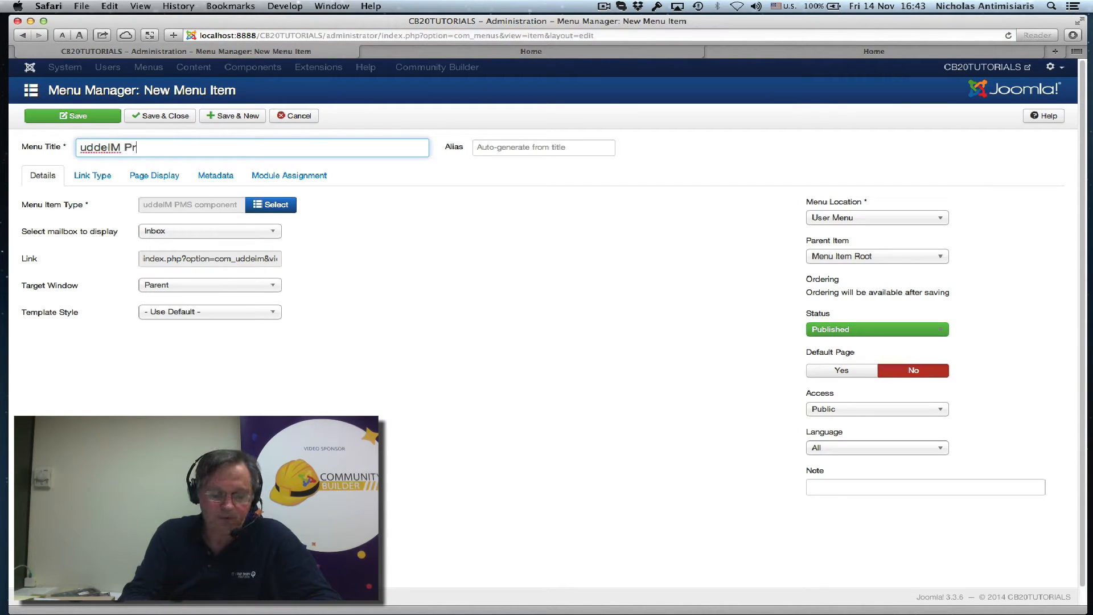
pyautogui.write('ivate Messag')
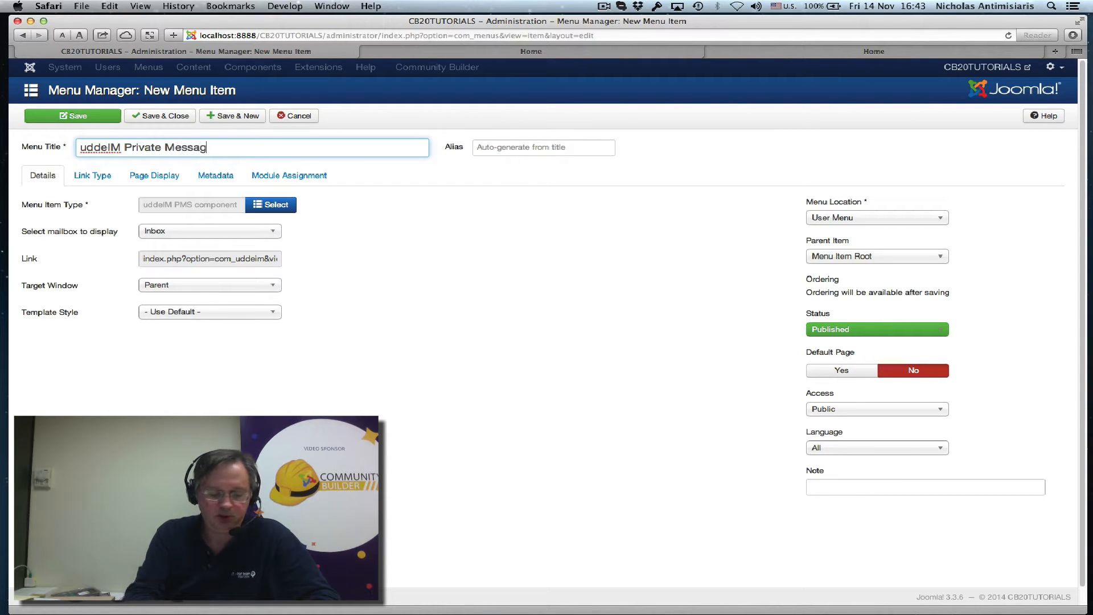
pyautogui.write('ing')
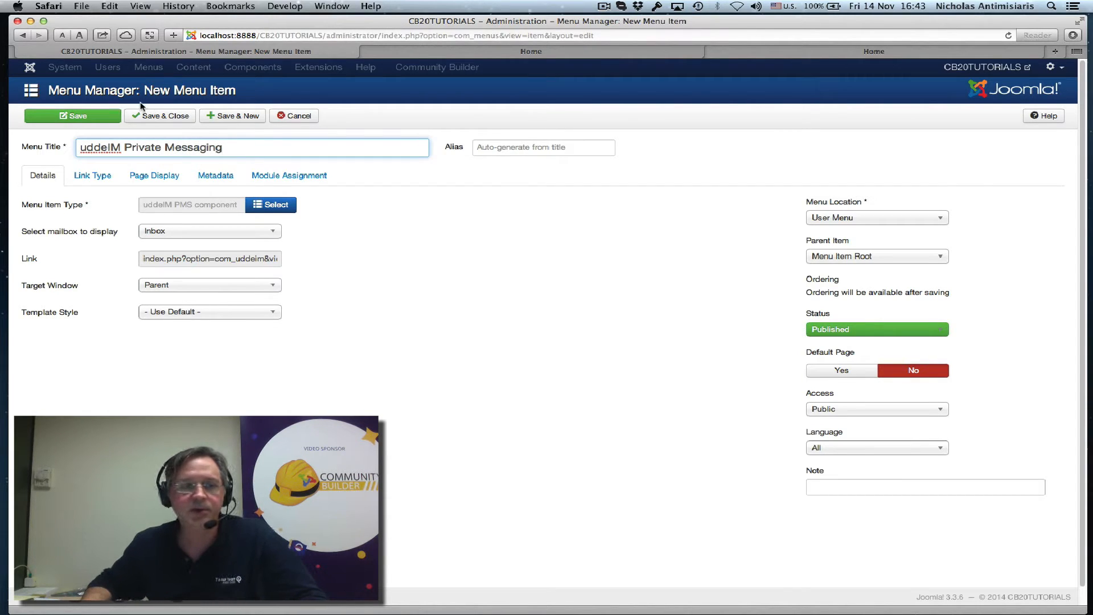
pyautogui.click(159, 115)
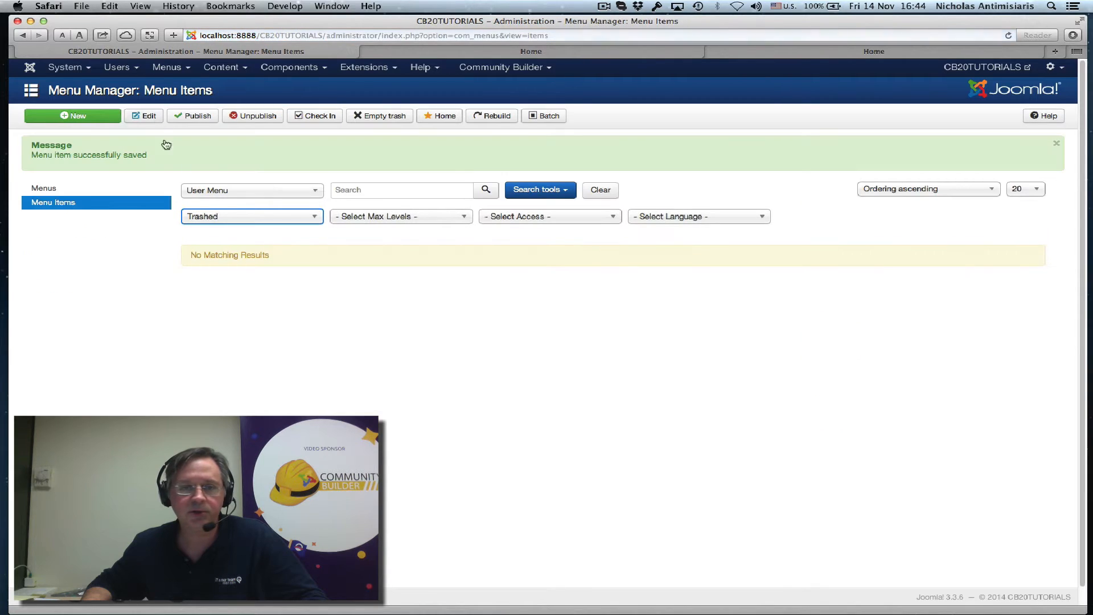
pyautogui.moveTo(205, 183)
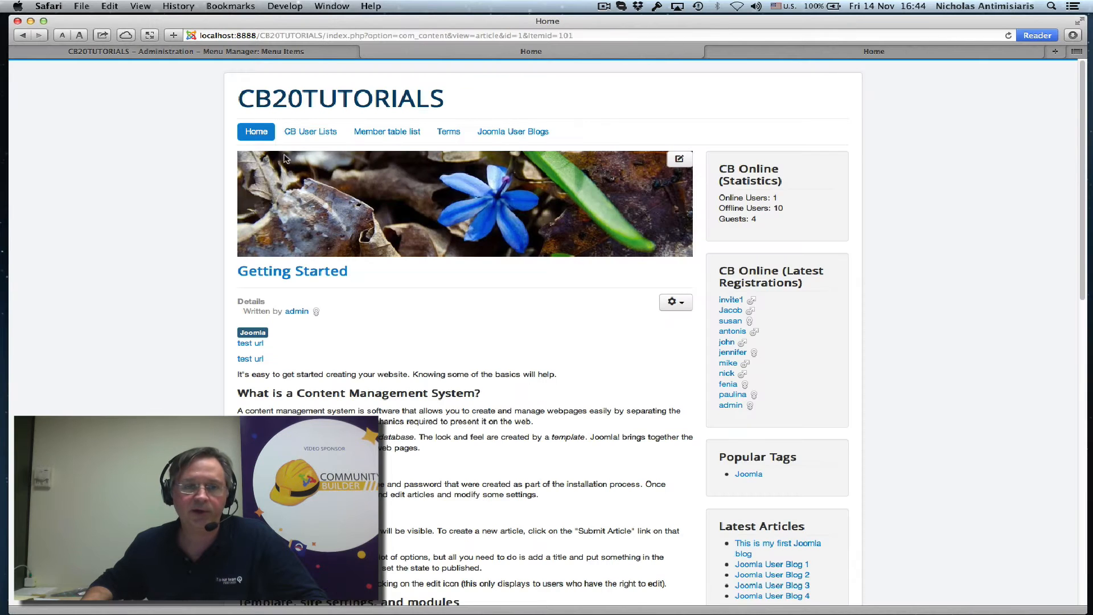
# Follow the front-end User Menu link uddeIM Private Messaging to its inbox.
pyautogui.scroll(-3)
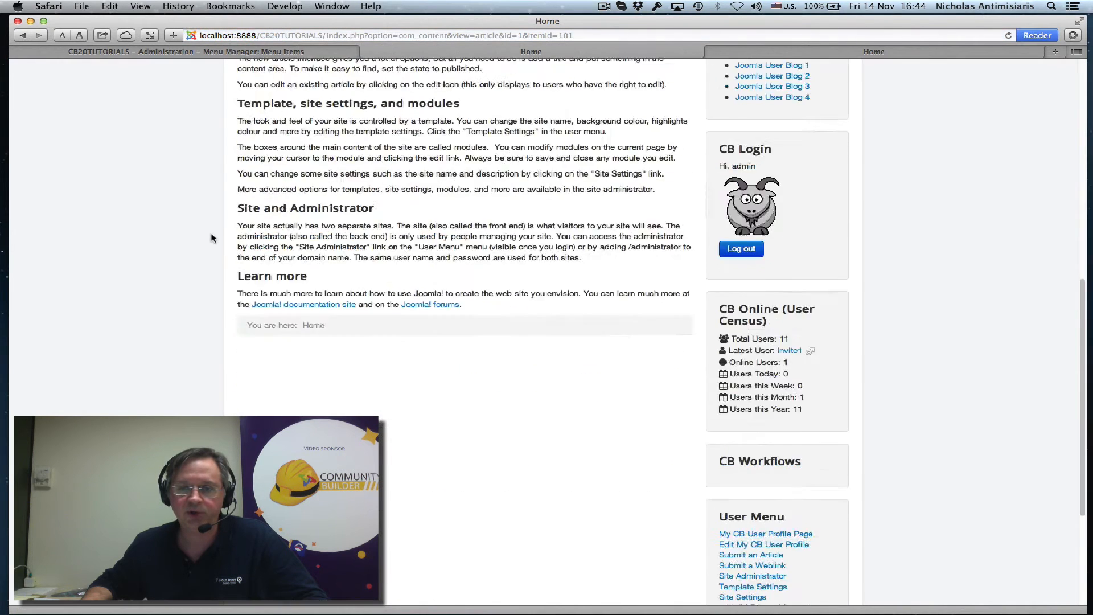
pyautogui.scroll(-3)
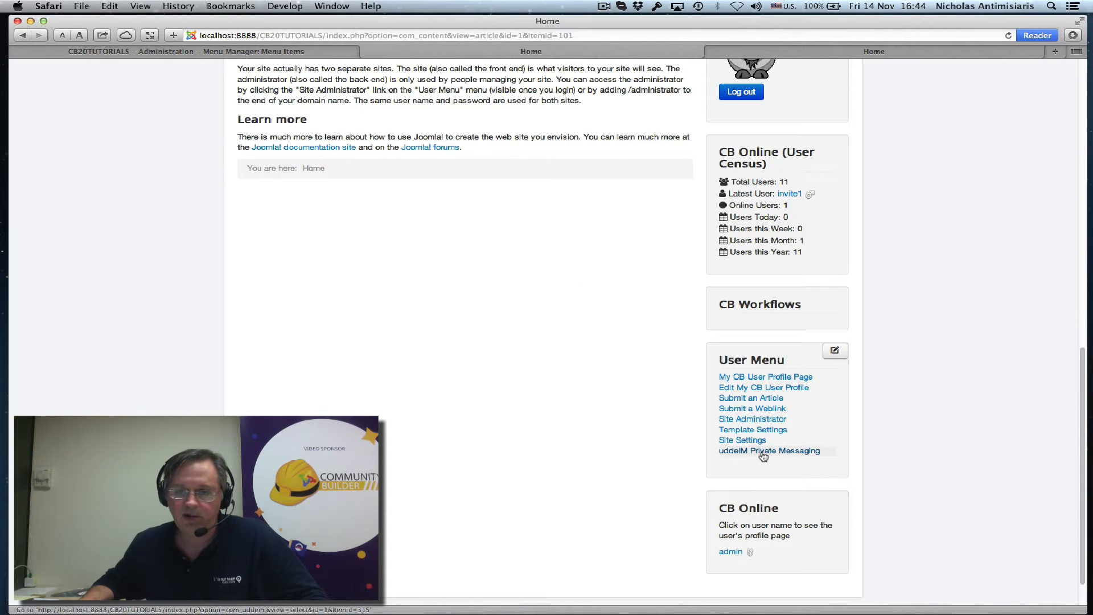
pyautogui.click(769, 450)
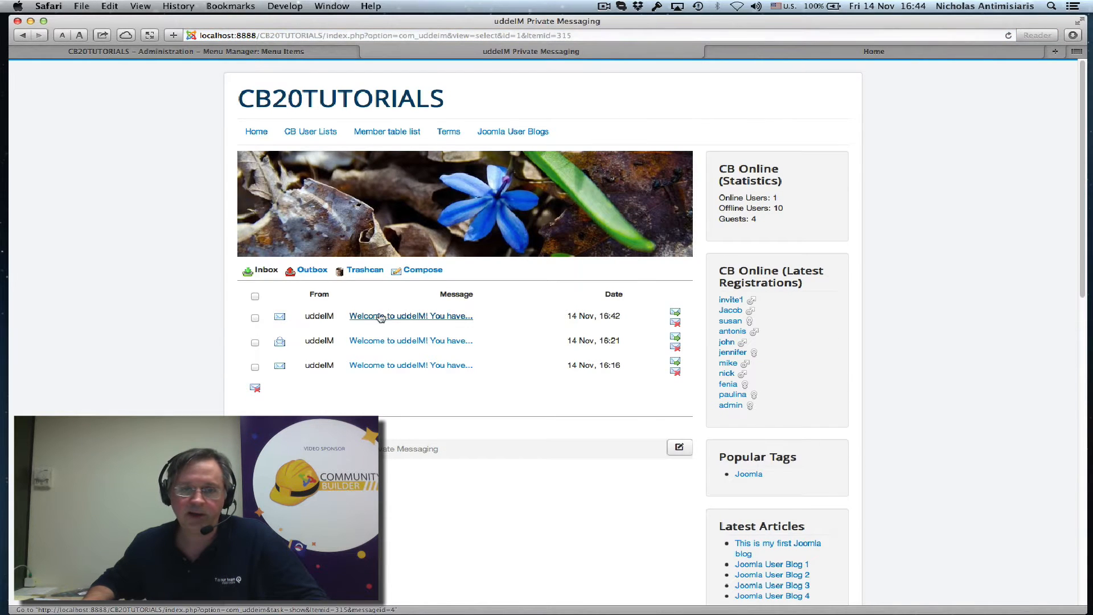
pyautogui.moveTo(426, 391)
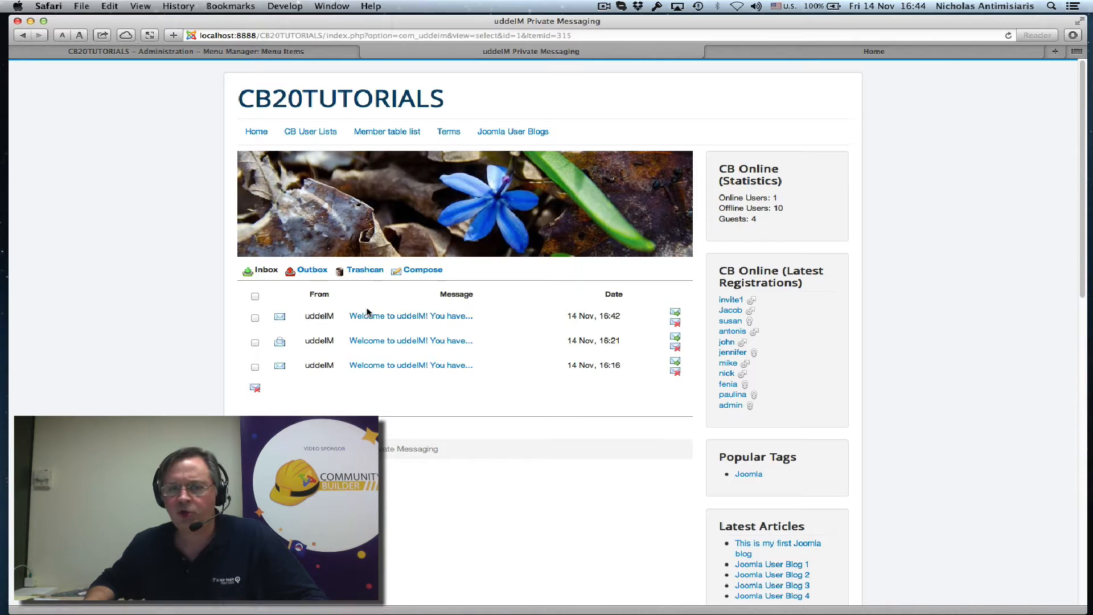
pyautogui.moveTo(410, 316)
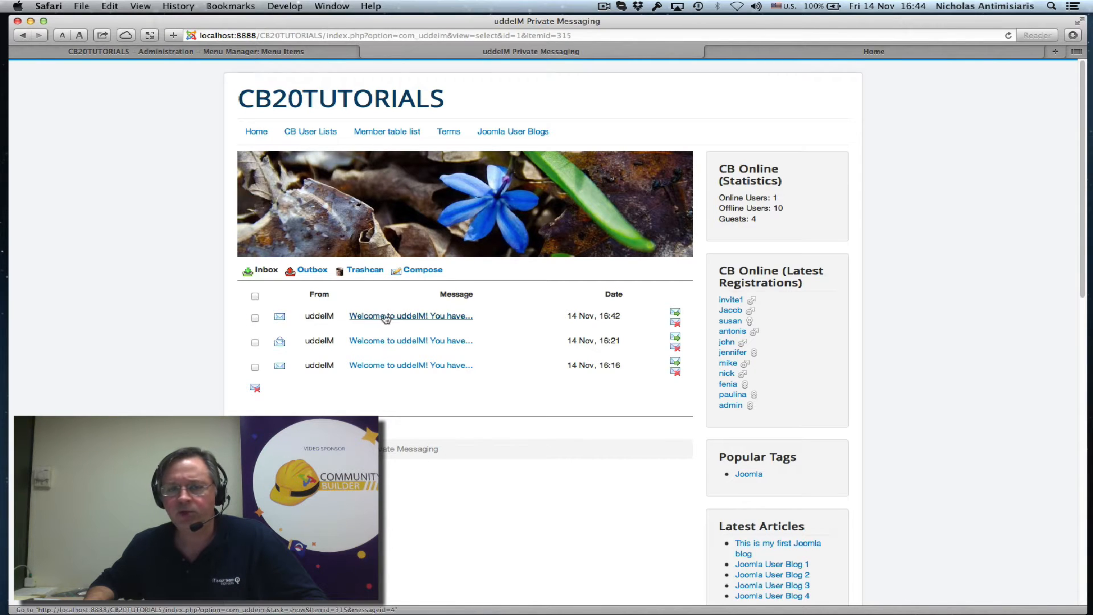
pyautogui.moveTo(382, 373)
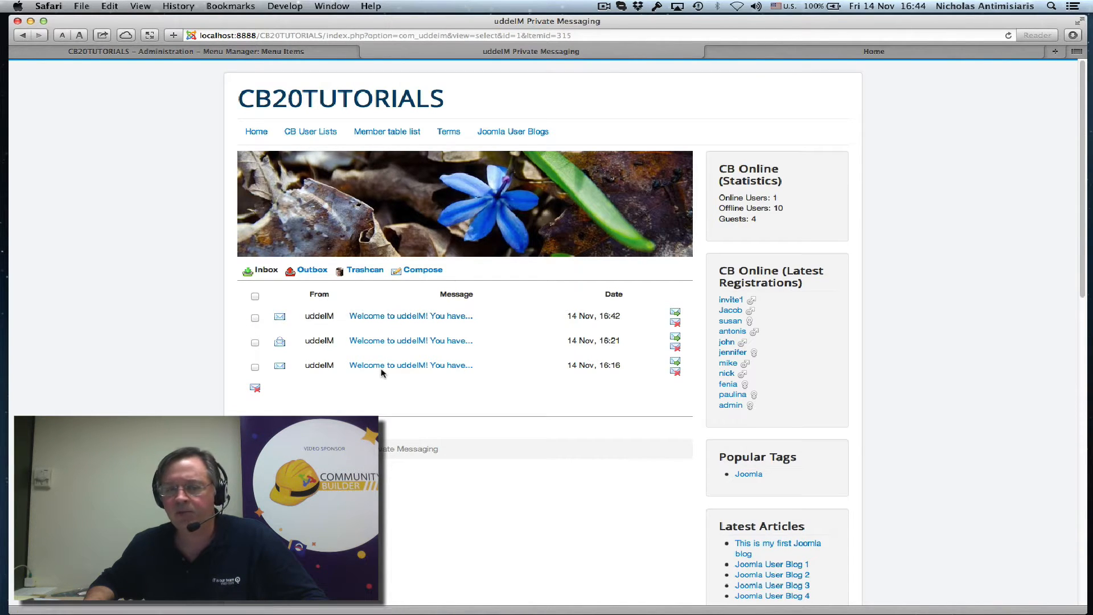
pyautogui.moveTo(432, 357)
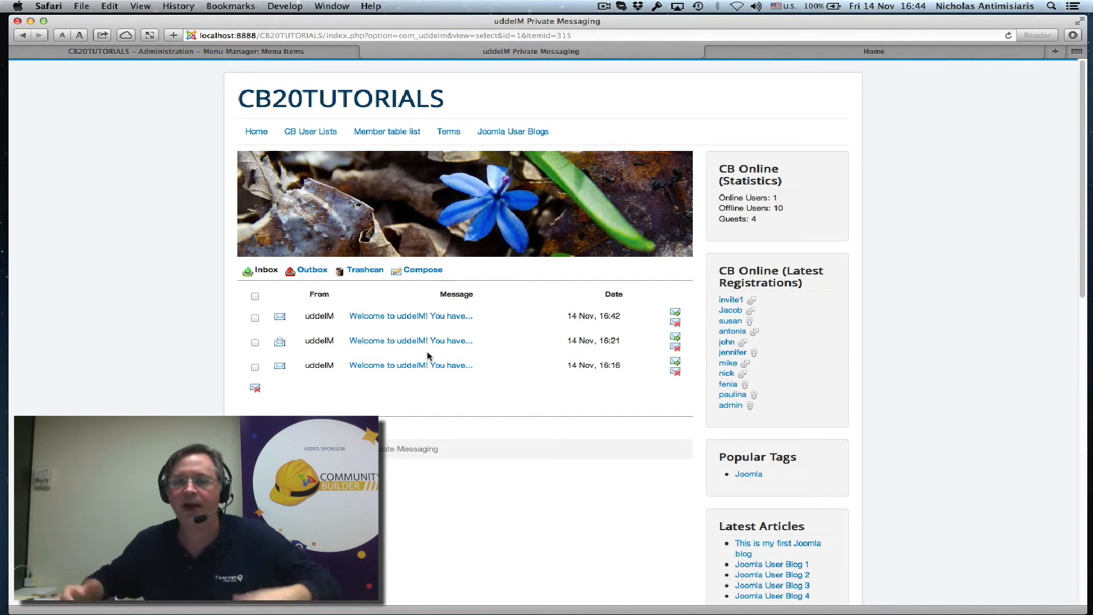
pyautogui.moveTo(423, 270)
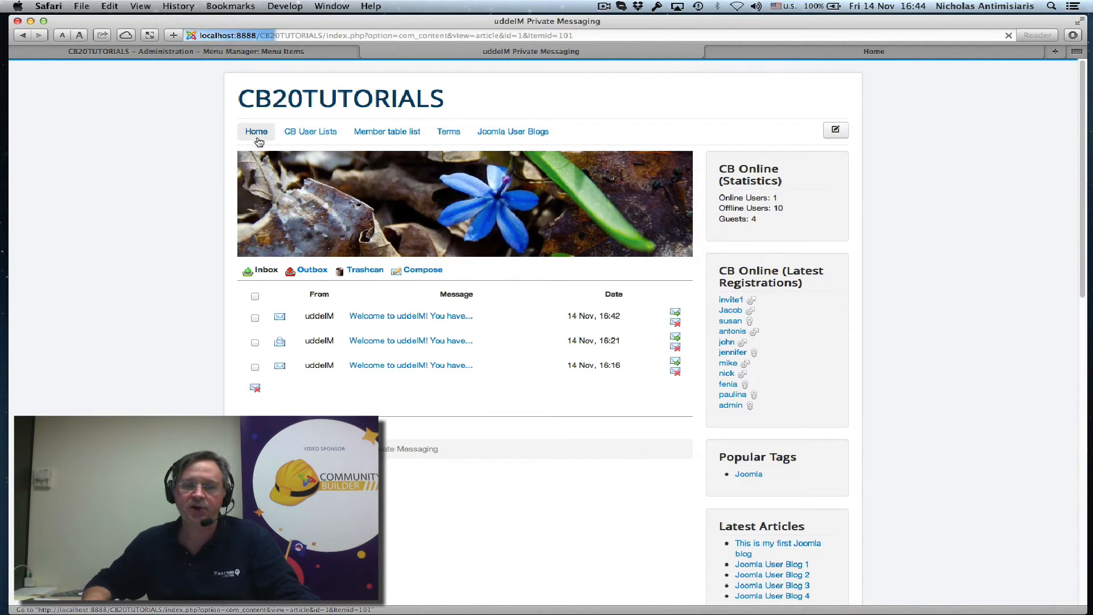
pyautogui.click(256, 131)
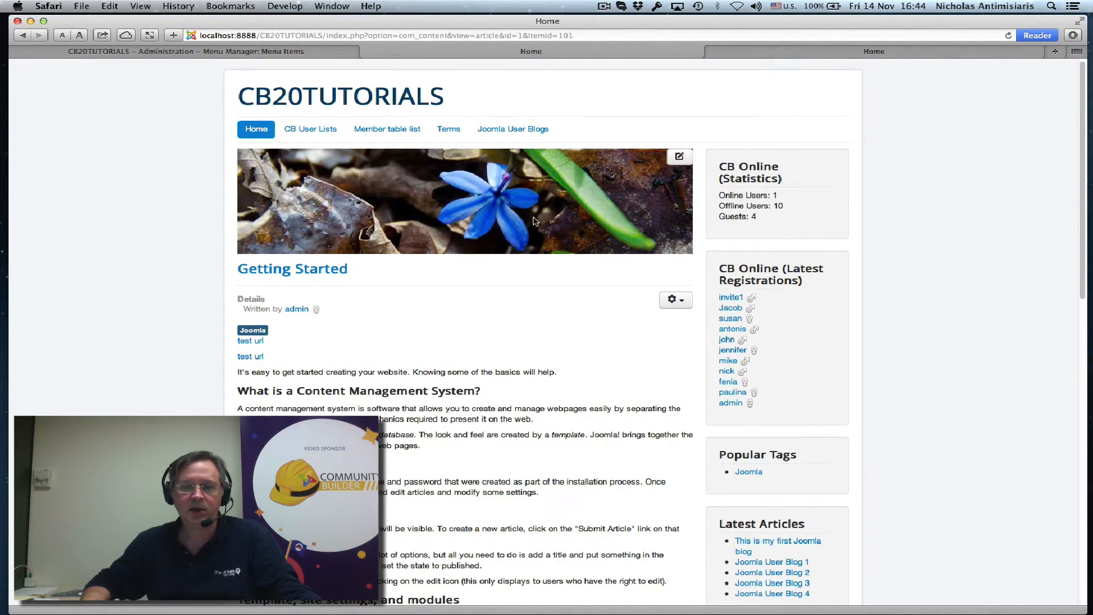
pyautogui.click(310, 130)
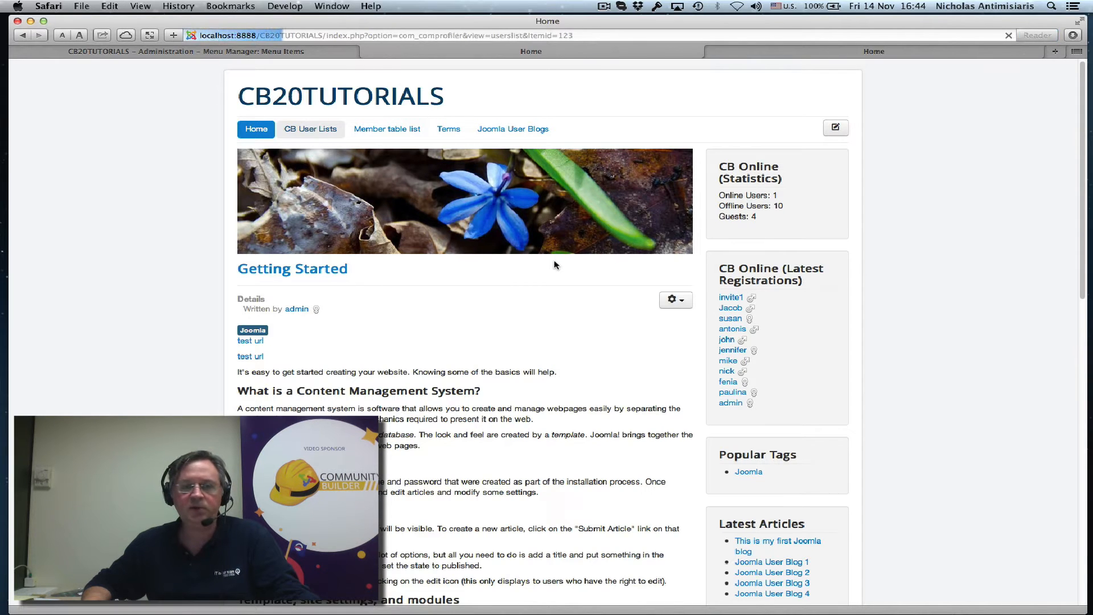
pyautogui.click(387, 129)
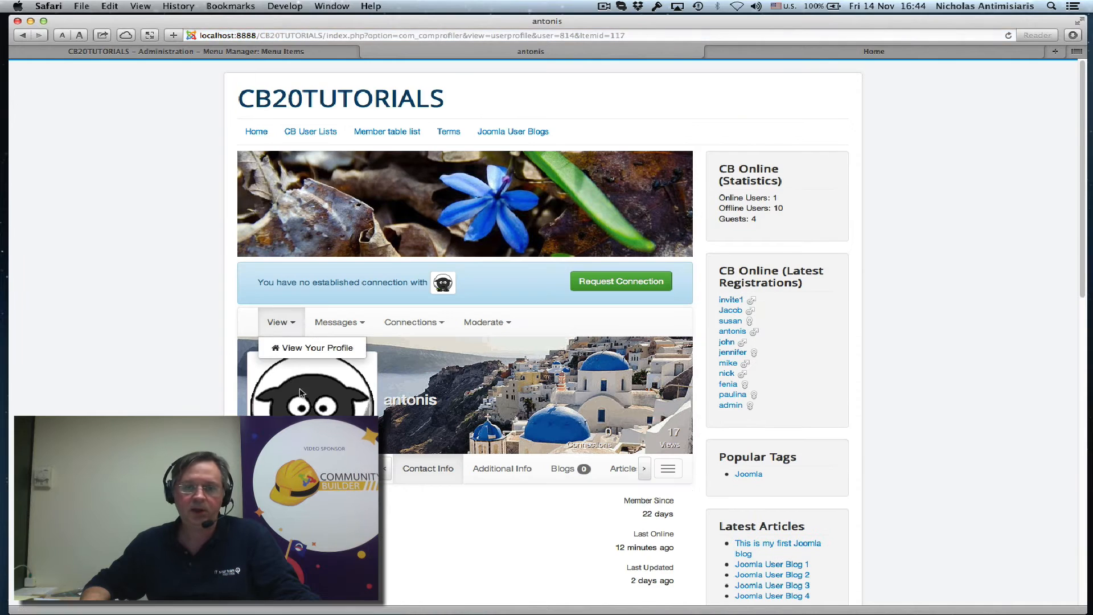
pyautogui.click(339, 322)
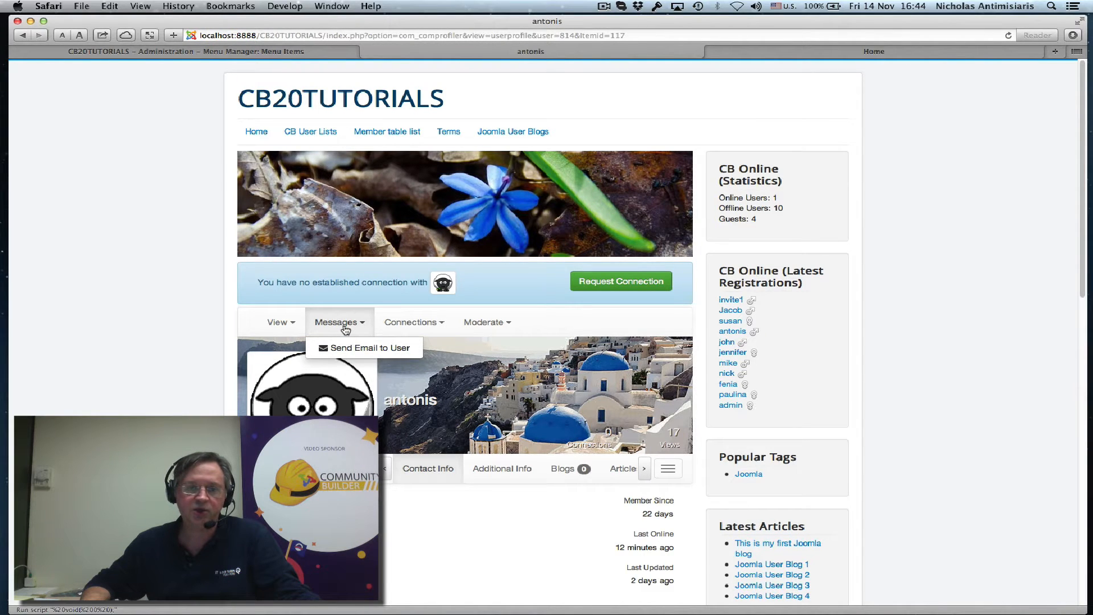
pyautogui.moveTo(364, 348)
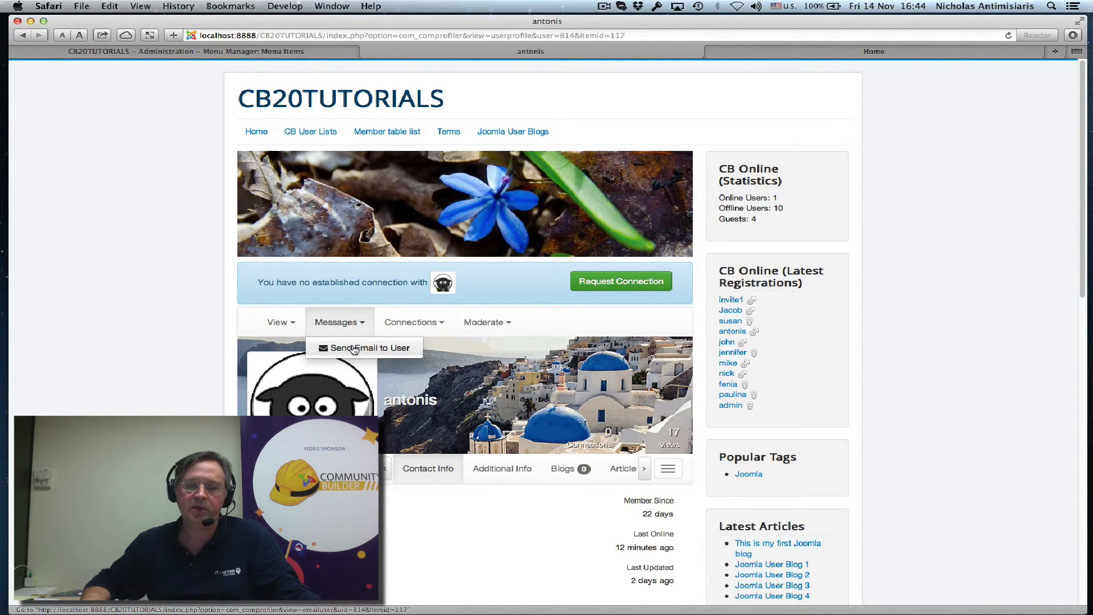
pyautogui.moveTo(348, 351)
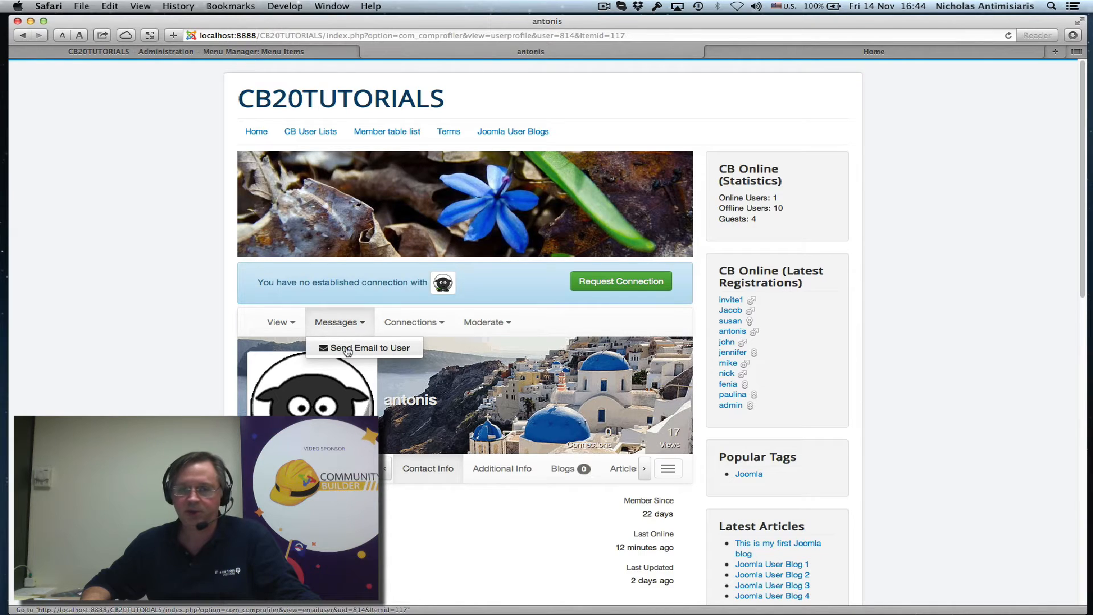
pyautogui.moveTo(370, 348)
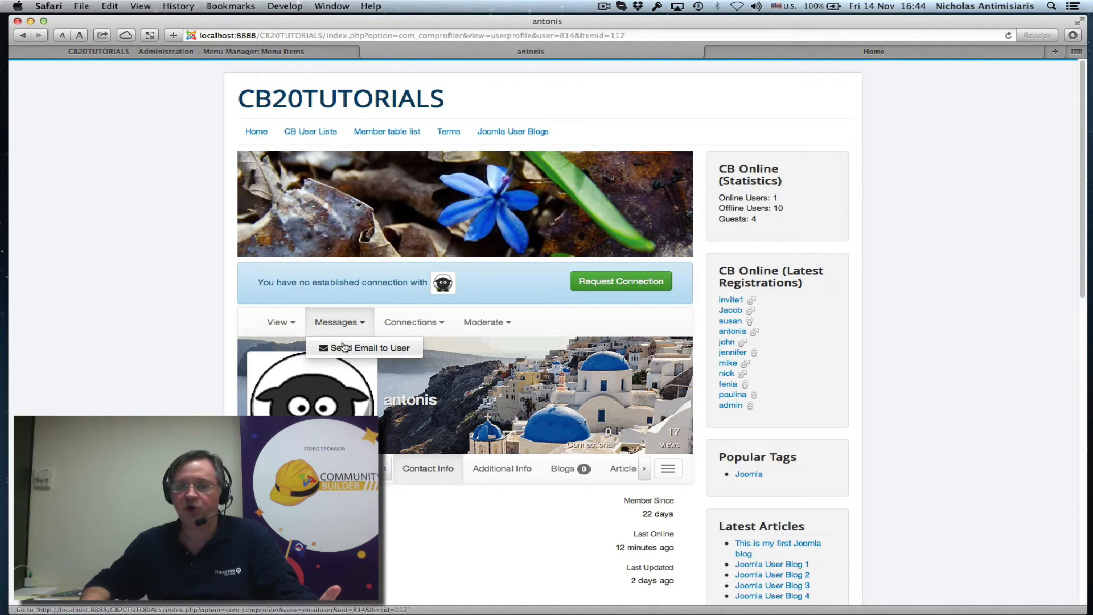
pyautogui.moveTo(311, 131)
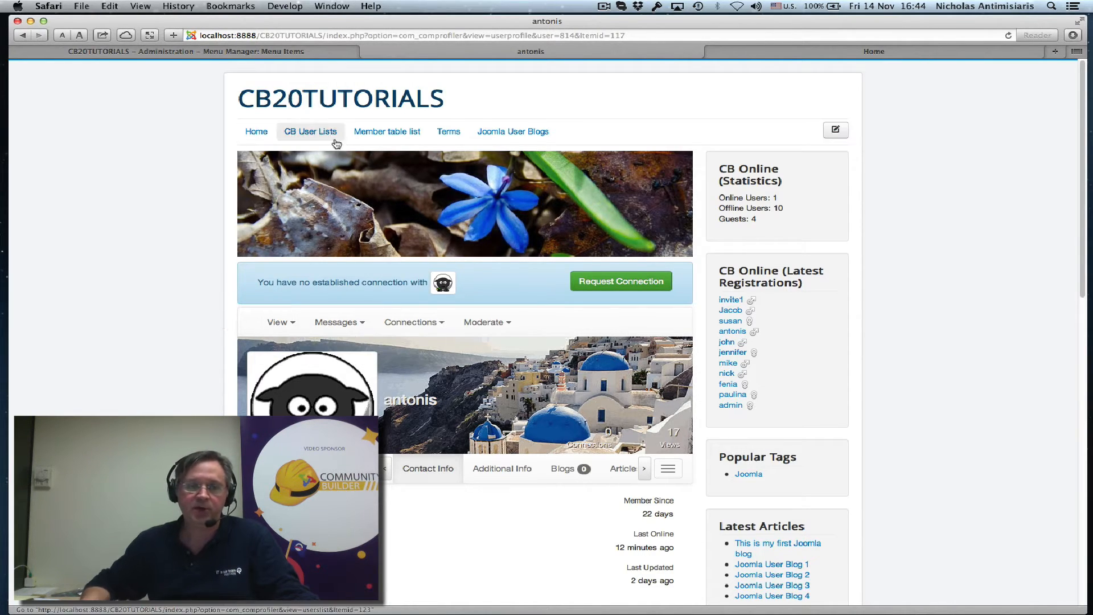
# Publish the Private Message System plugin in Community Builder Plugin Management.
pyautogui.click(178, 51)
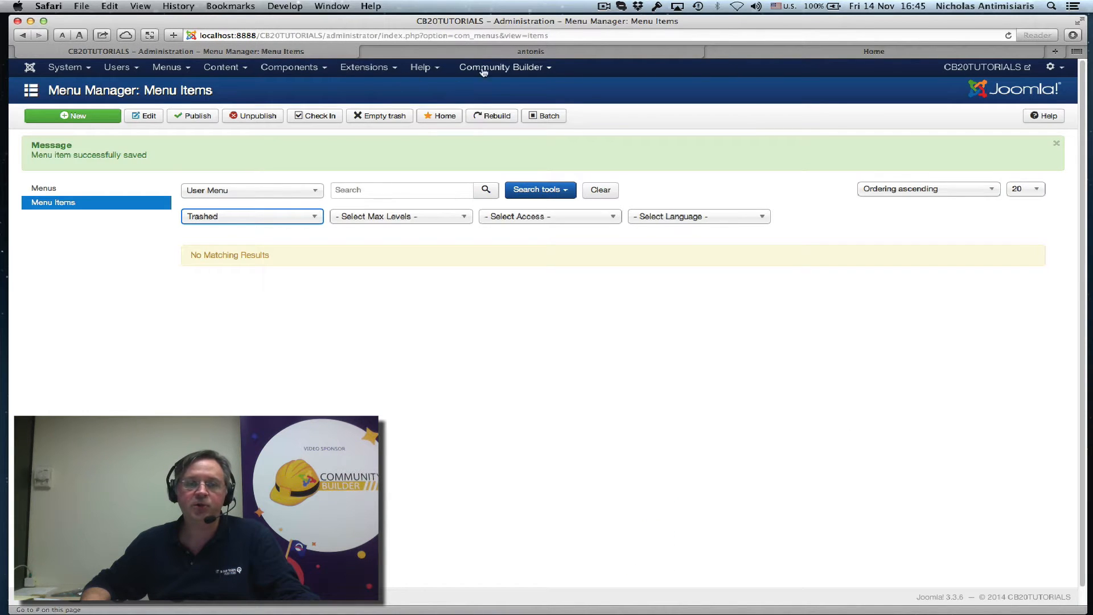
pyautogui.click(499, 68)
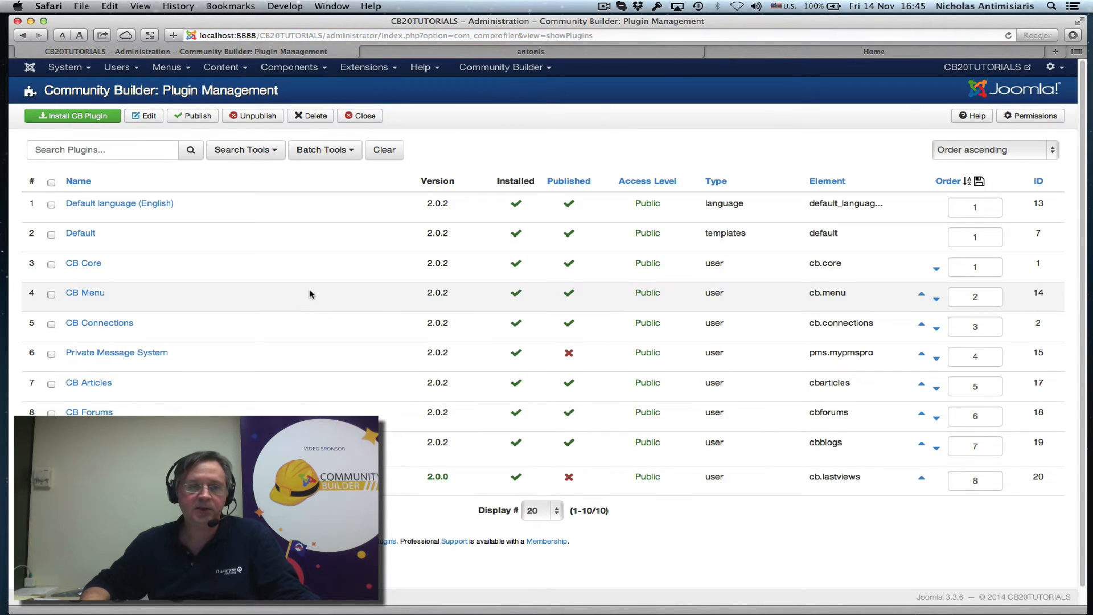
pyautogui.moveTo(116, 352)
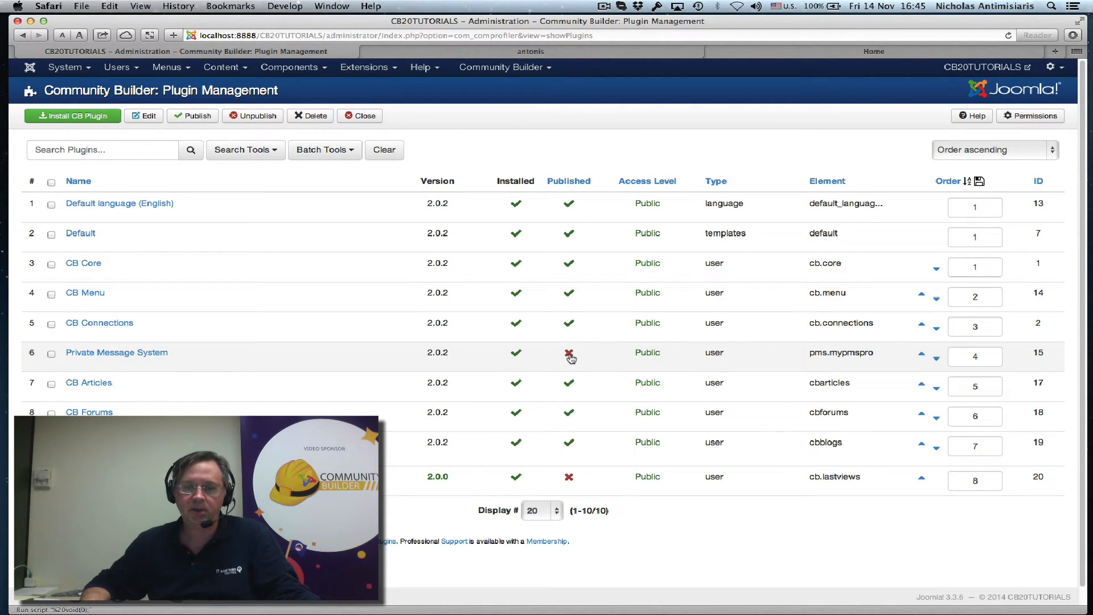
pyautogui.click(569, 356)
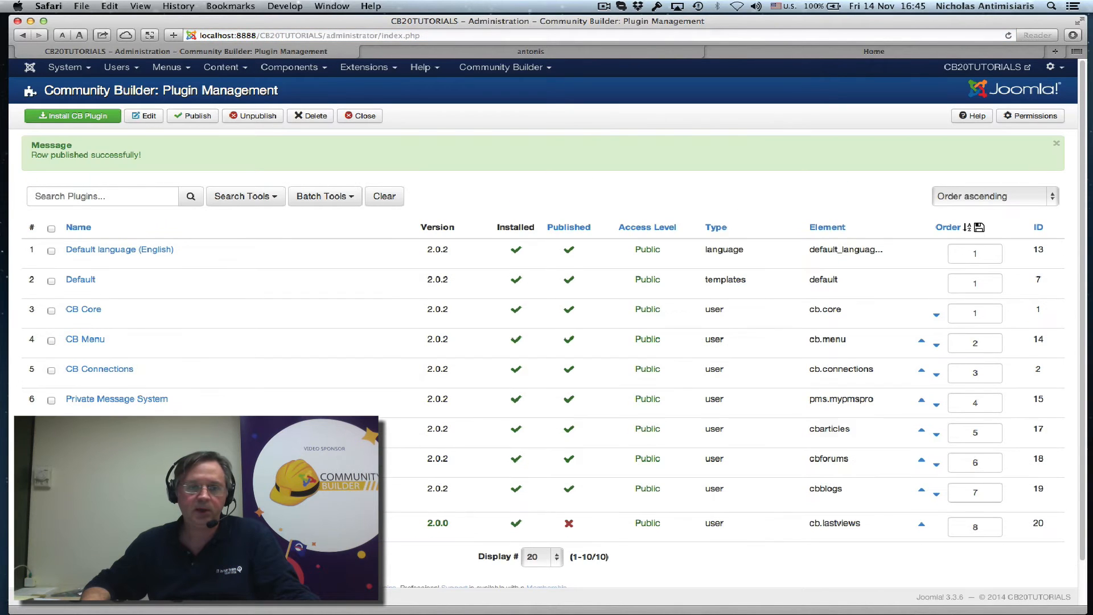
# Set the plugin's PMS Component type to uddeIM 1.0 and 2.0+ and save.
pyautogui.click(116, 399)
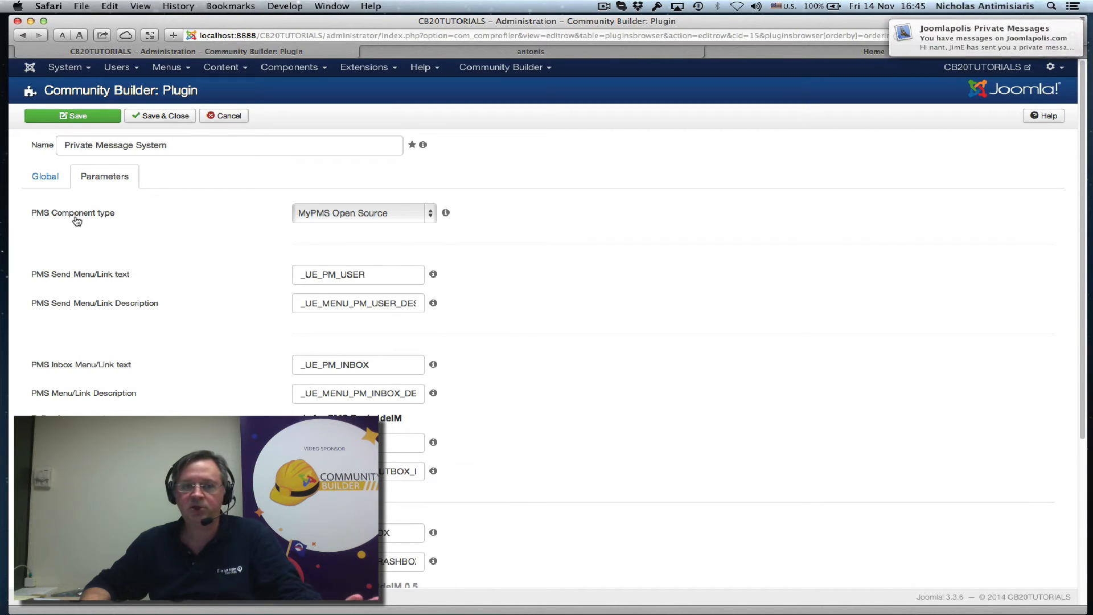
pyautogui.click(363, 213)
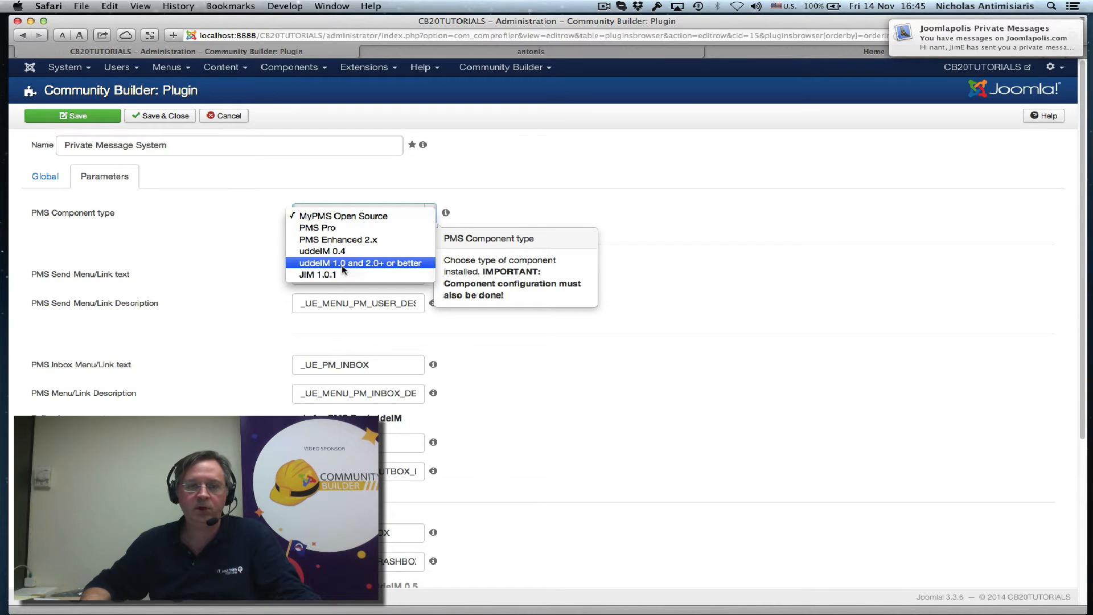
pyautogui.moveTo(373, 267)
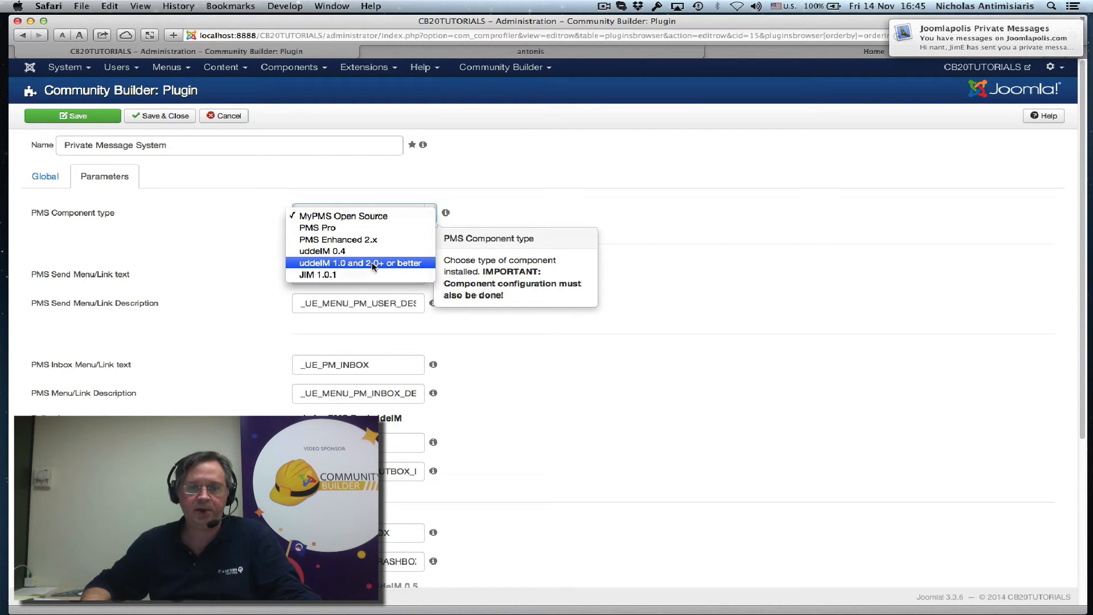
pyautogui.click(361, 263)
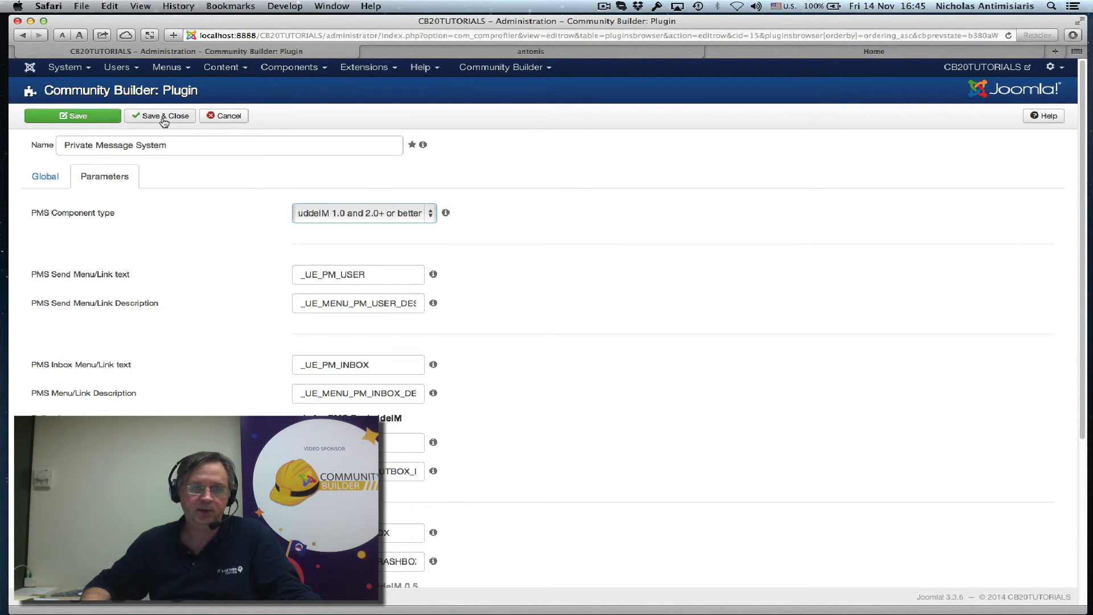
pyautogui.click(160, 115)
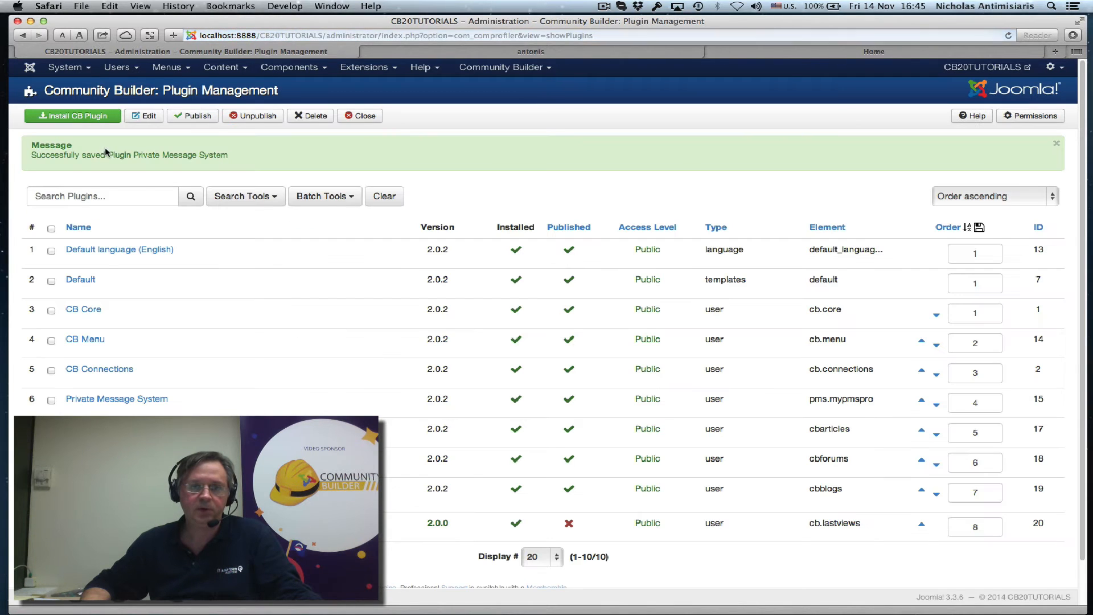
pyautogui.click(530, 50)
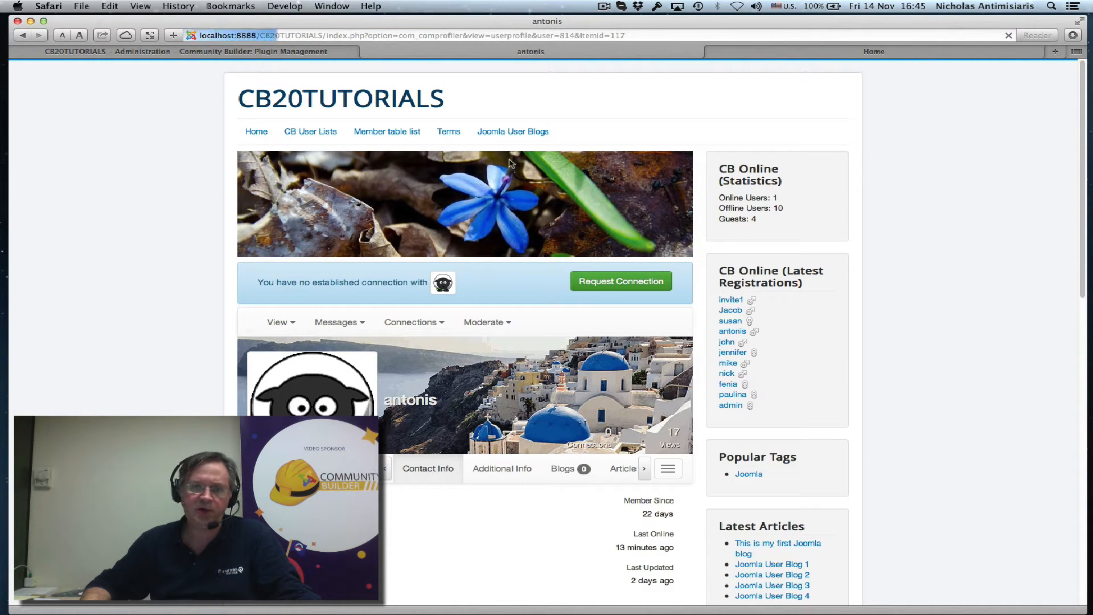
# Send antonis a private message saying 'Hello' from his profile.
pyautogui.click(339, 321)
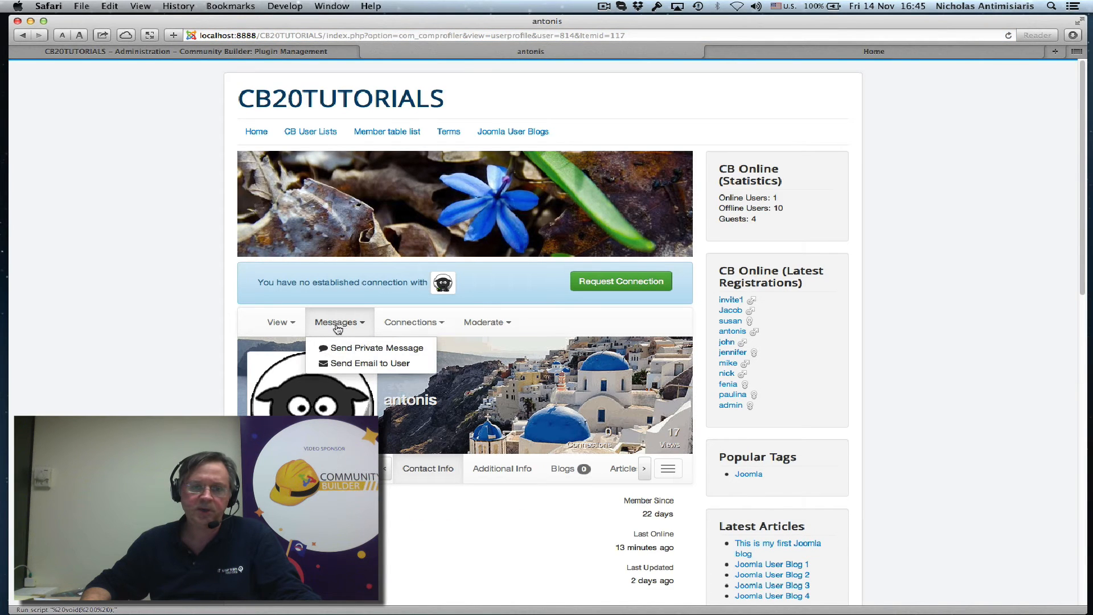
pyautogui.moveTo(370, 347)
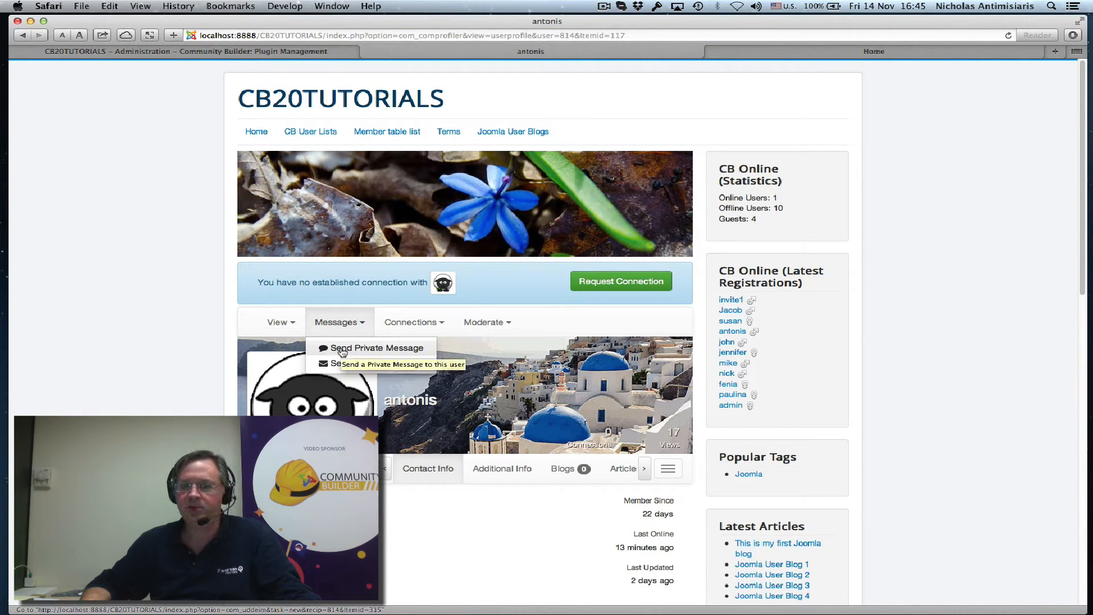
pyautogui.moveTo(372, 363)
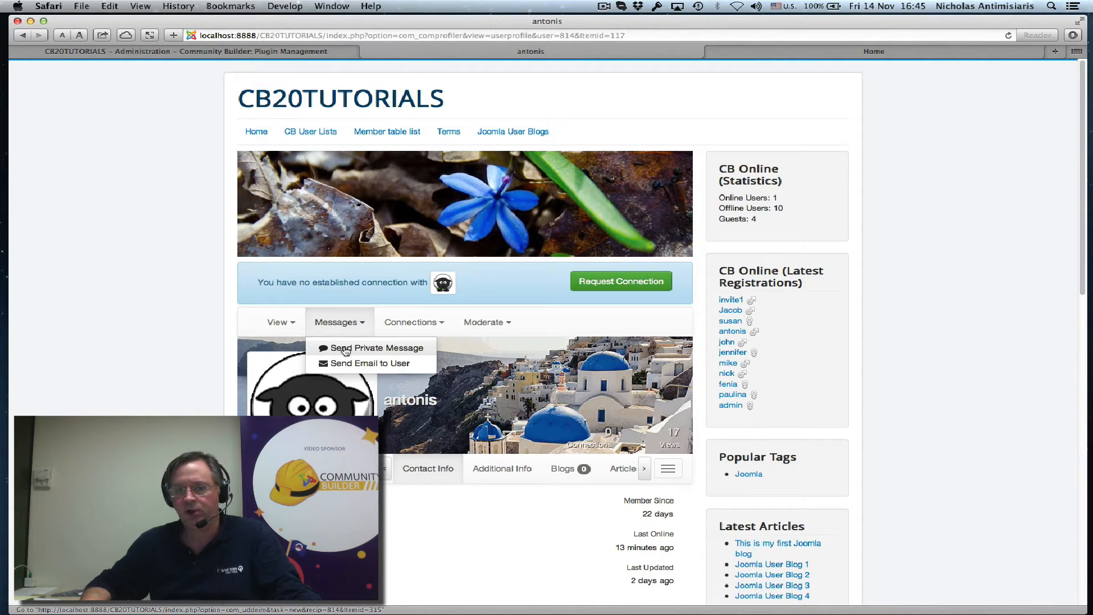
pyautogui.click(375, 347)
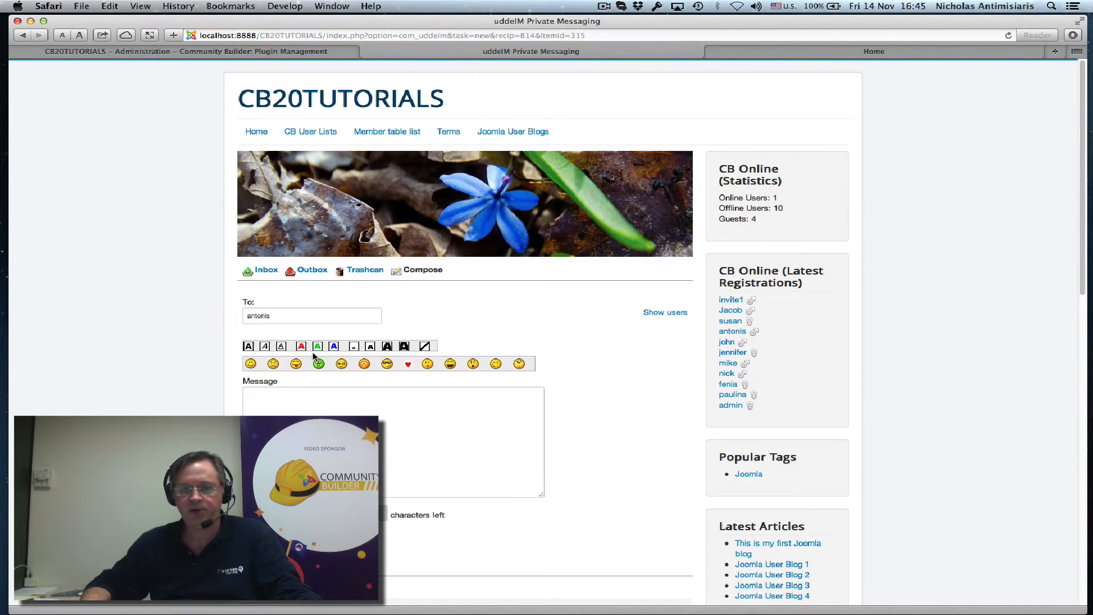
pyautogui.click(391, 397)
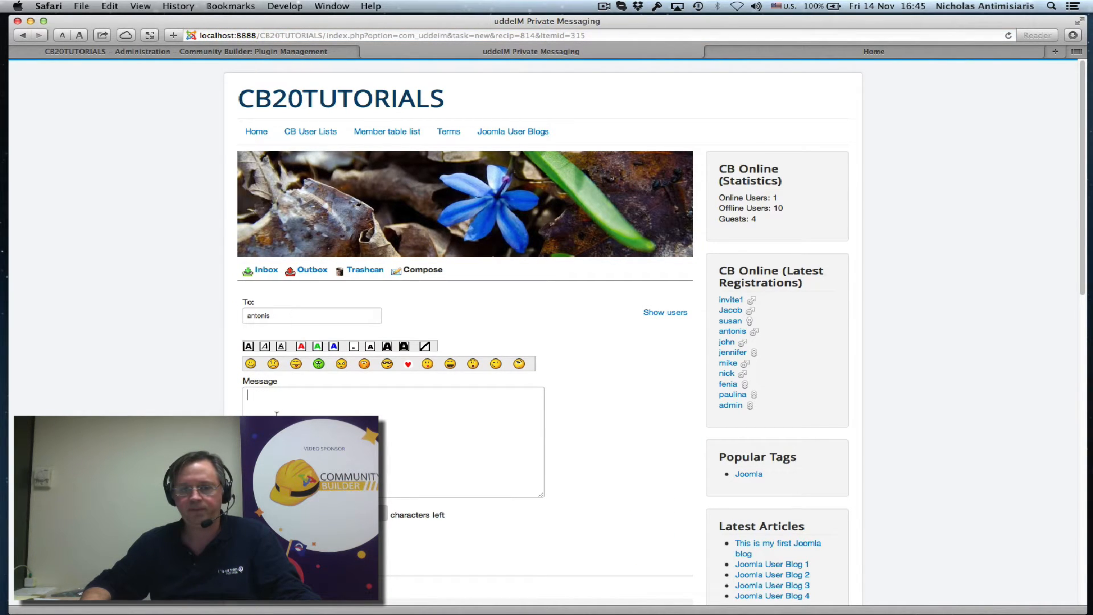
pyautogui.write('Hello')
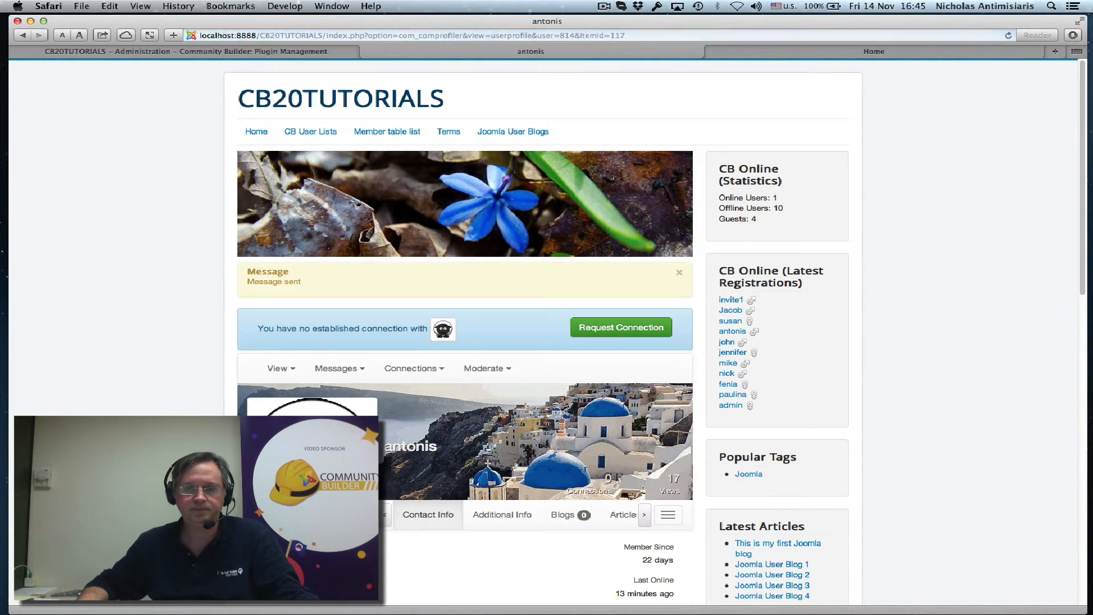
pyautogui.click(279, 369)
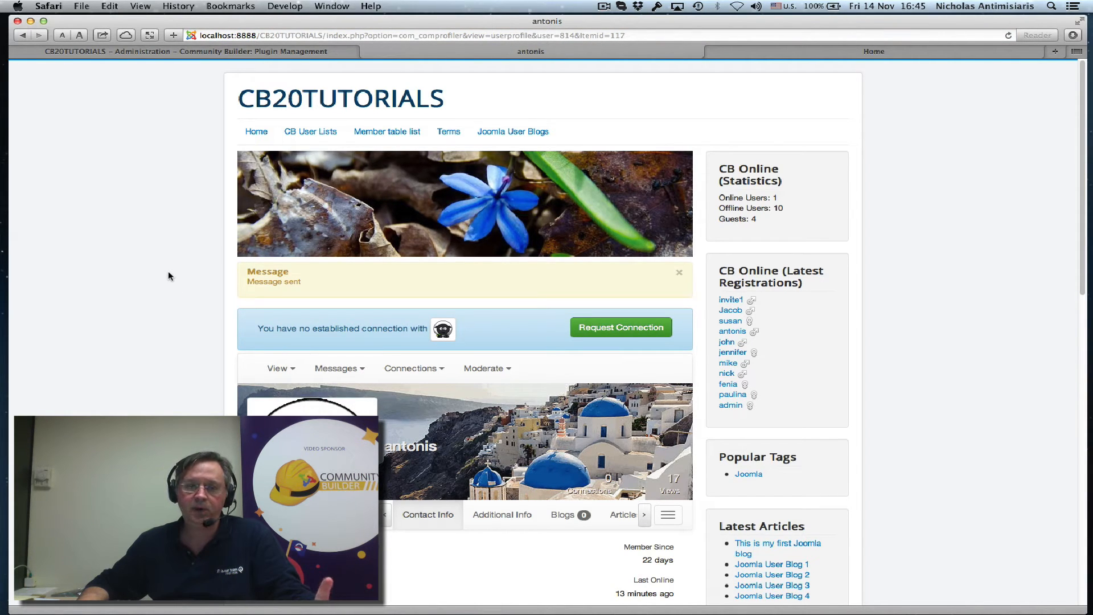
pyautogui.scroll(-3)
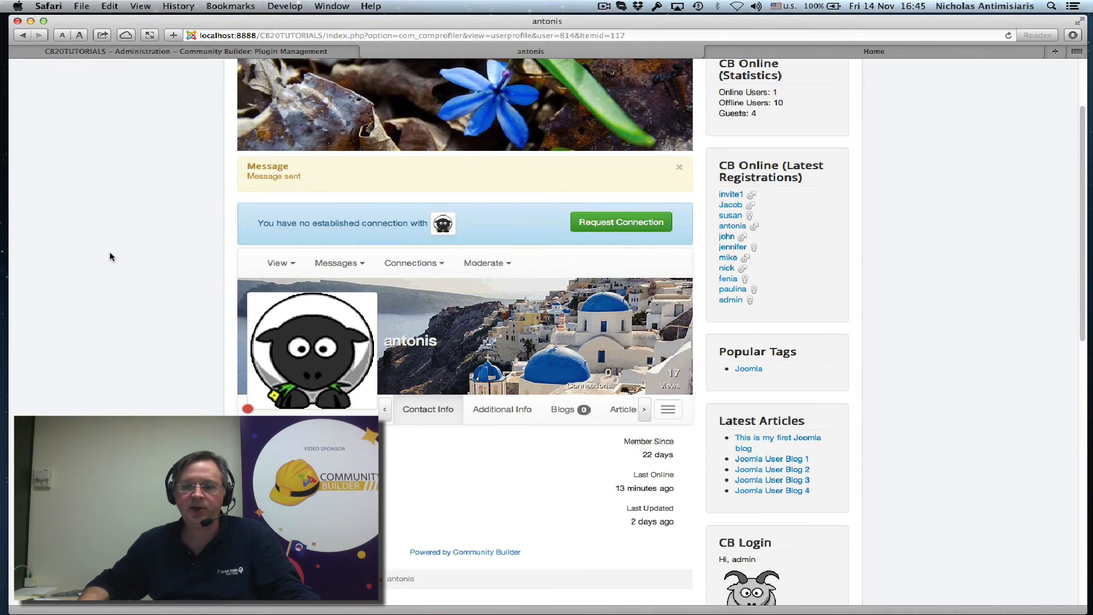
pyautogui.scroll(-3)
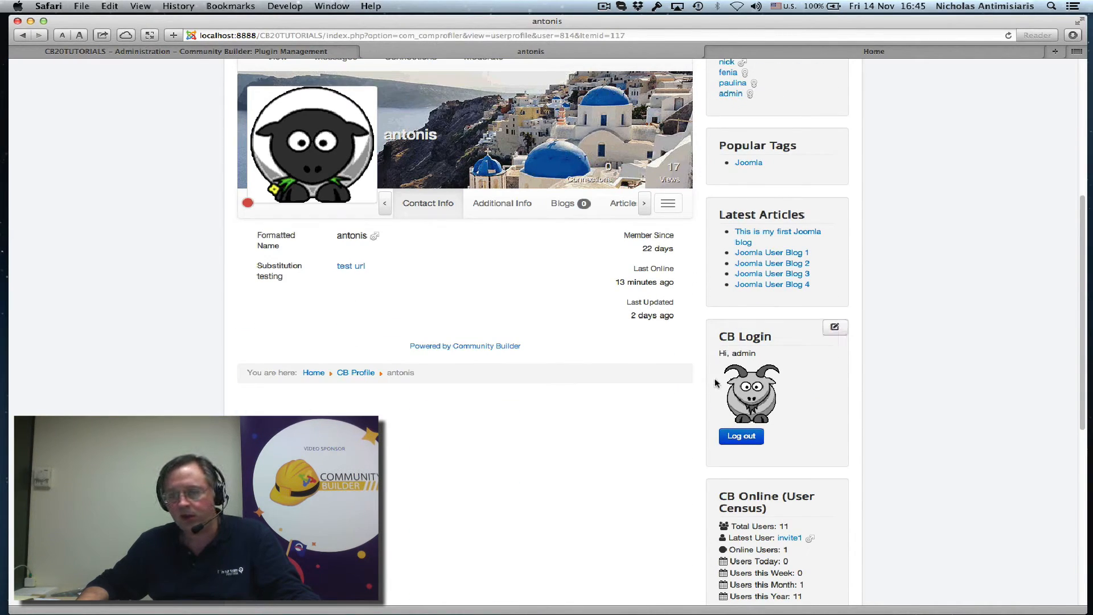
pyautogui.moveTo(741, 435)
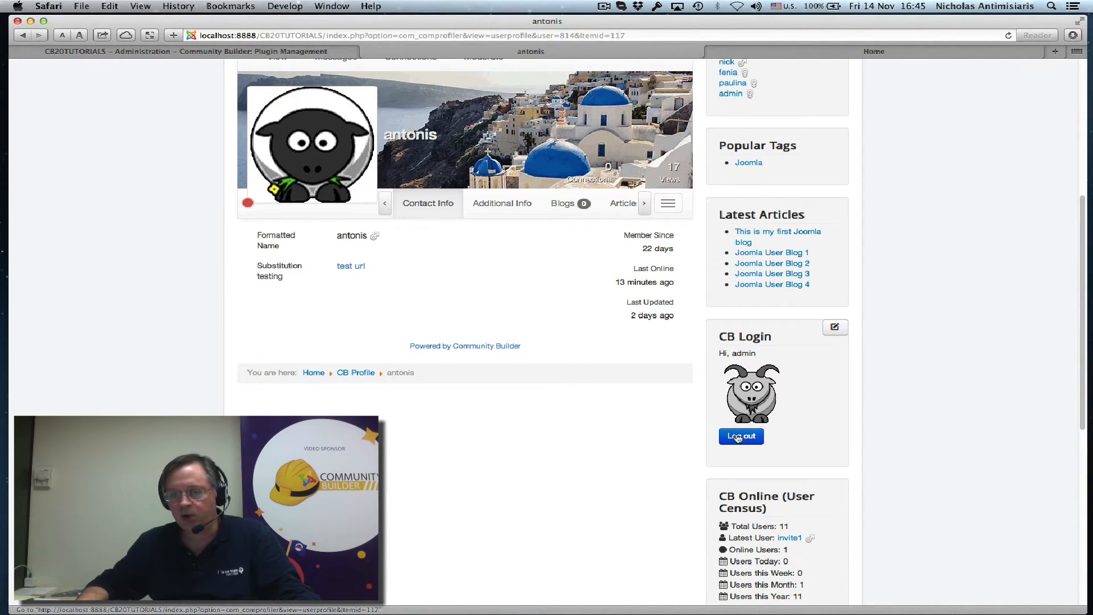
pyautogui.moveTo(765, 434)
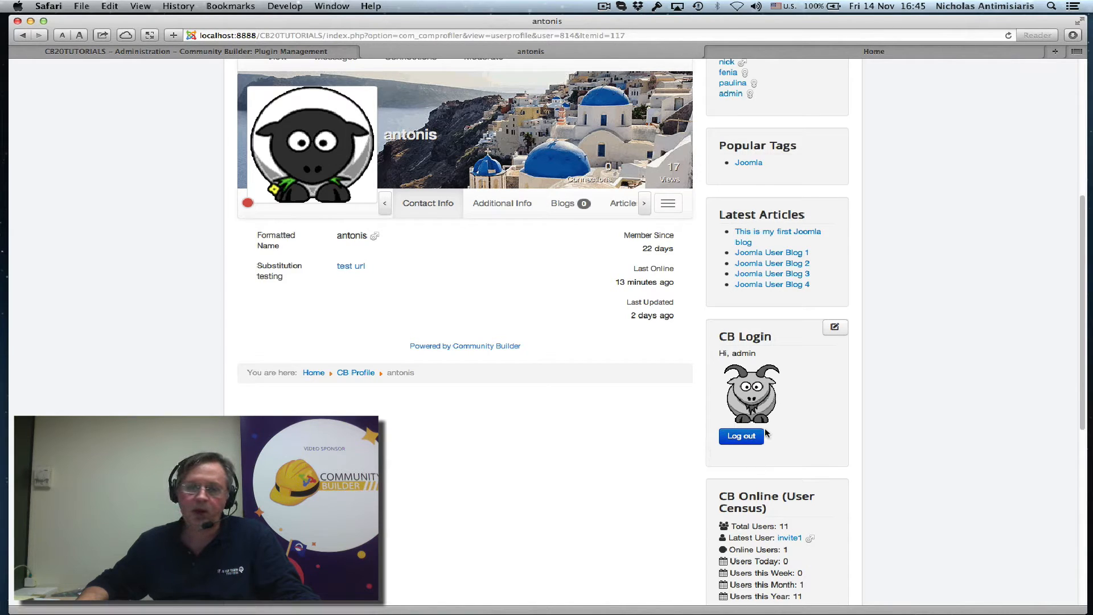
pyautogui.moveTo(725, 352)
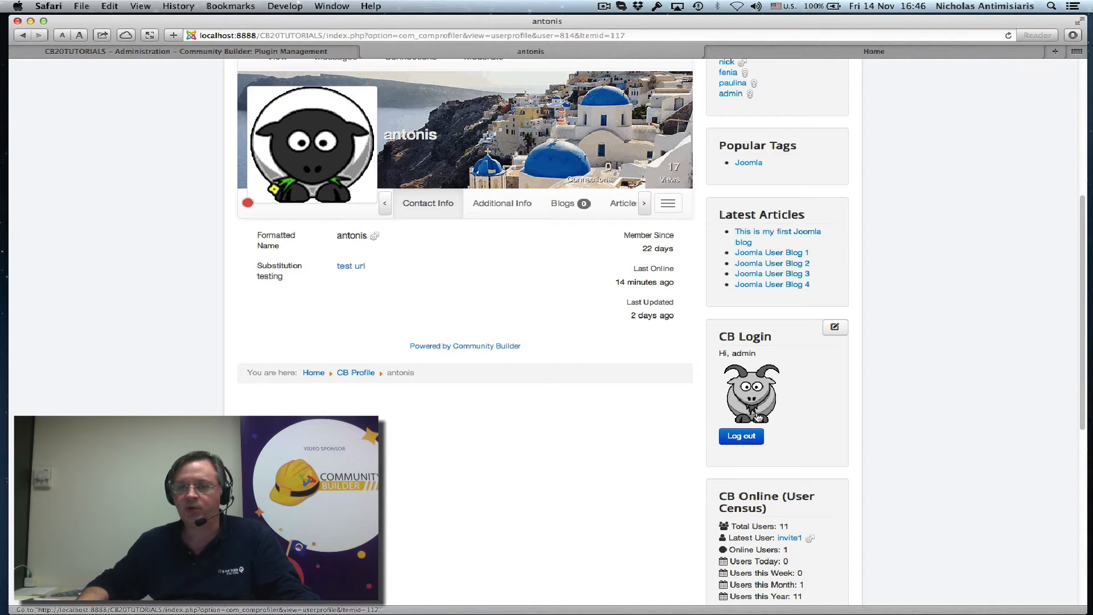
pyautogui.moveTo(785, 411)
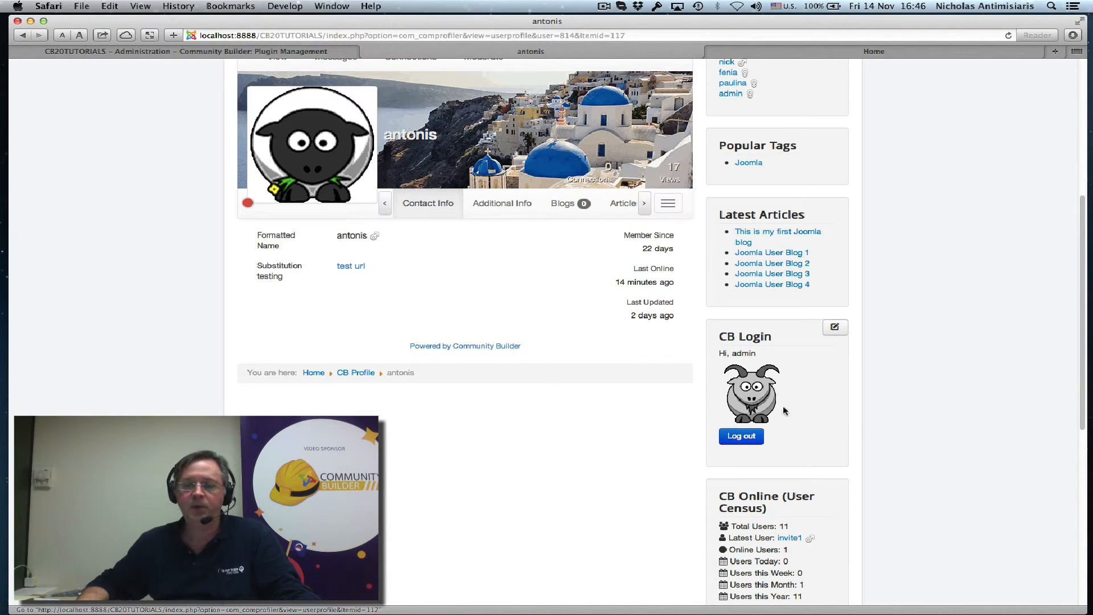
# Set the CB Login module's Private Message Notifications to Always Show and save the module.
pyautogui.click(183, 51)
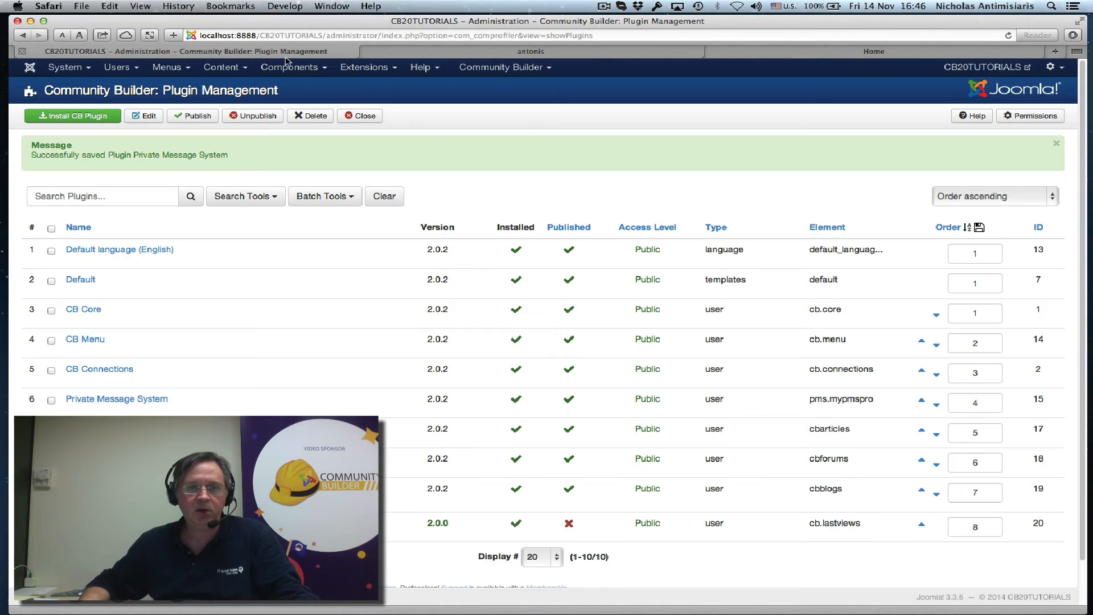
pyautogui.click(364, 67)
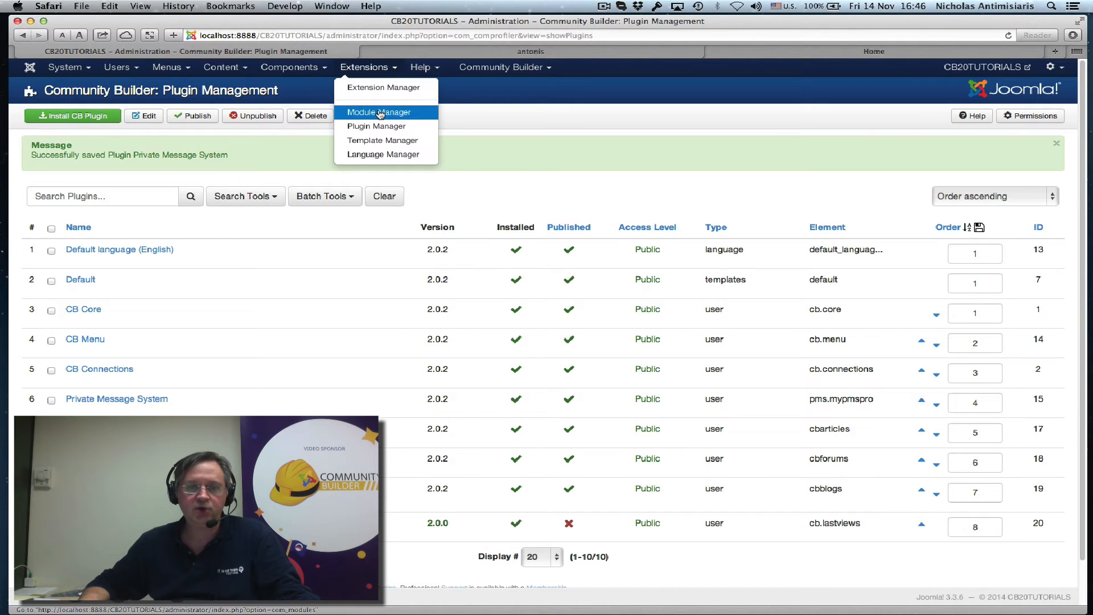
pyautogui.click(381, 112)
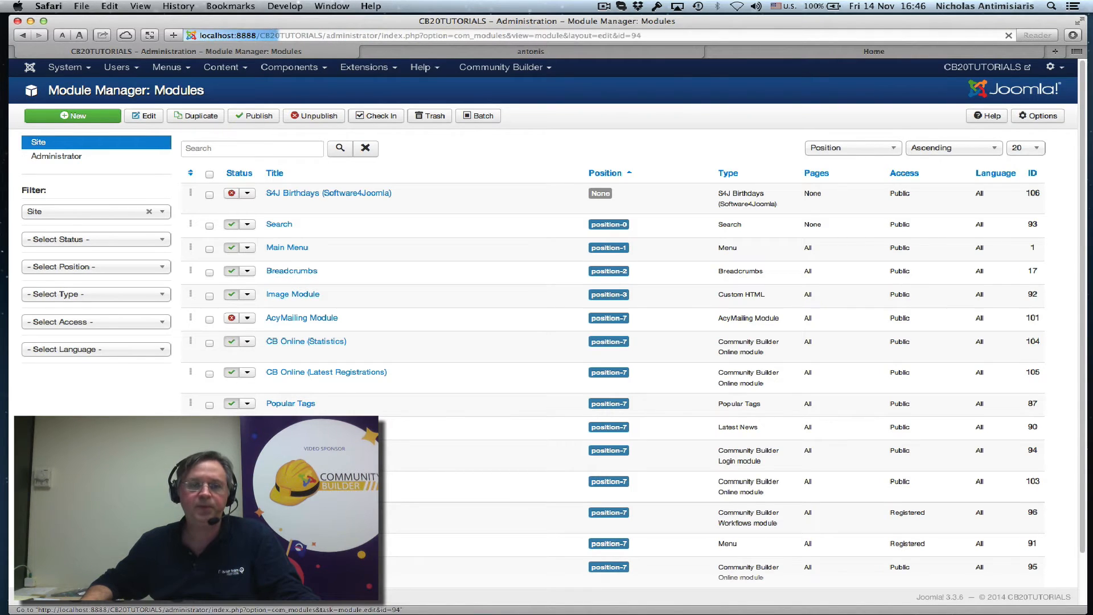
pyautogui.click(748, 456)
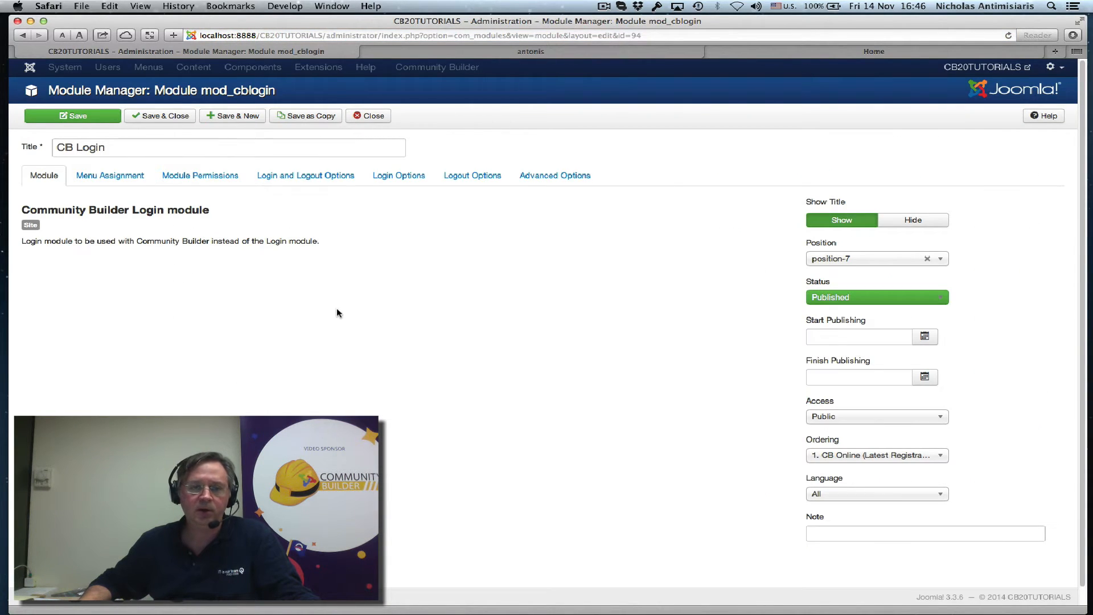
pyautogui.moveTo(472, 175)
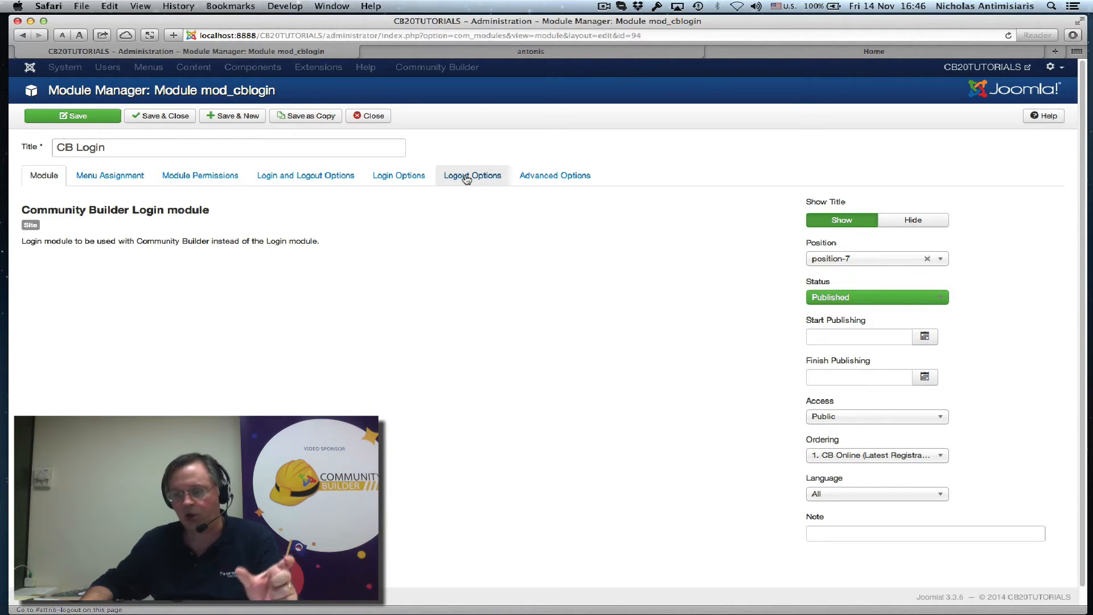
pyautogui.click(473, 175)
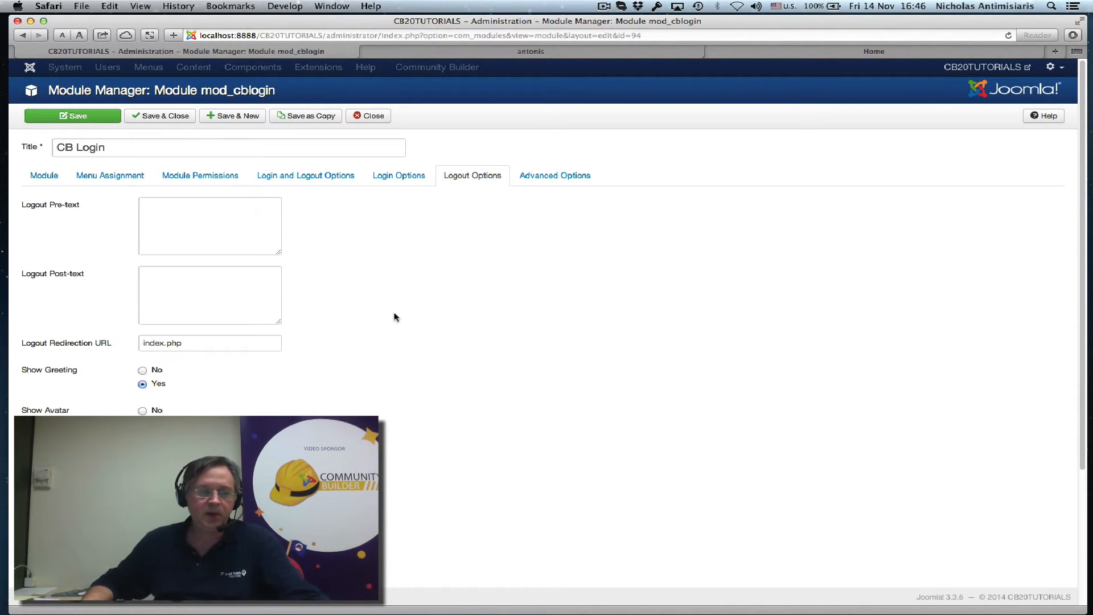
pyautogui.scroll(-3)
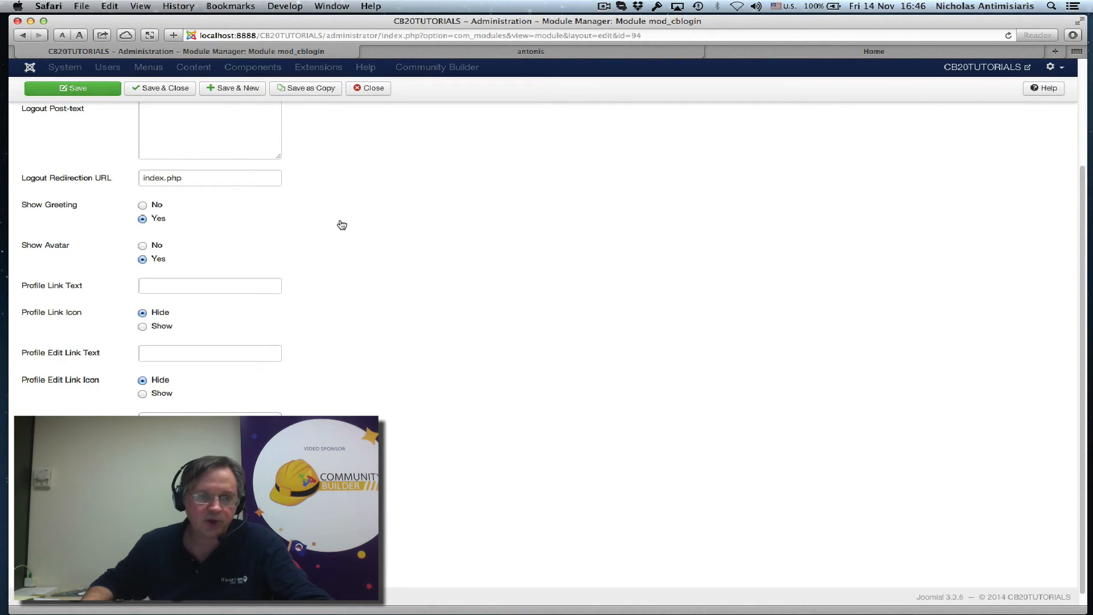
pyautogui.scroll(-3)
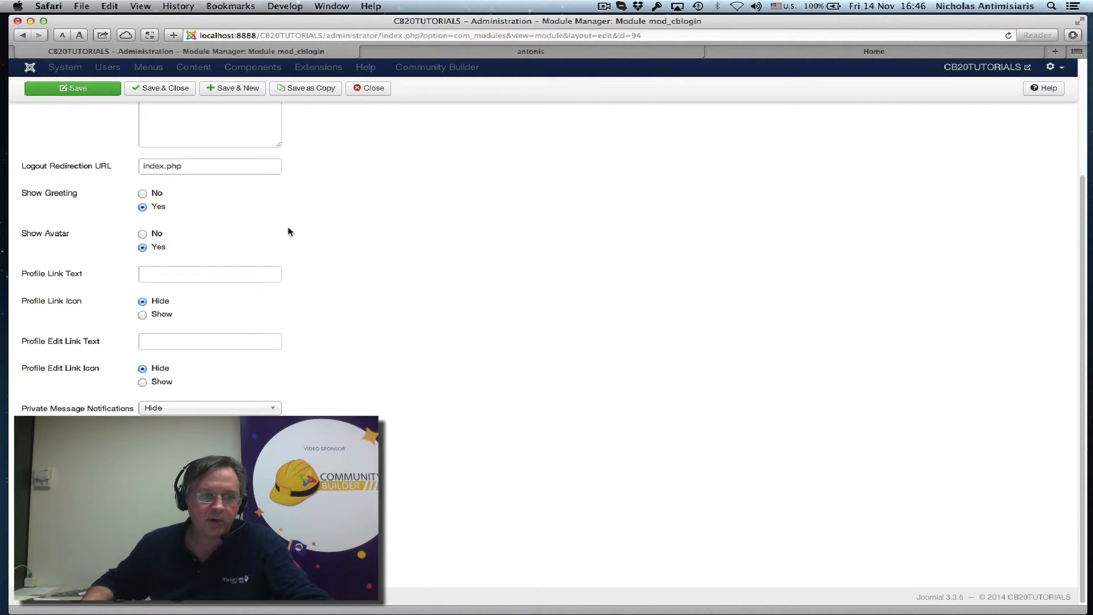
pyautogui.moveTo(177, 411)
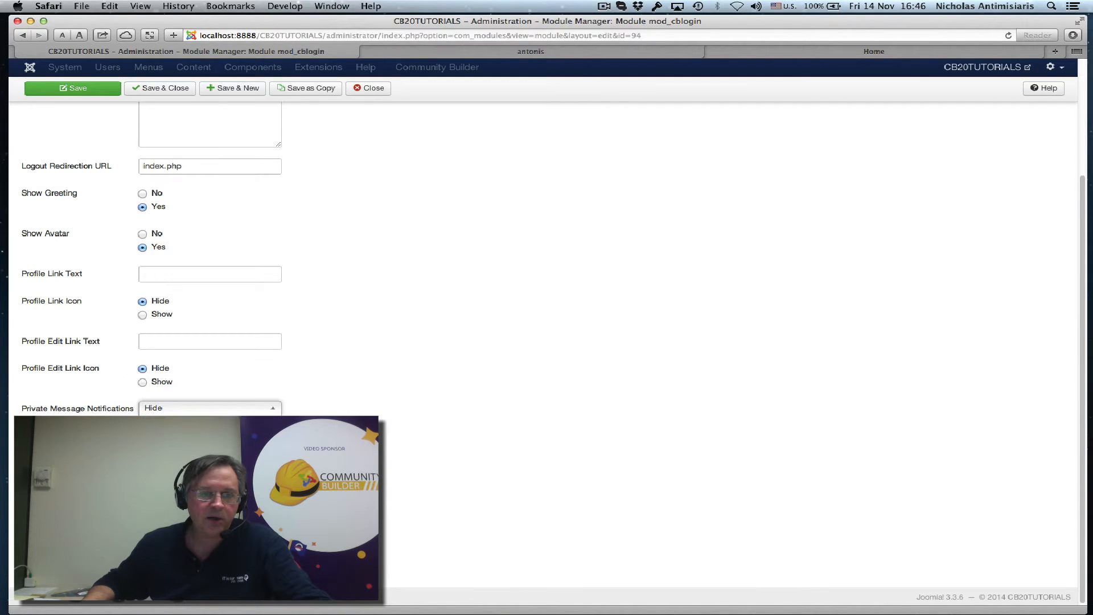
pyautogui.click(209, 407)
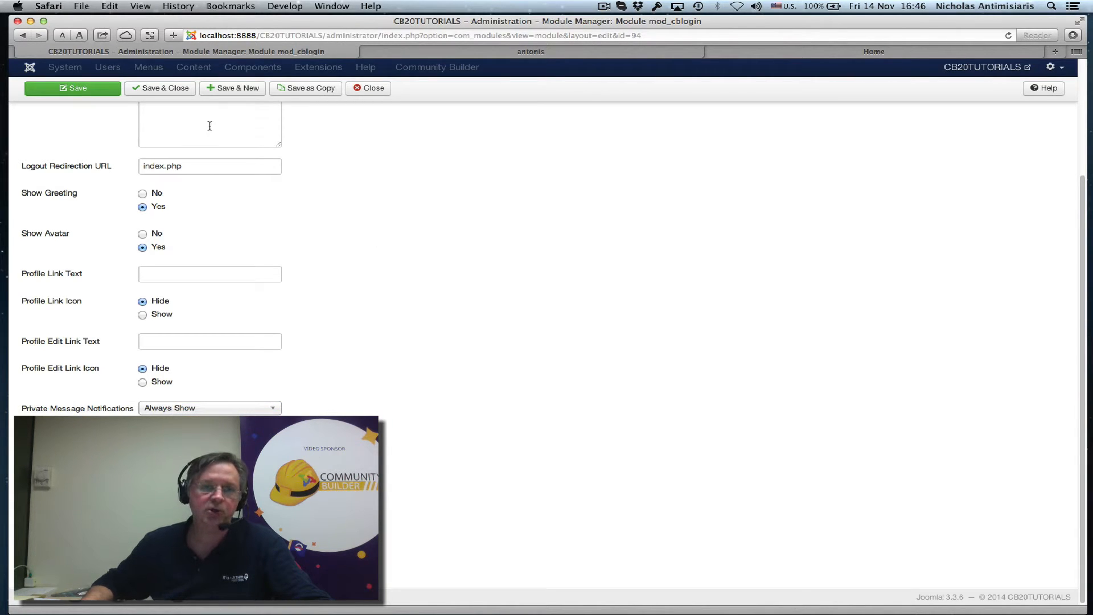
pyautogui.click(165, 87)
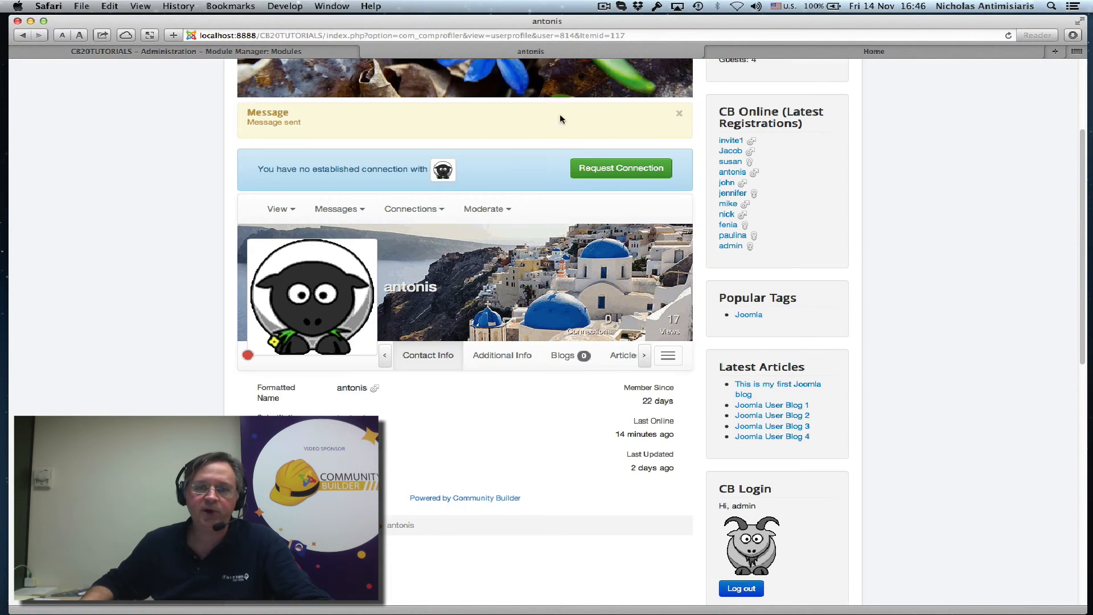
# Follow CB Login's 'You have 2 new private messages' link to the uddeIM inbox, then go Home.
pyautogui.scroll(3)
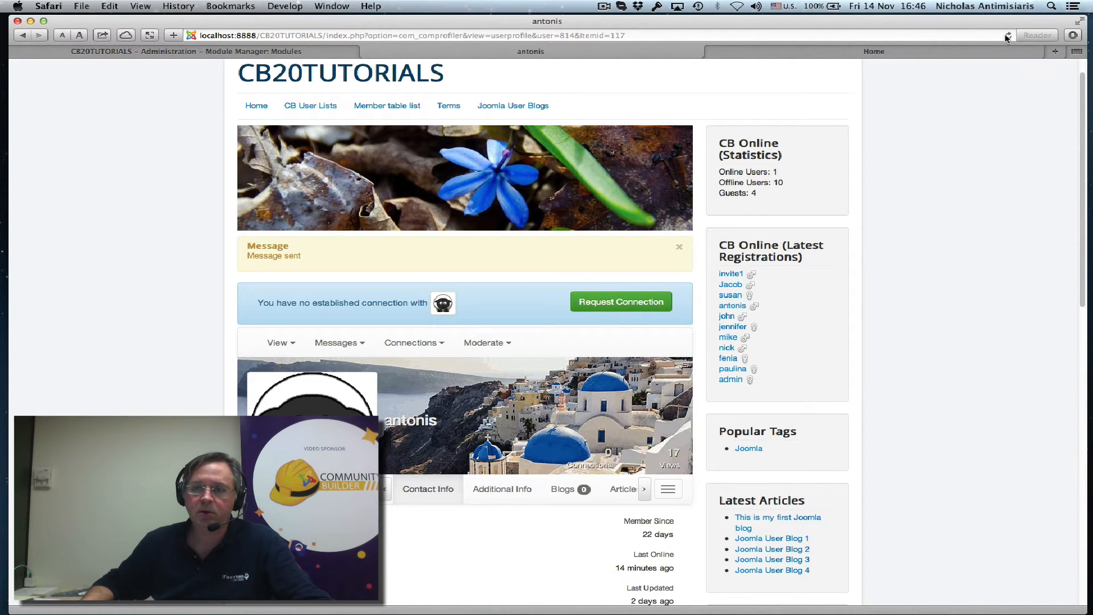
pyautogui.scroll(-3)
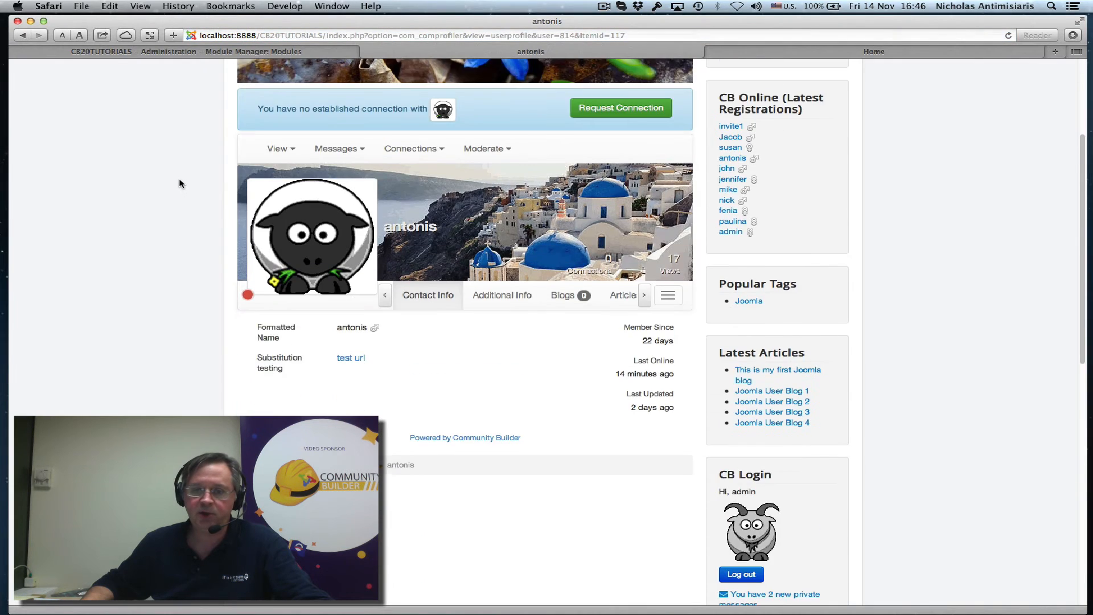
pyautogui.scroll(-3)
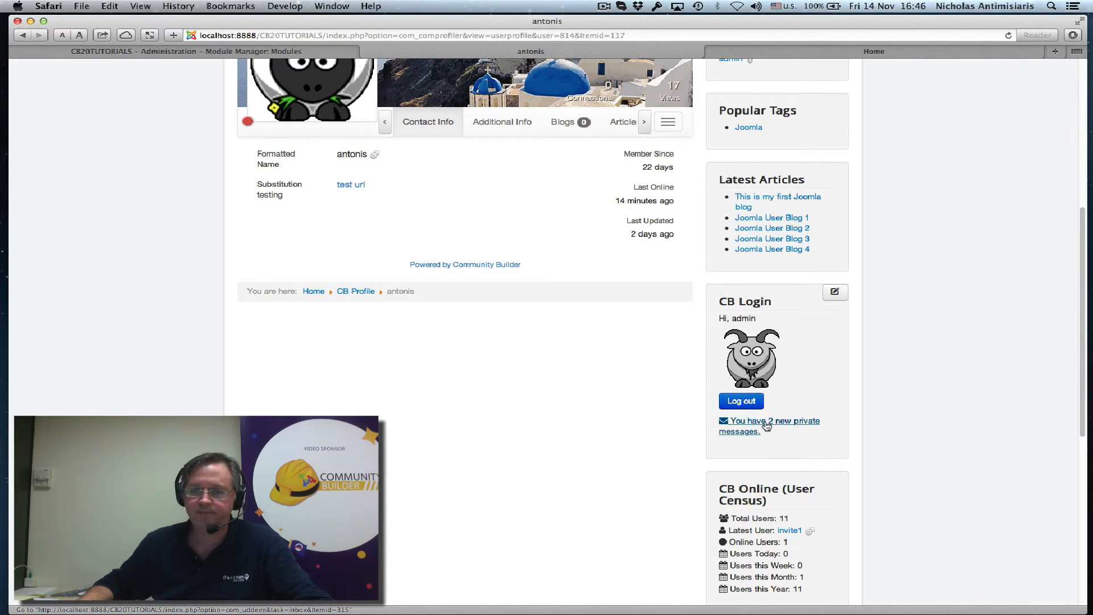
pyautogui.click(769, 421)
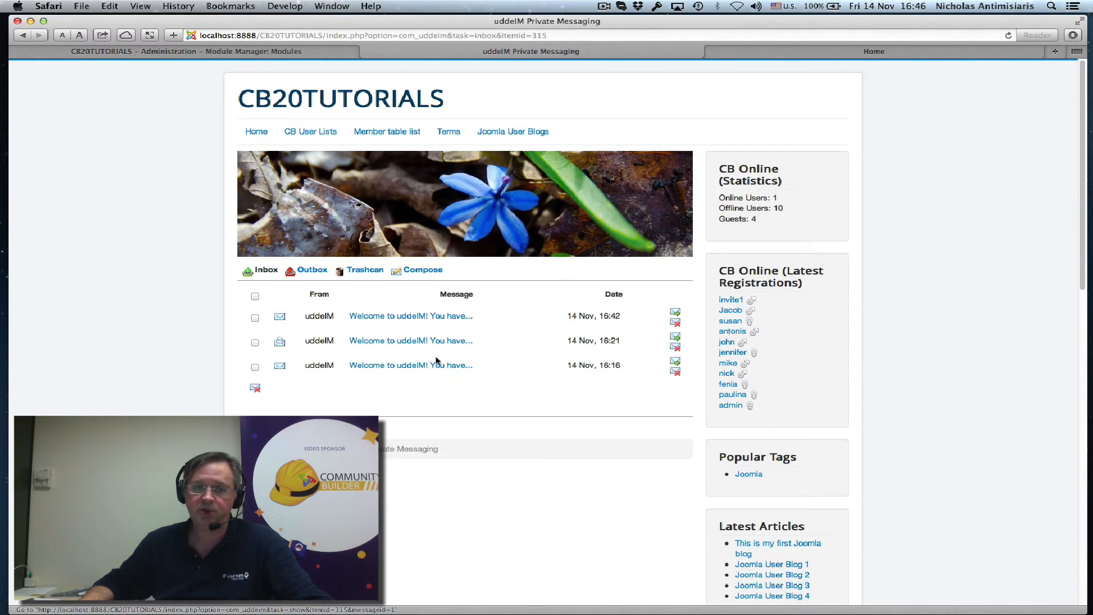
pyautogui.click(256, 131)
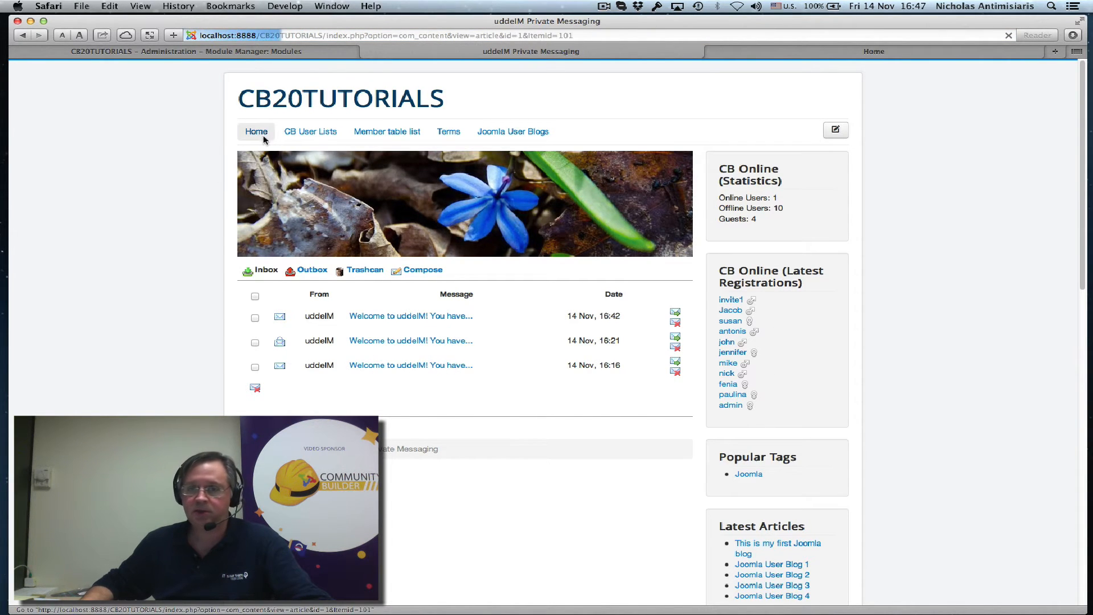
pyautogui.click(256, 131)
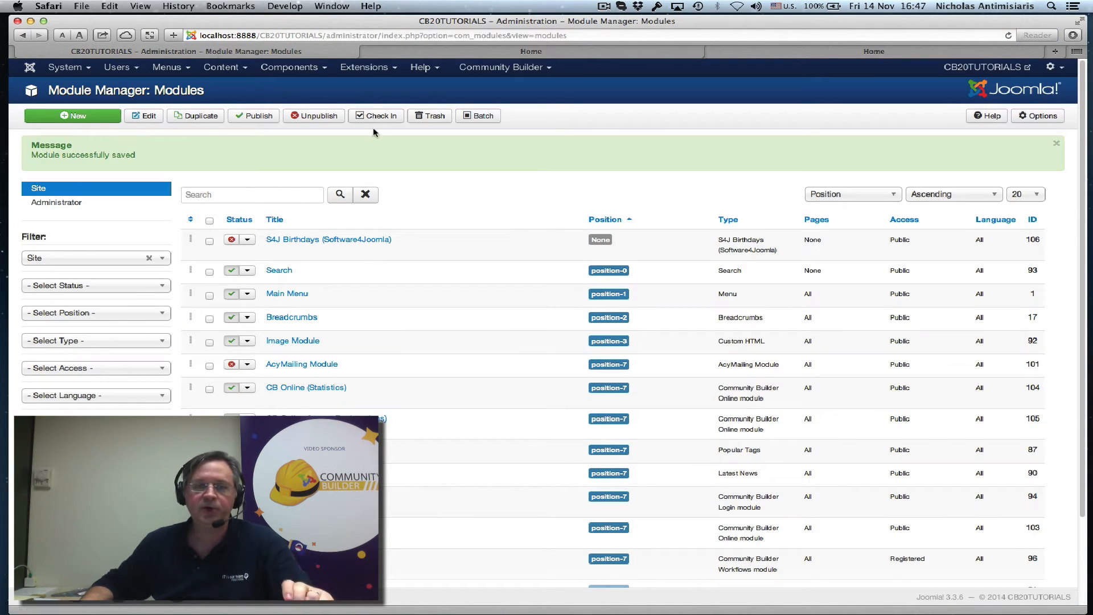
# Set Community Builder's connection Notification Method to PMS and Email and save the configuration.
pyautogui.click(500, 67)
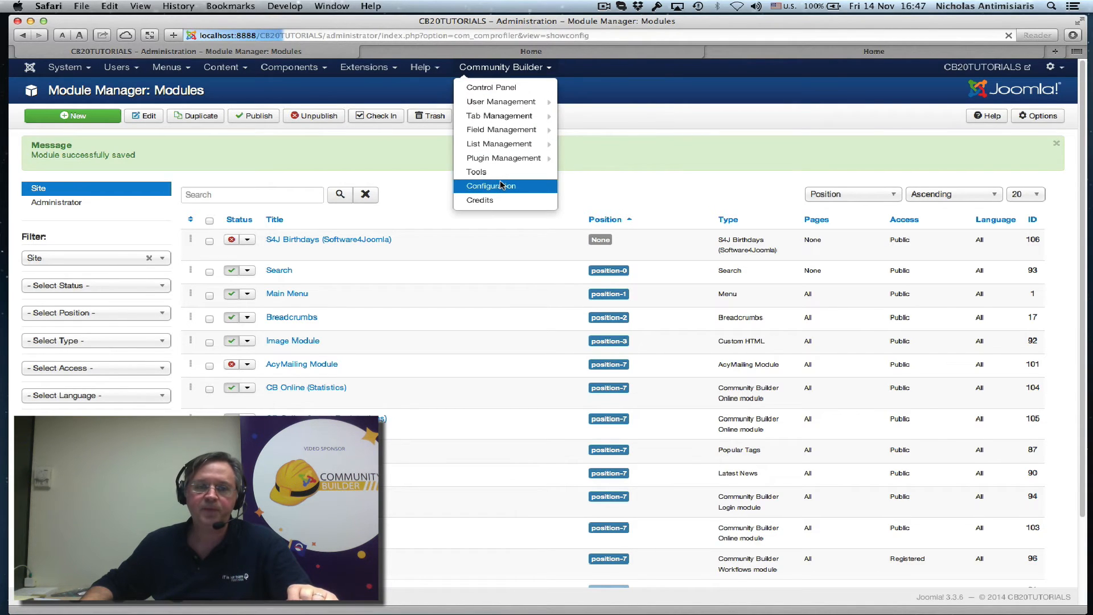
pyautogui.click(491, 186)
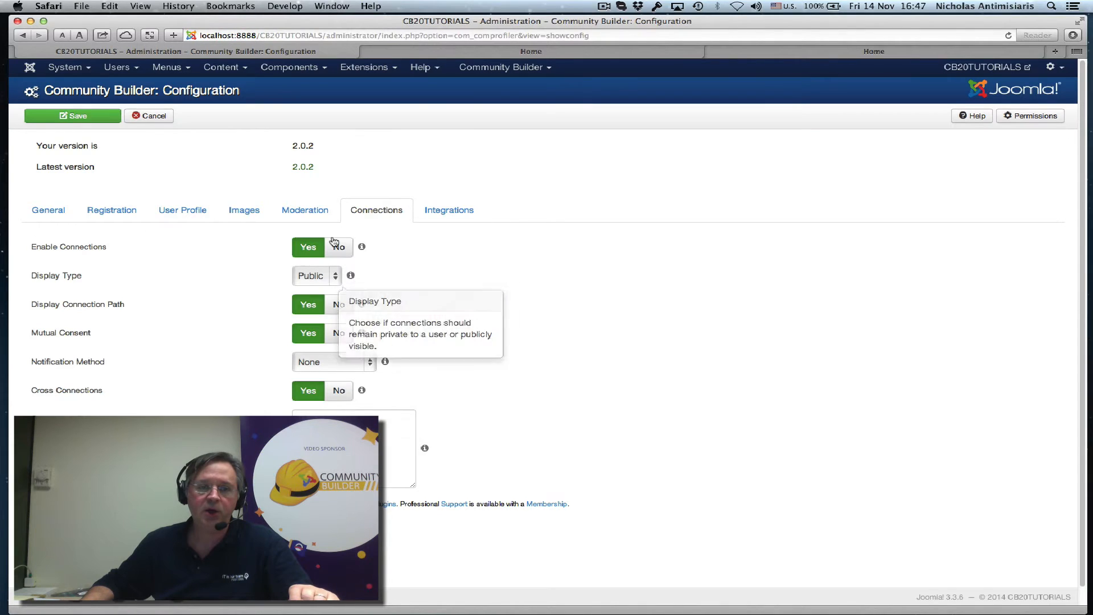
pyautogui.moveTo(83, 379)
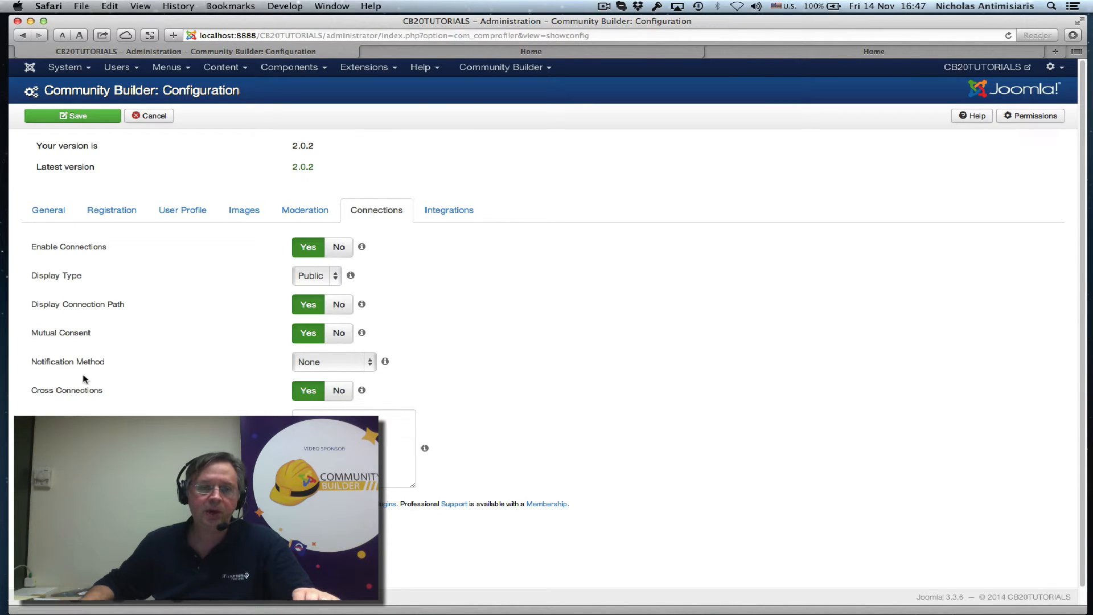
pyautogui.moveTo(314, 369)
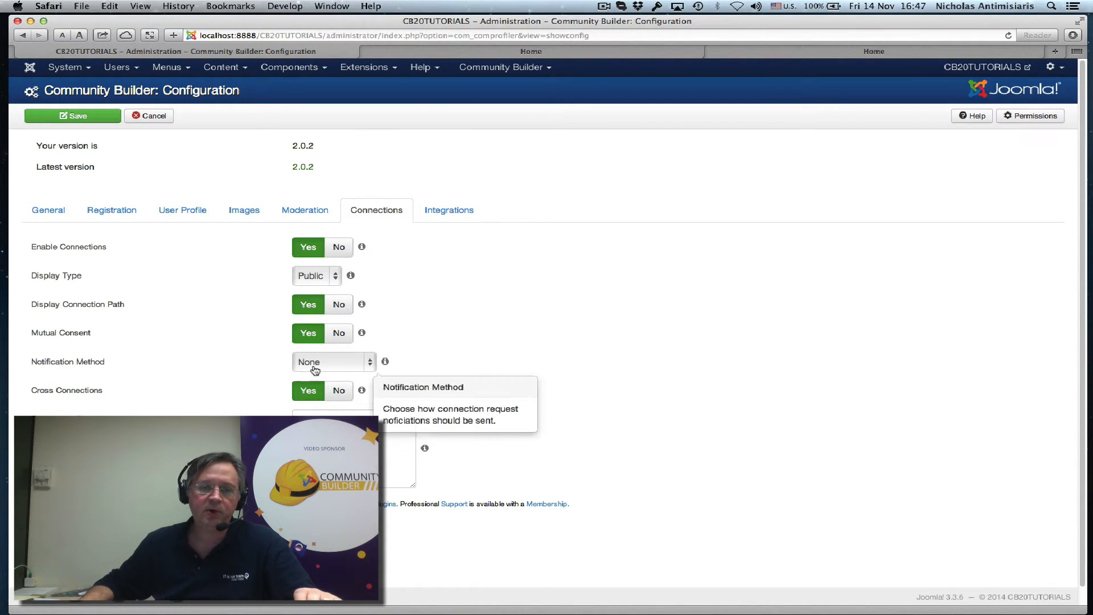
pyautogui.click(331, 361)
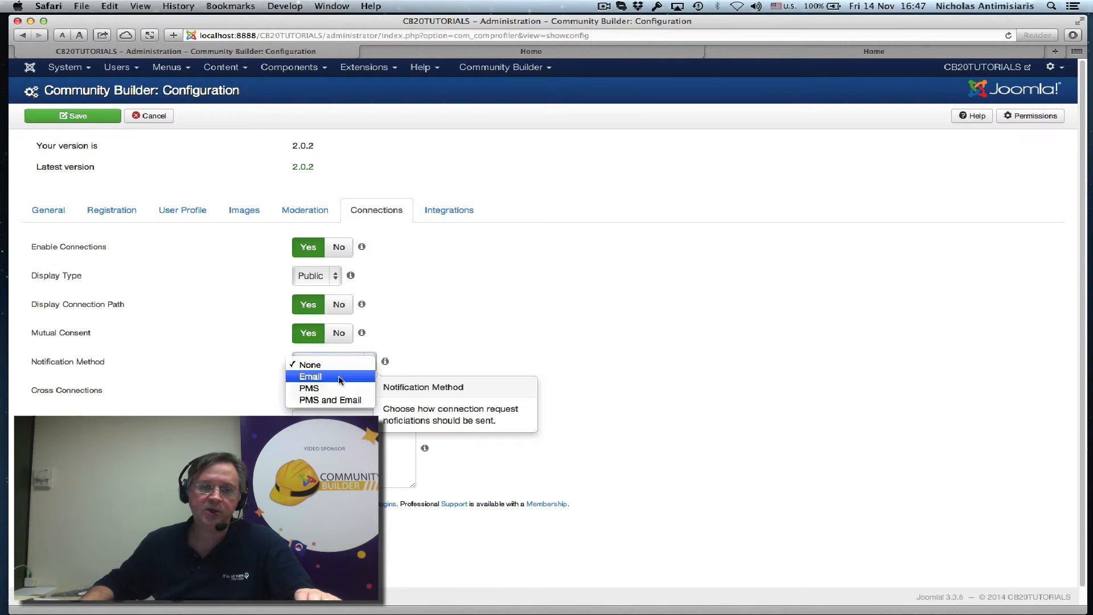
pyautogui.moveTo(330, 400)
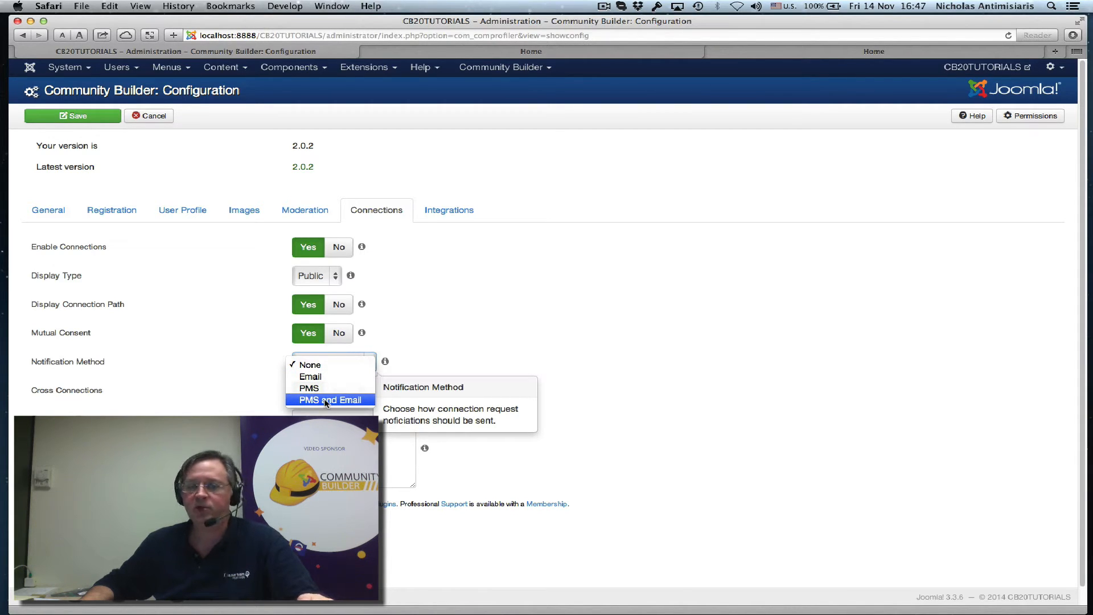
pyautogui.click(330, 400)
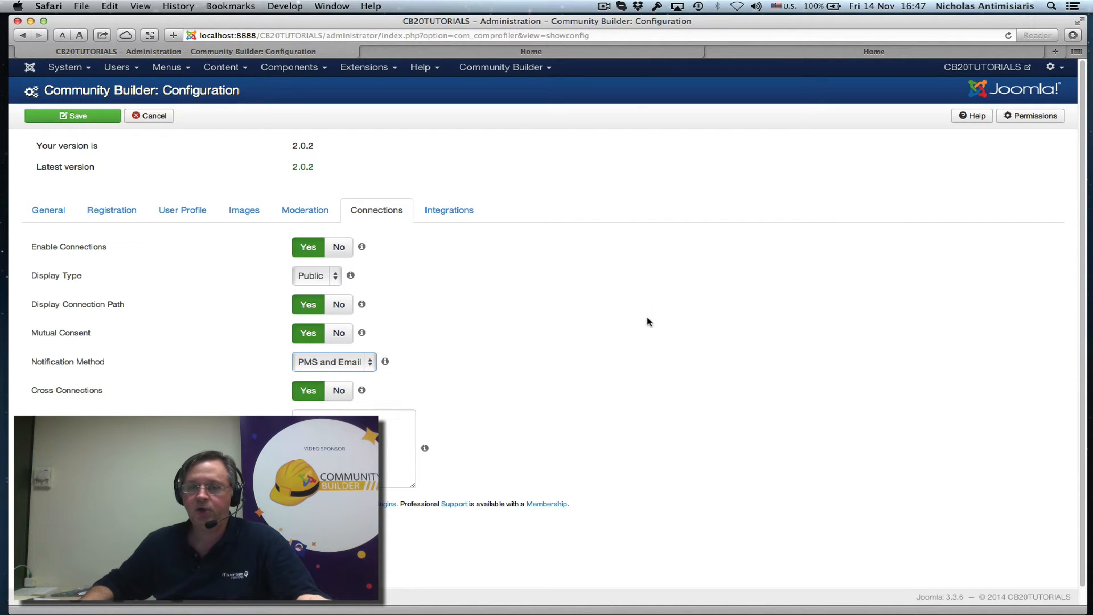
pyautogui.moveTo(300, 376)
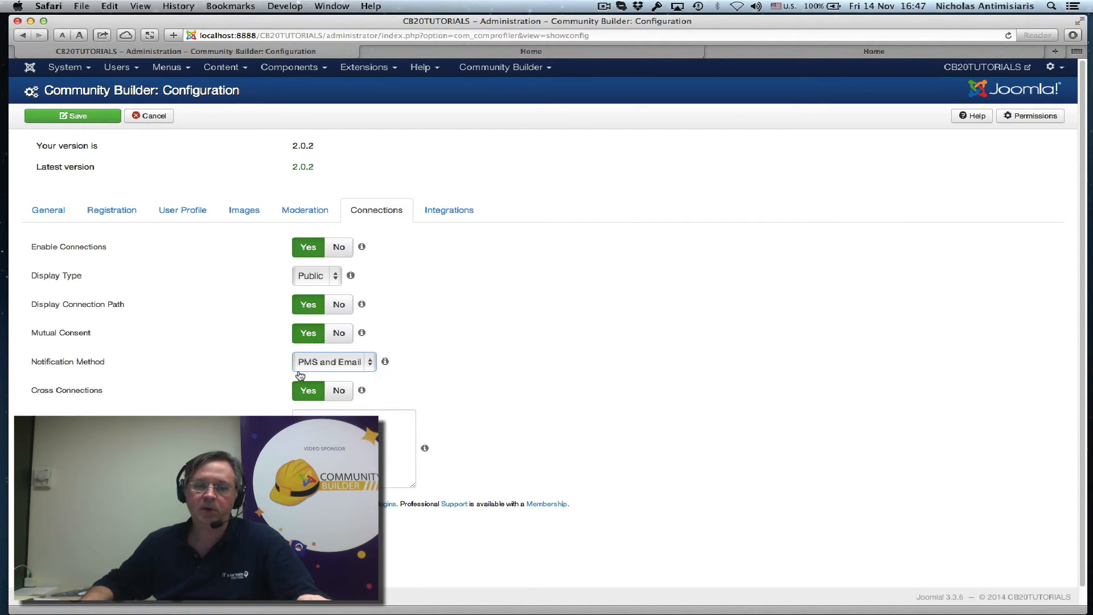
pyautogui.moveTo(144, 370)
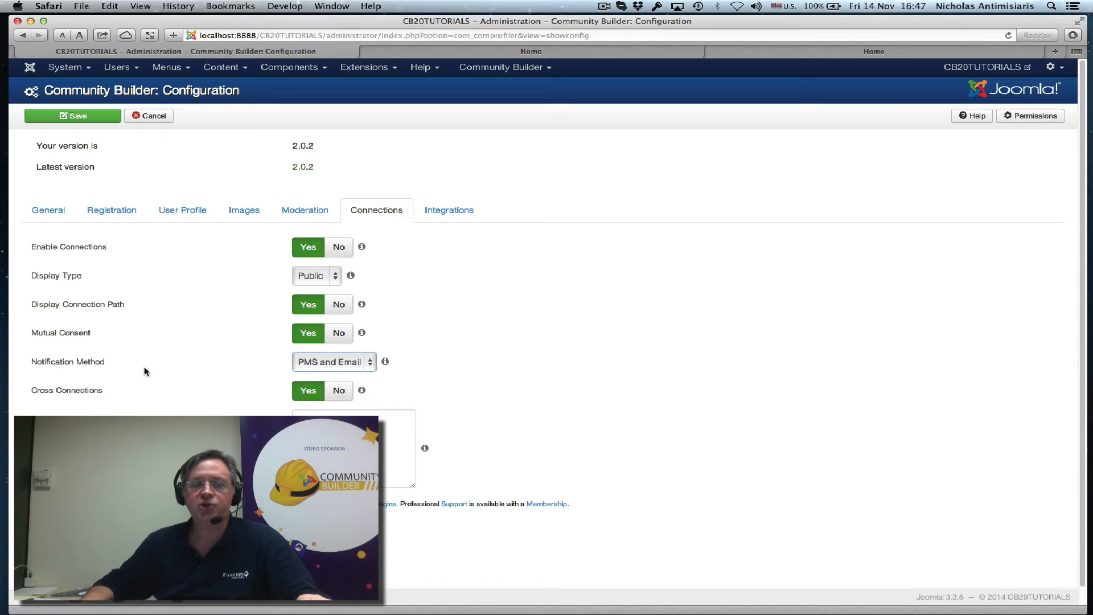
pyautogui.moveTo(729, 217)
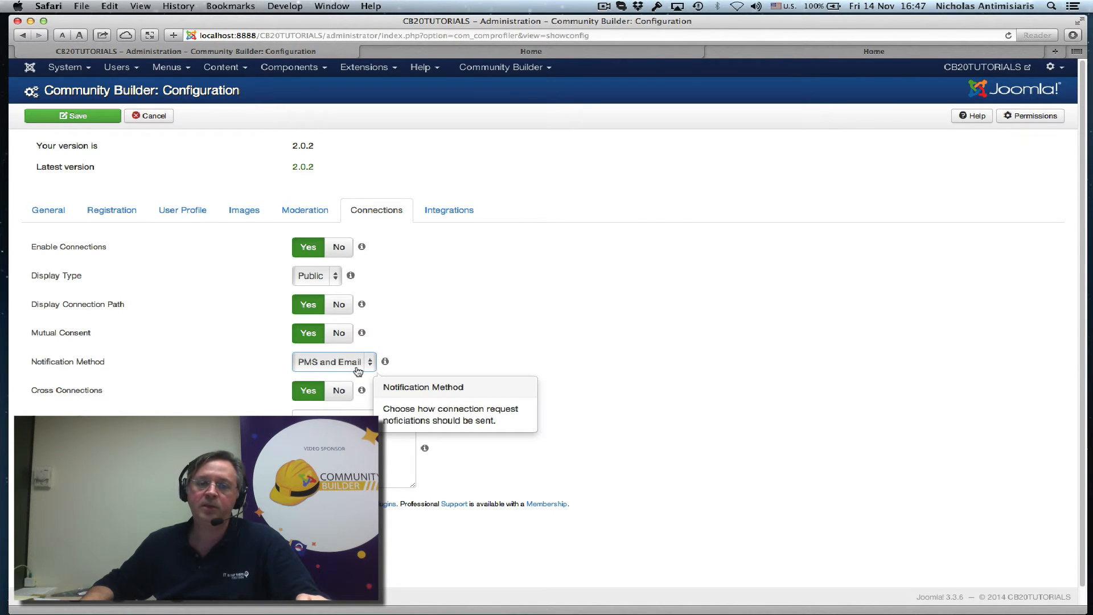
pyautogui.moveTo(316, 370)
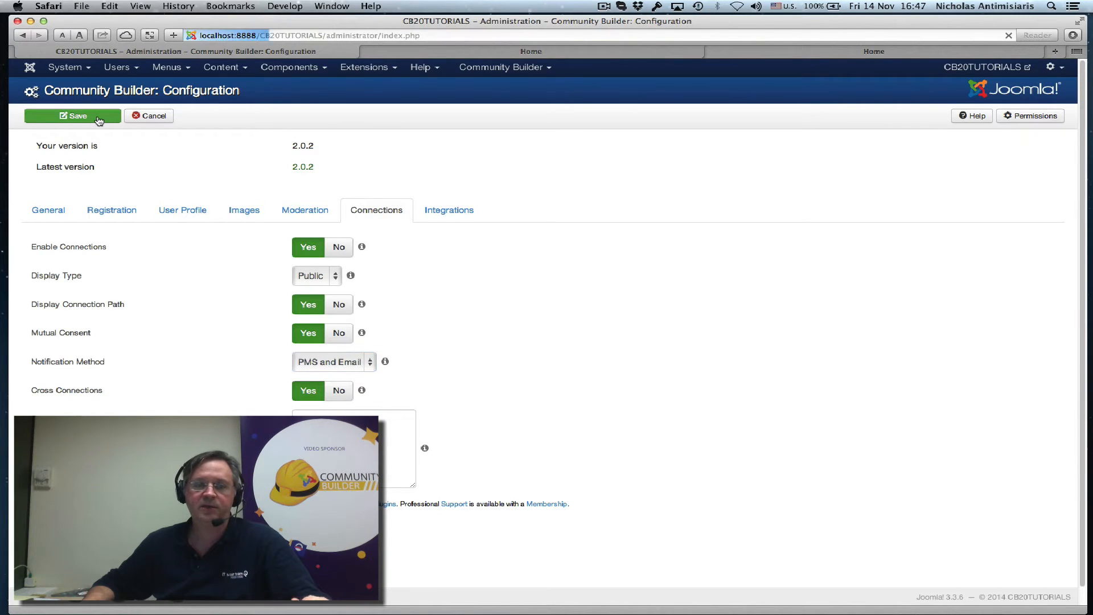
pyautogui.click(73, 115)
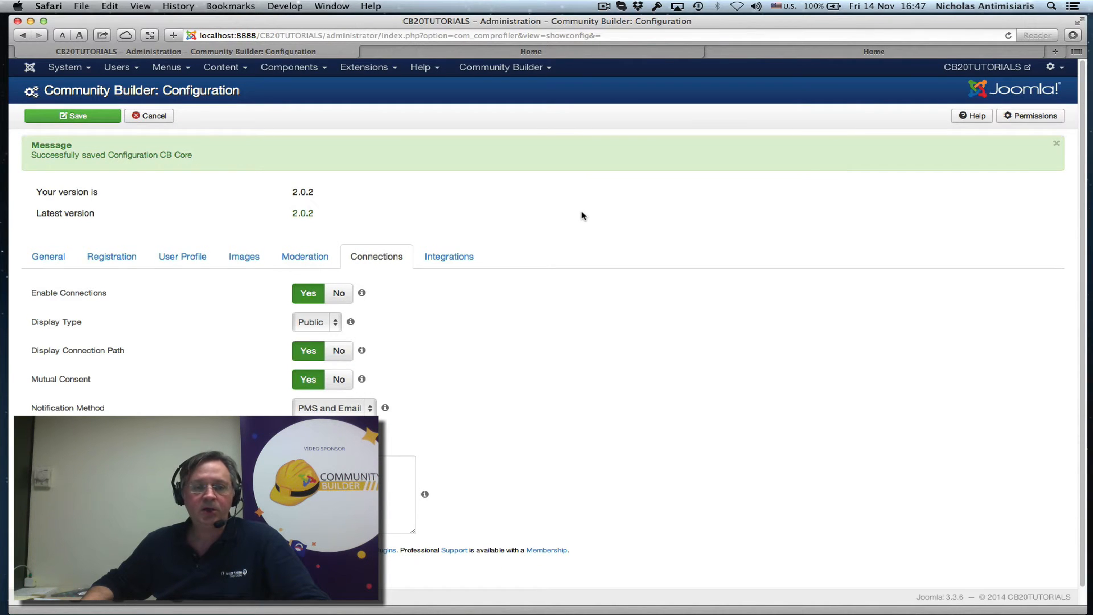
pyautogui.click(531, 50)
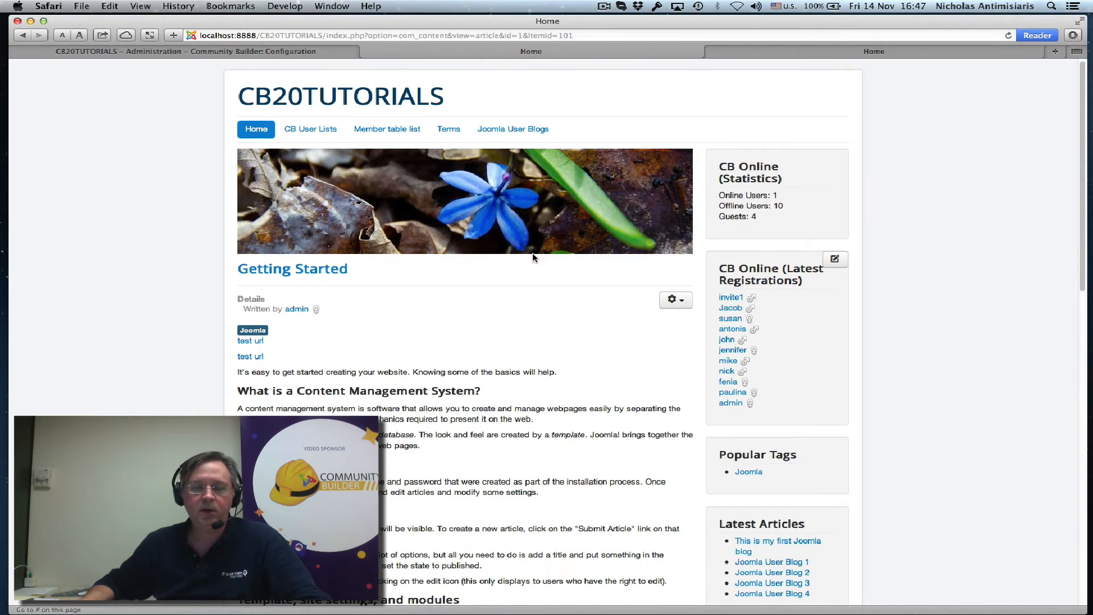
pyautogui.moveTo(732, 349)
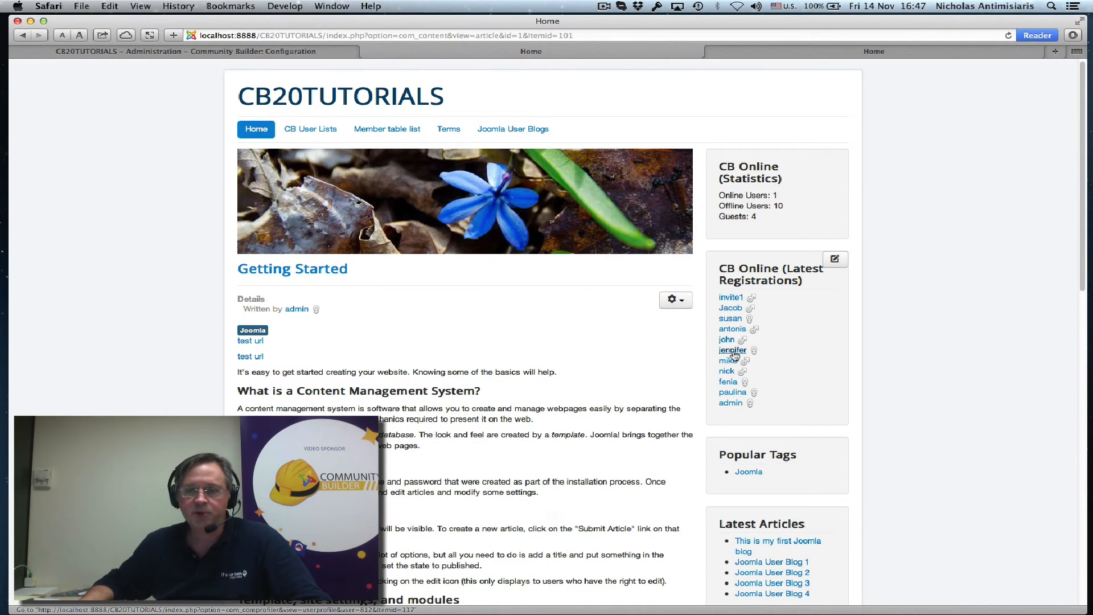
pyautogui.moveTo(732, 330)
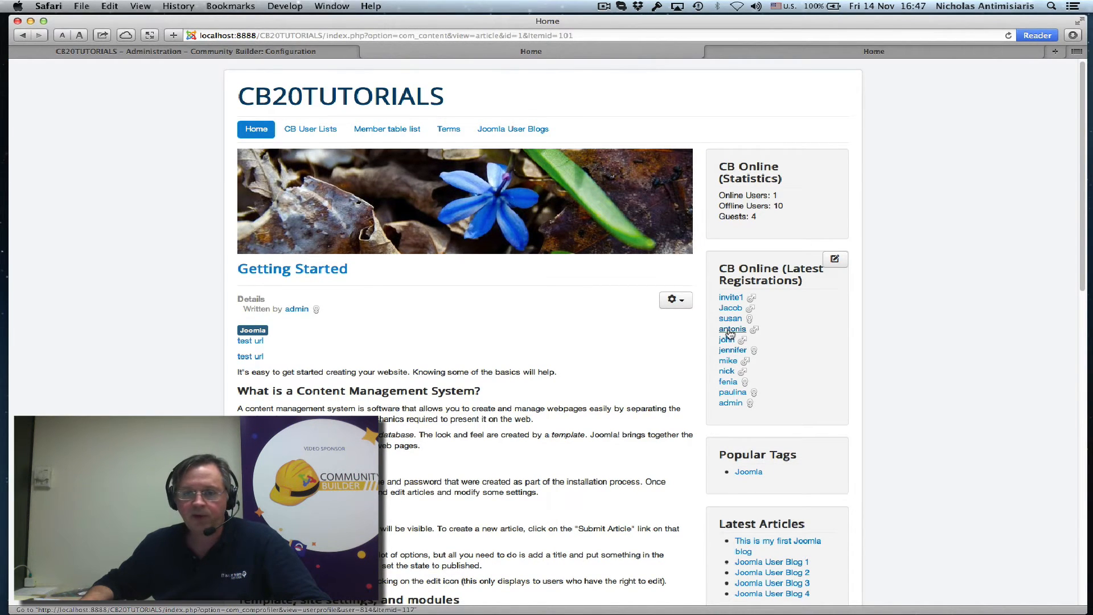
# Send antonis a connection request with the message 'Hello - lets connect'.
pyautogui.click(733, 329)
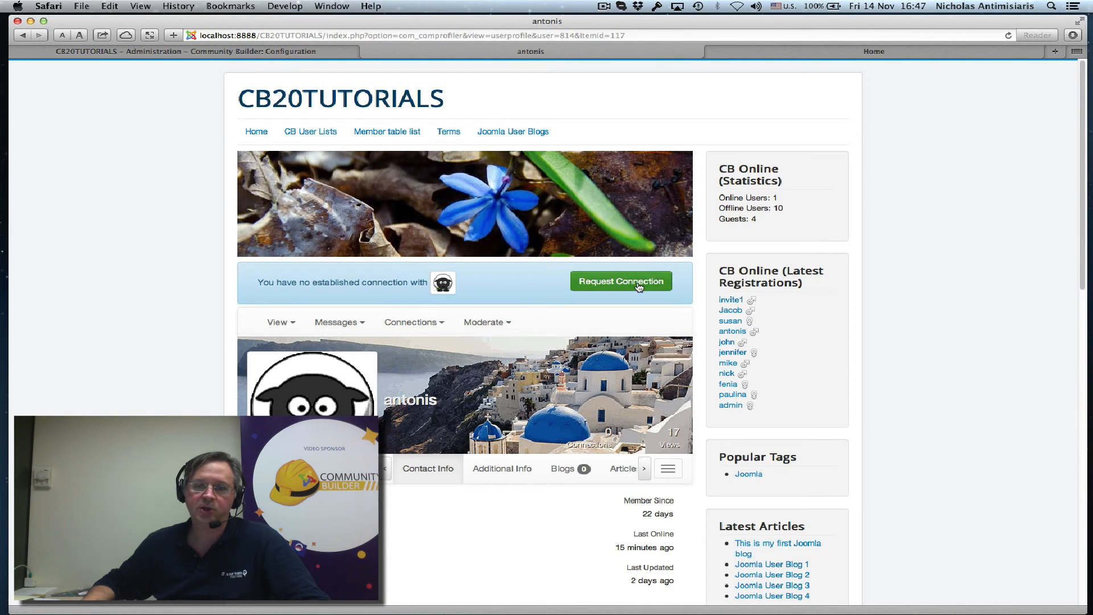
pyautogui.click(621, 281)
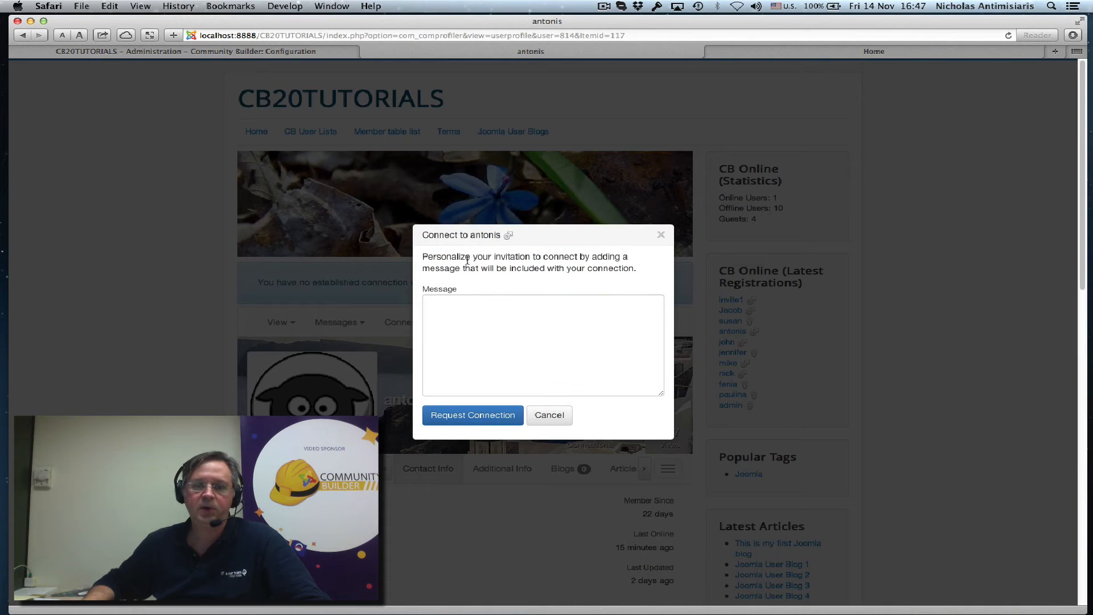
pyautogui.click(543, 345)
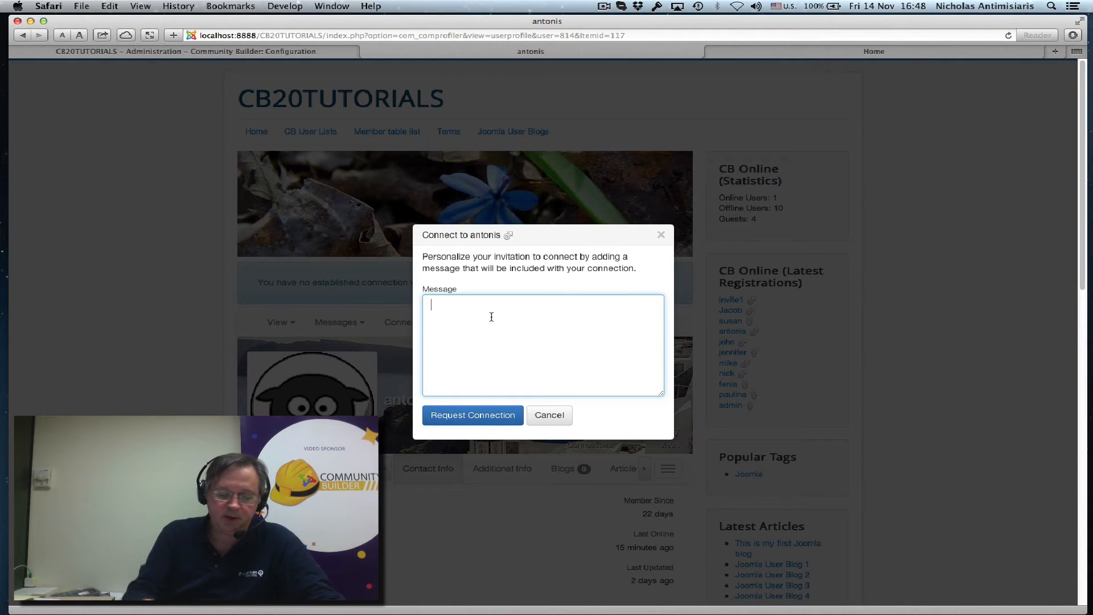
pyautogui.write('Hello')
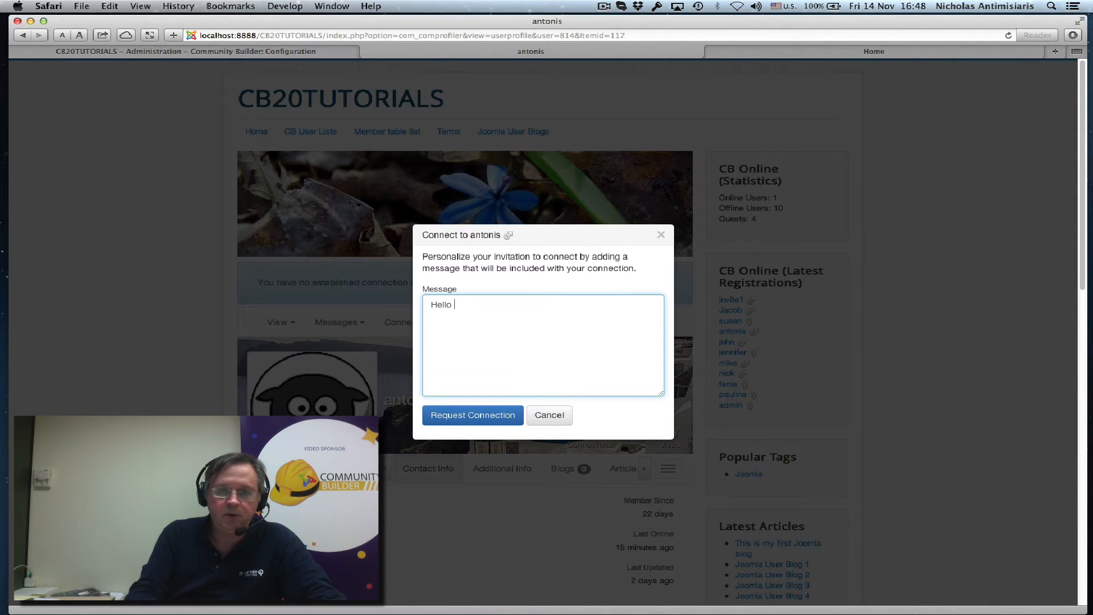
pyautogui.write('- lets c')
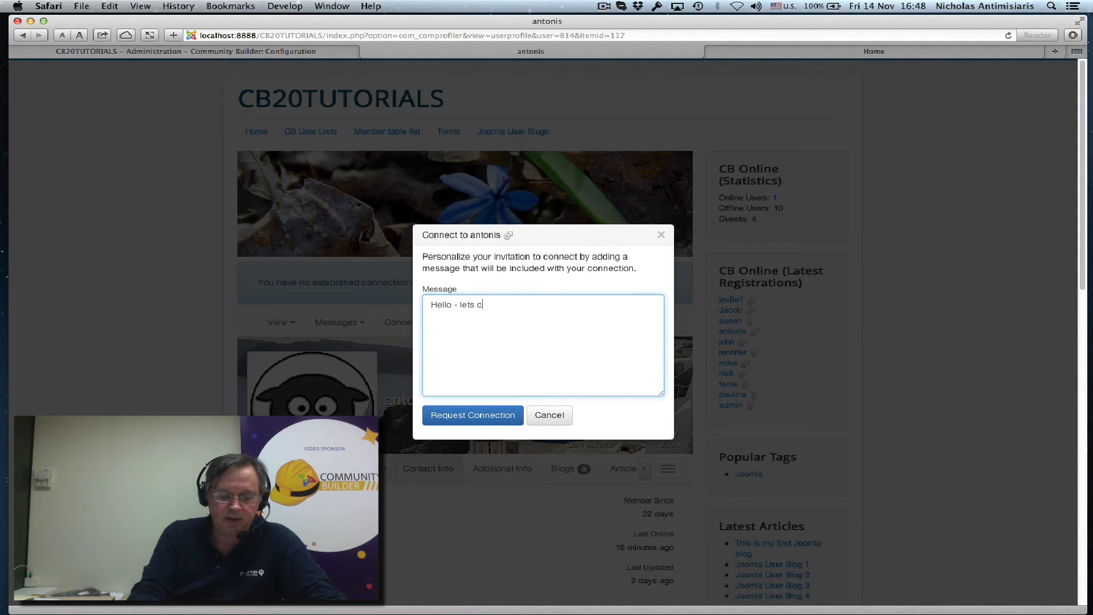
pyautogui.write('onnect')
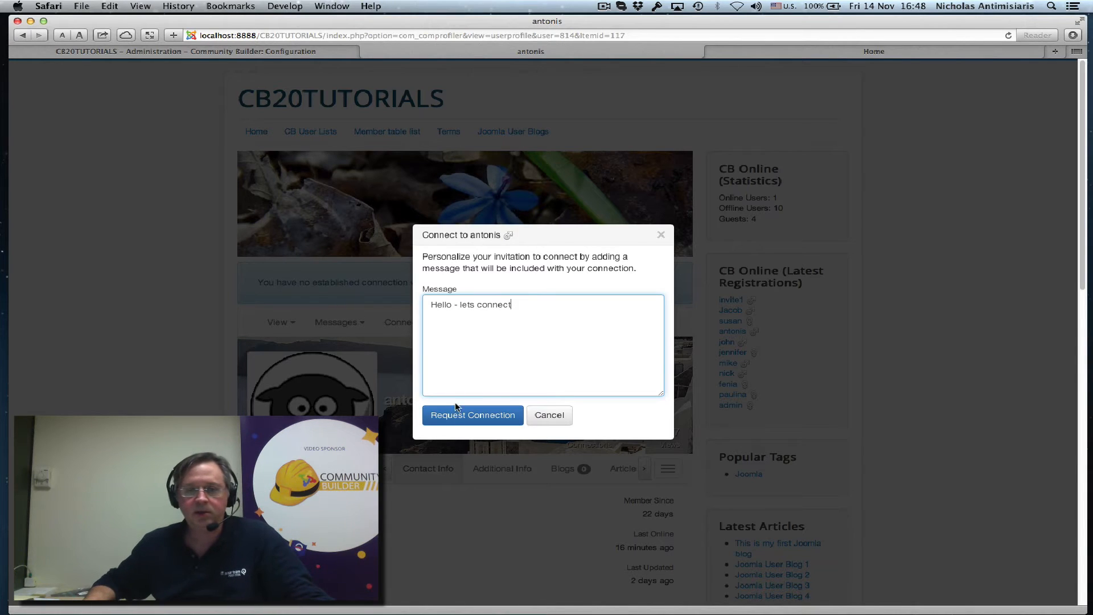
pyautogui.click(472, 415)
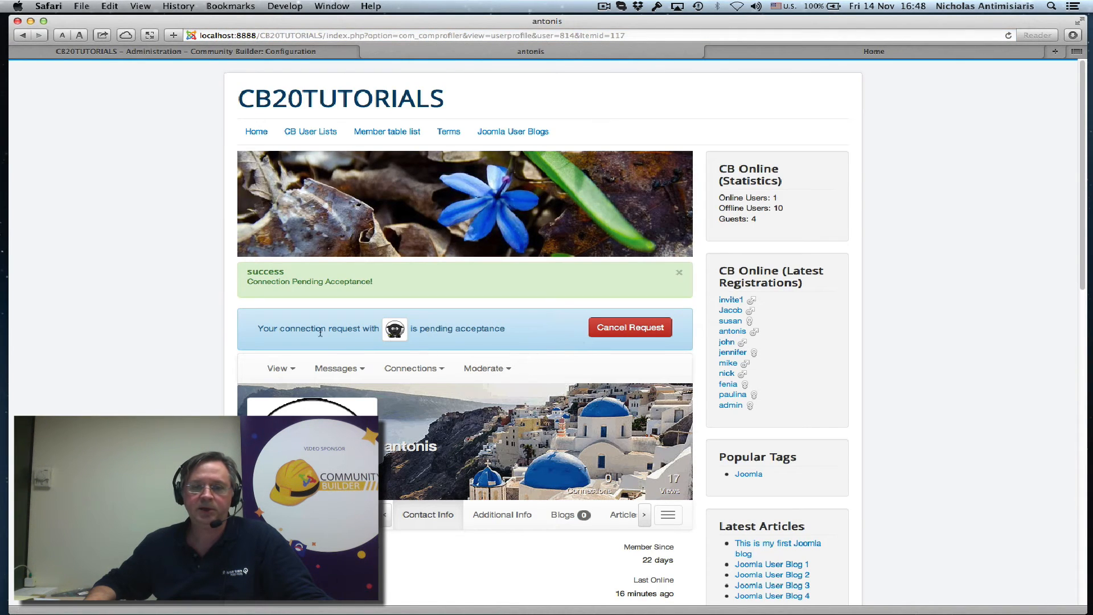
pyautogui.moveTo(877, 360)
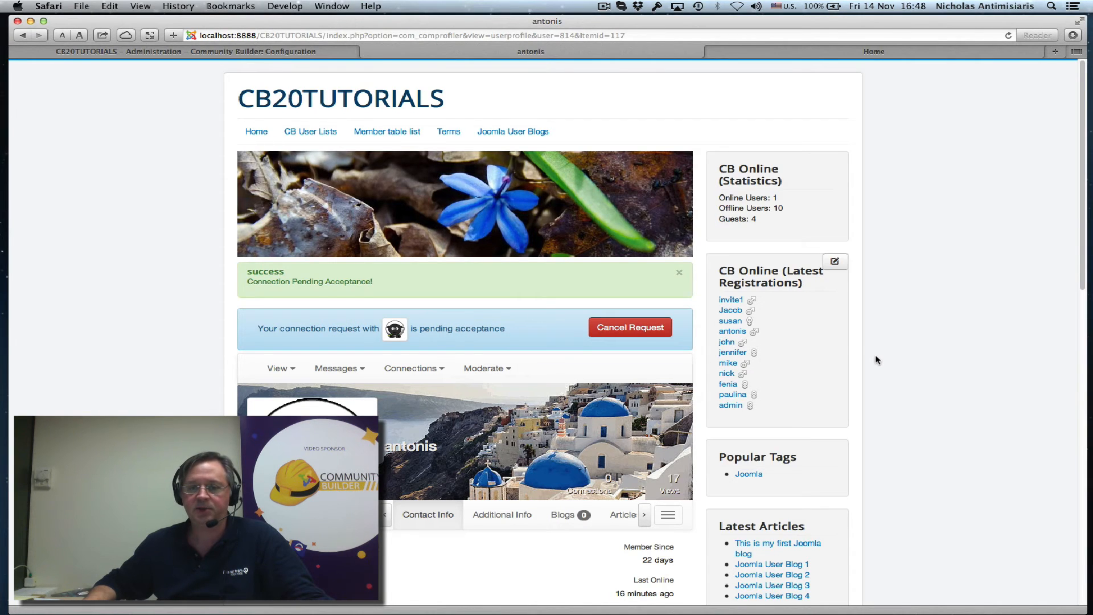
# Log the administrator out and log in as the invited member antonis.
pyautogui.scroll(-3)
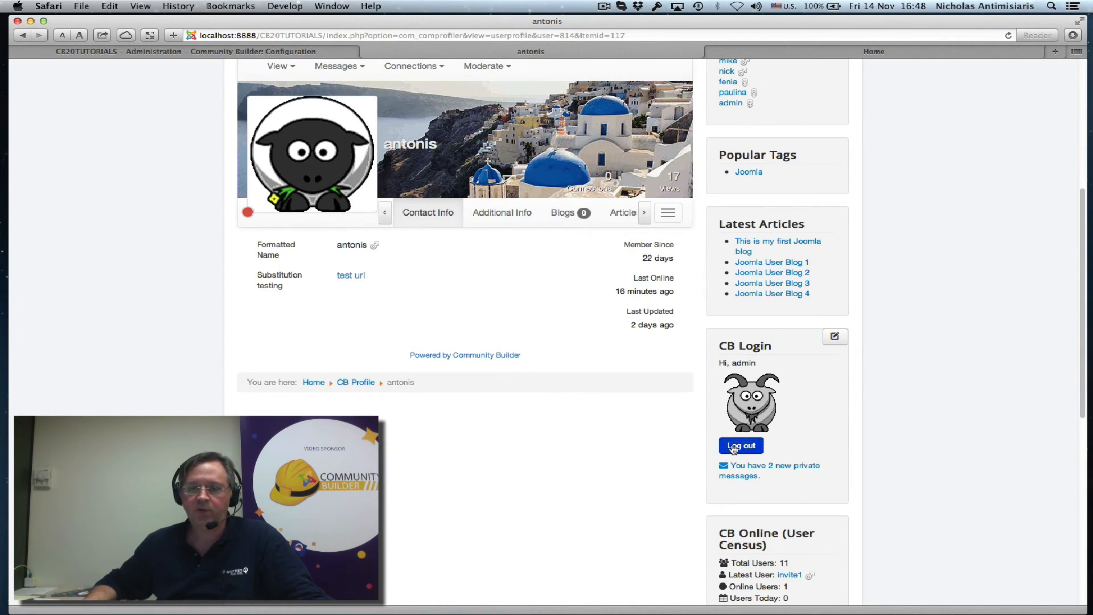
pyautogui.click(740, 445)
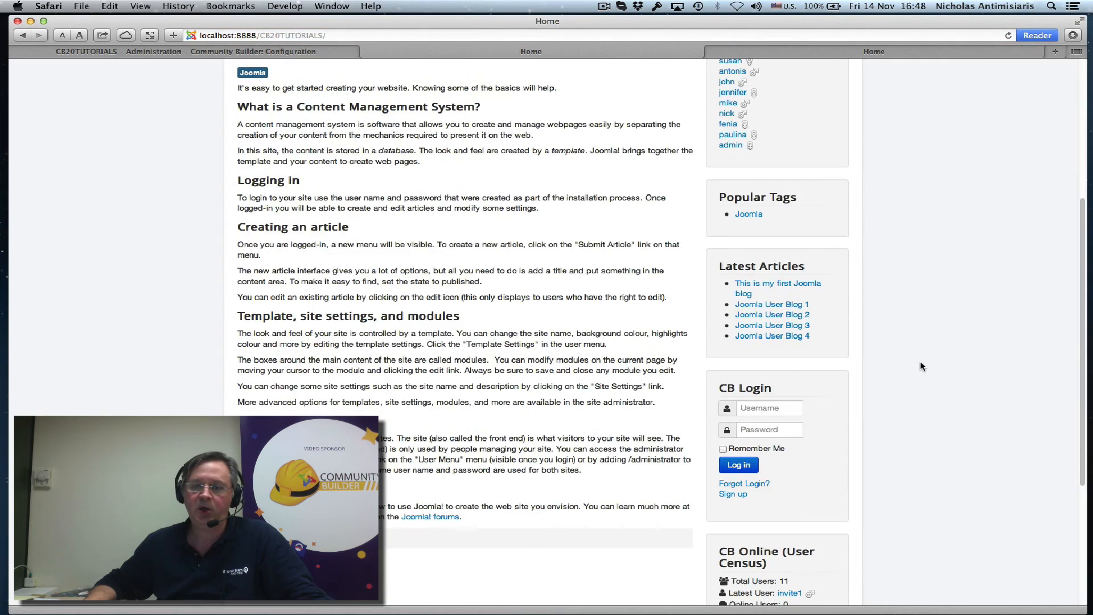
pyautogui.scroll(-3)
pyautogui.write('anto')
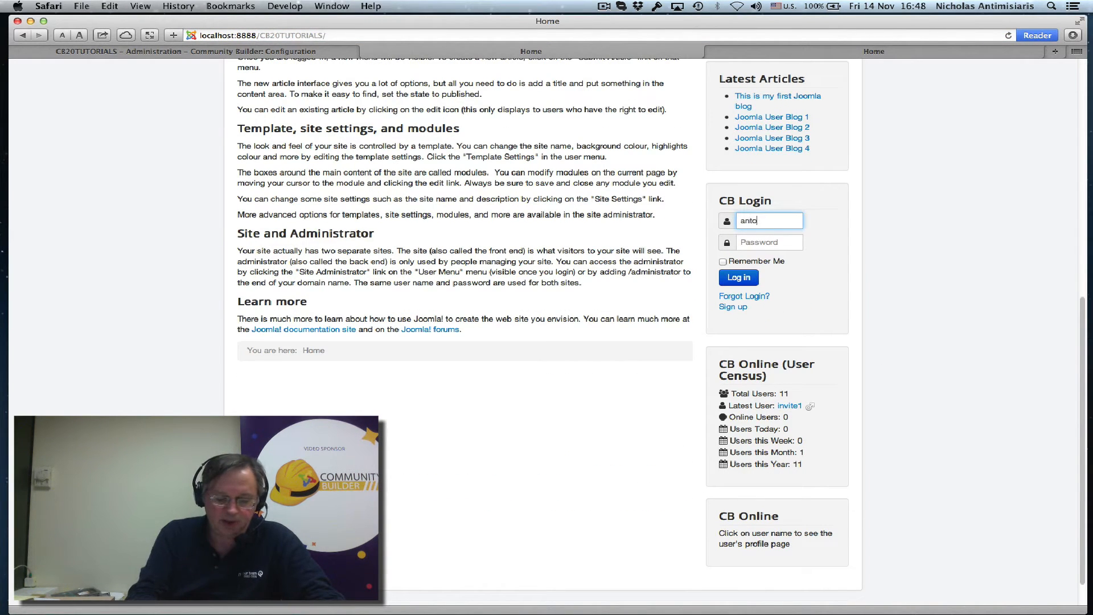
pyautogui.write('nis')
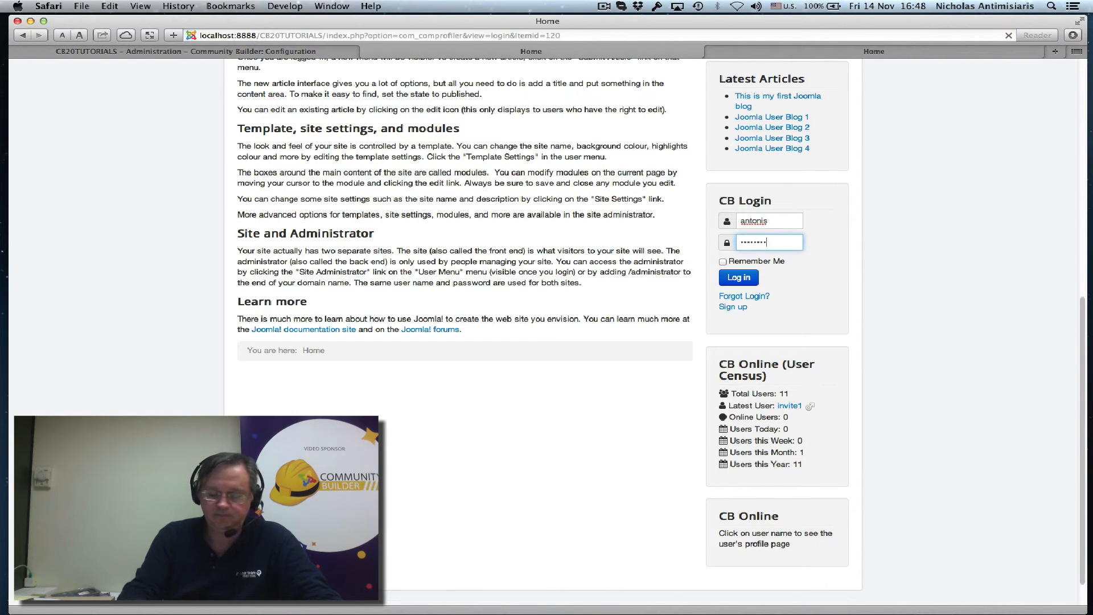
pyautogui.click(738, 277)
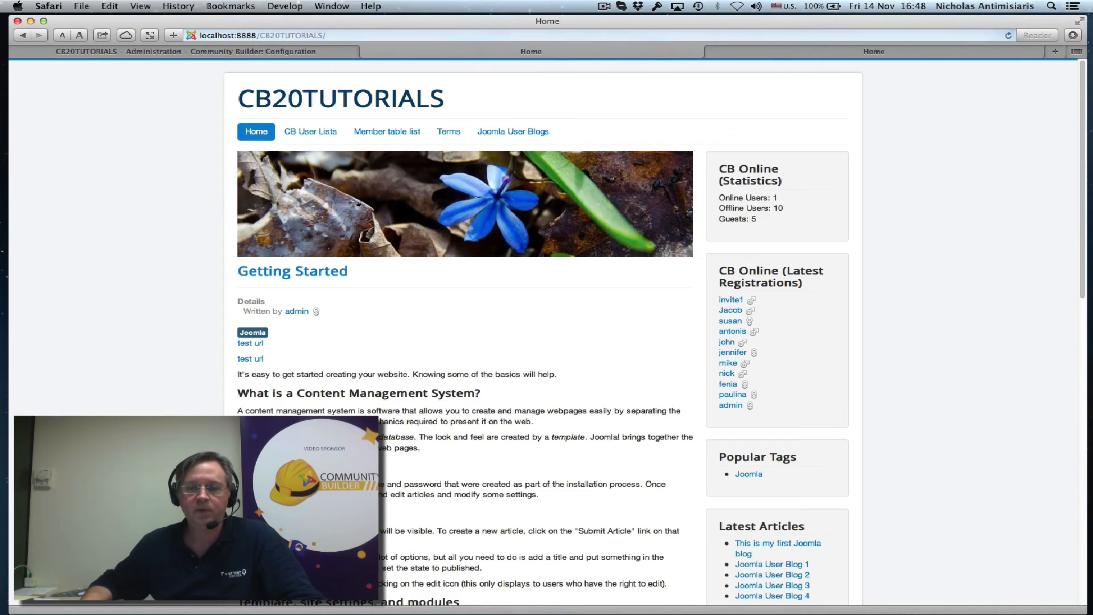
# Open the uddeIM inbox and read admin's pending connection message showing raw BB code.
pyautogui.scroll(-3)
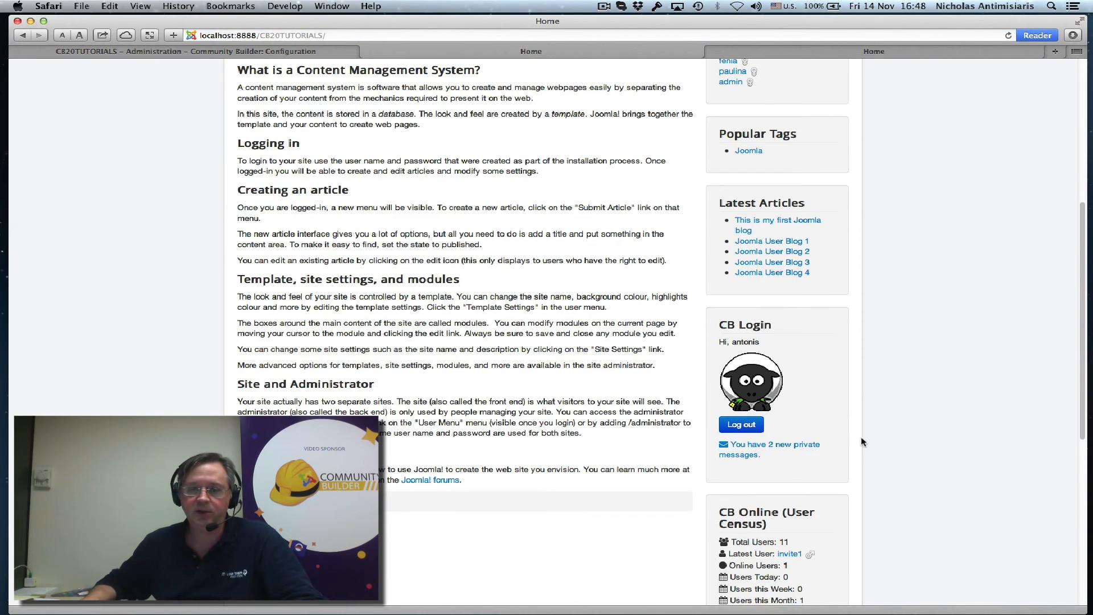
pyautogui.click(771, 448)
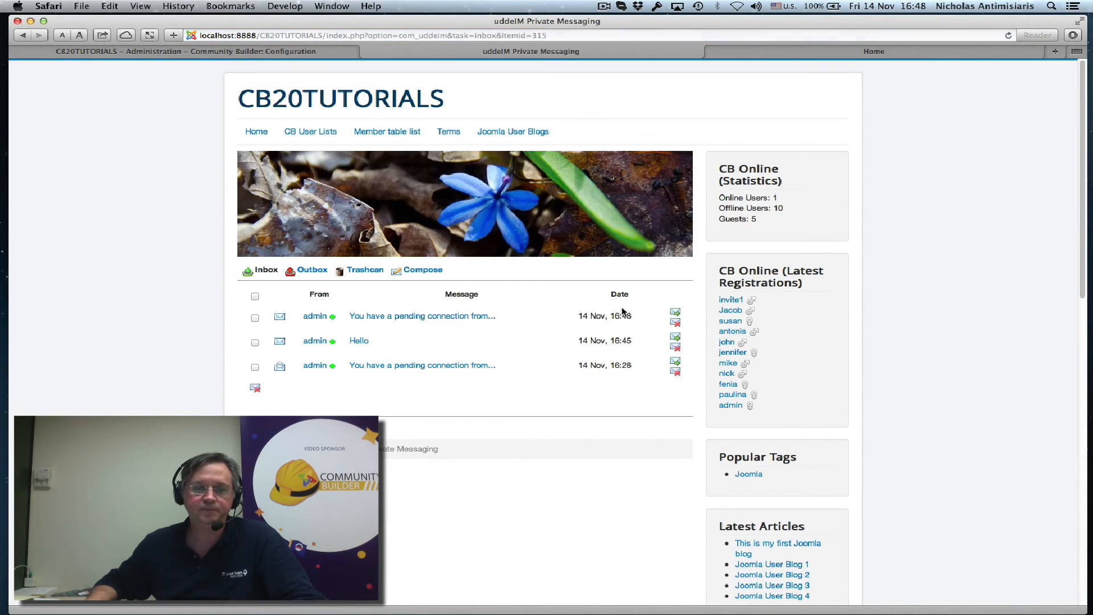
pyautogui.moveTo(422, 316)
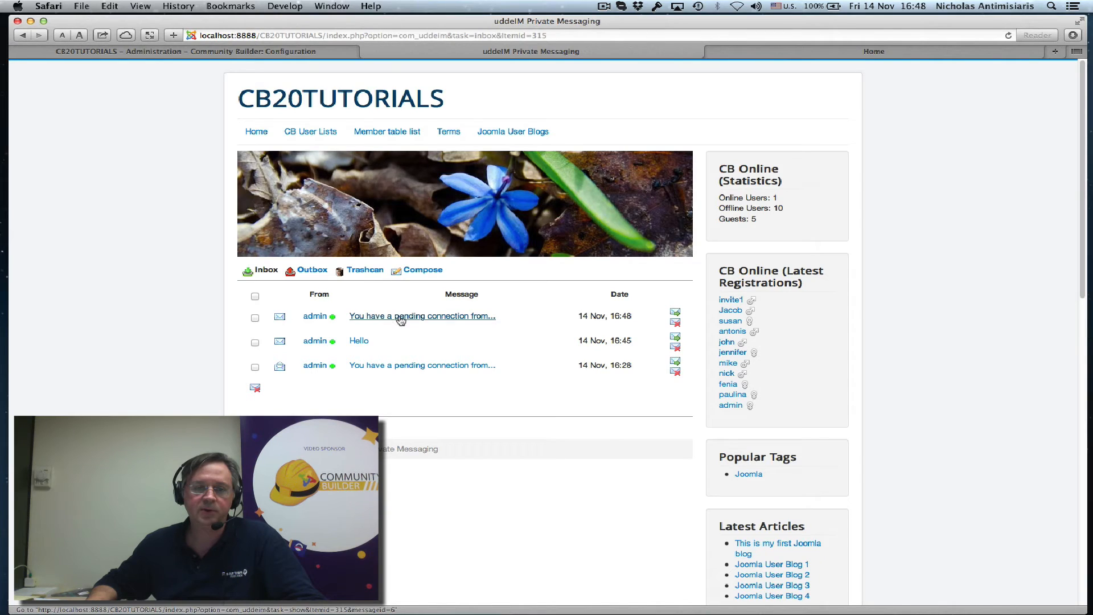
pyautogui.click(422, 316)
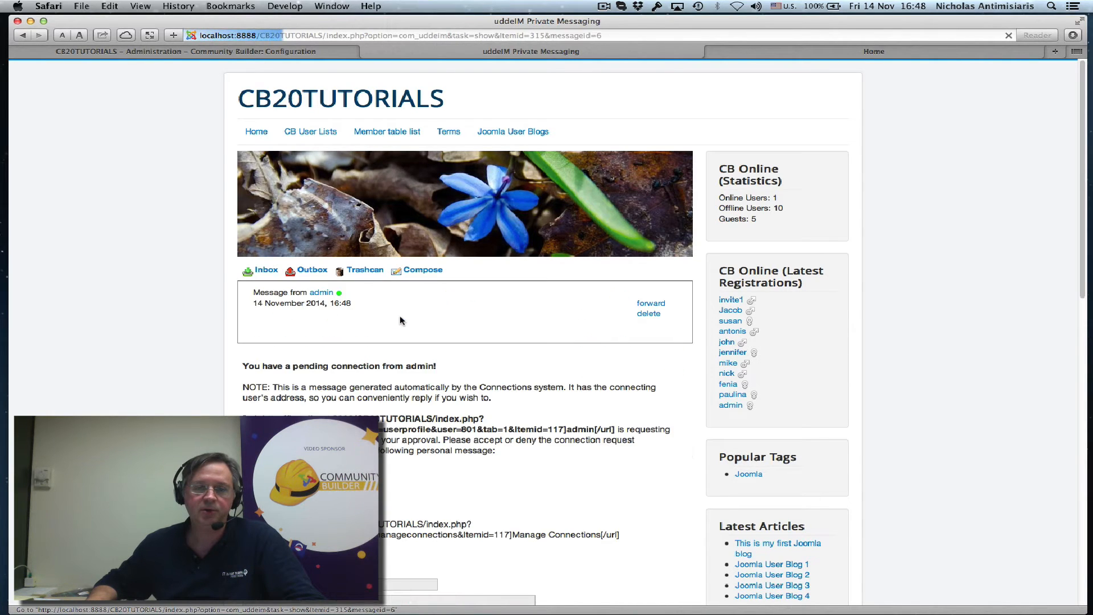
pyautogui.scroll(-3)
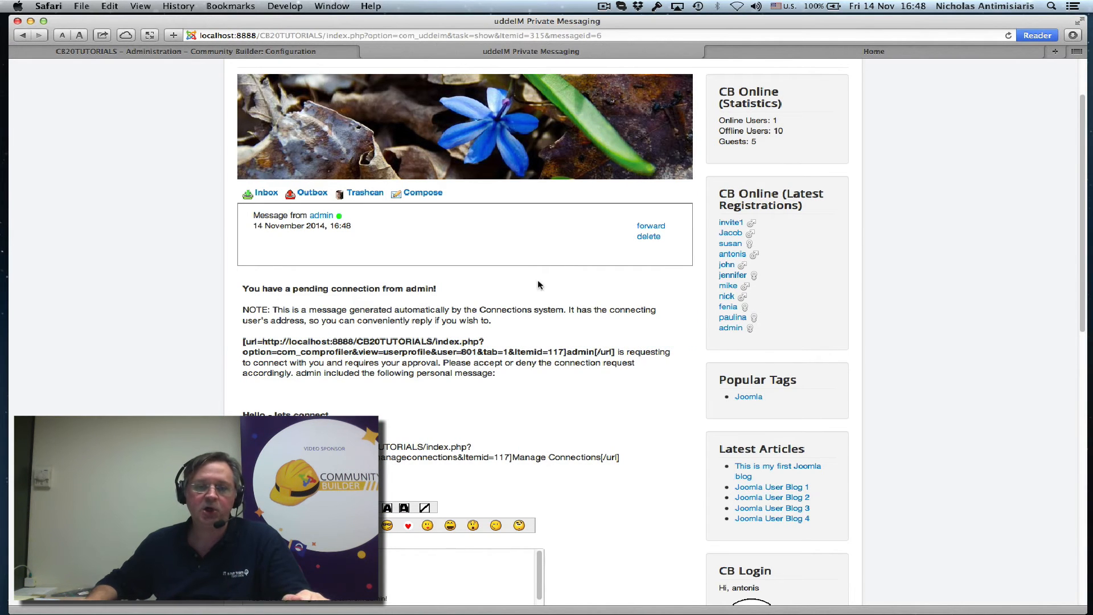
pyautogui.click(181, 51)
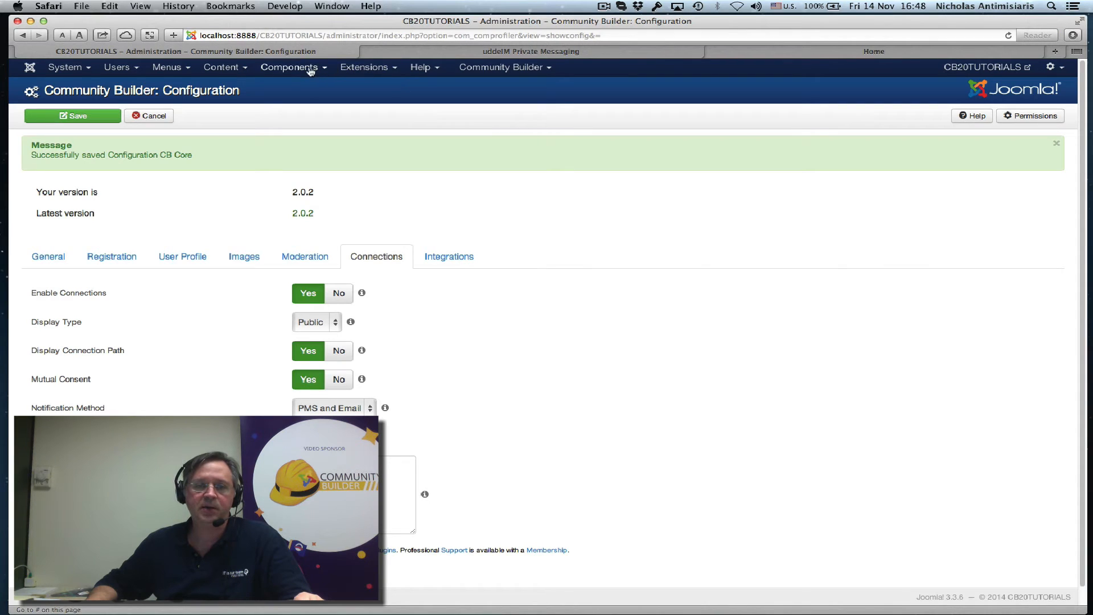
# Set uddeIM's Allow BB code tags to yes on the Messages tab and save.
pyautogui.click(290, 67)
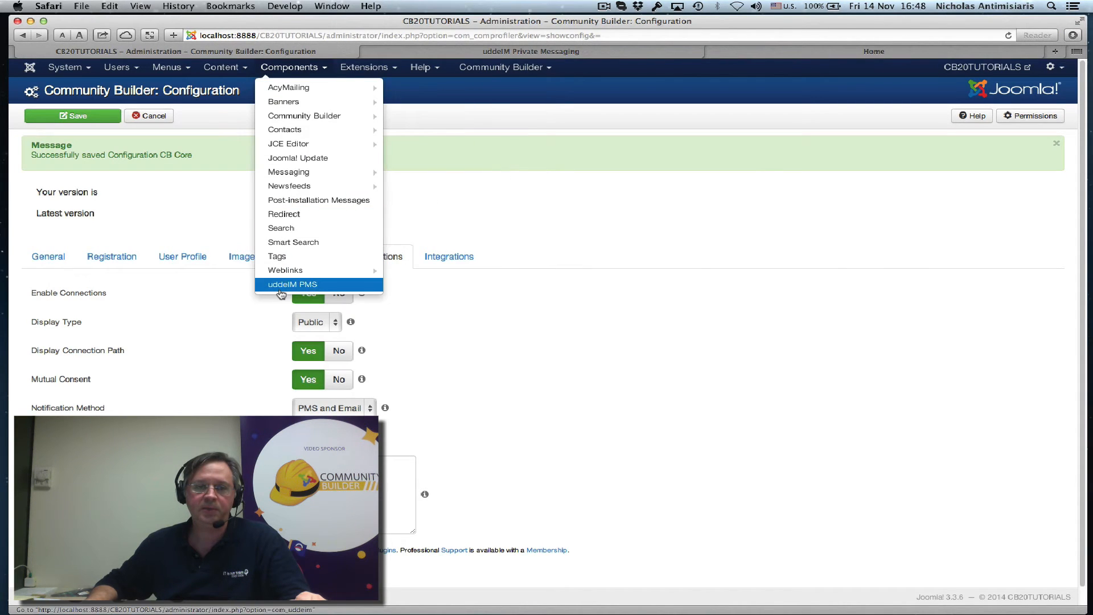
pyautogui.click(292, 284)
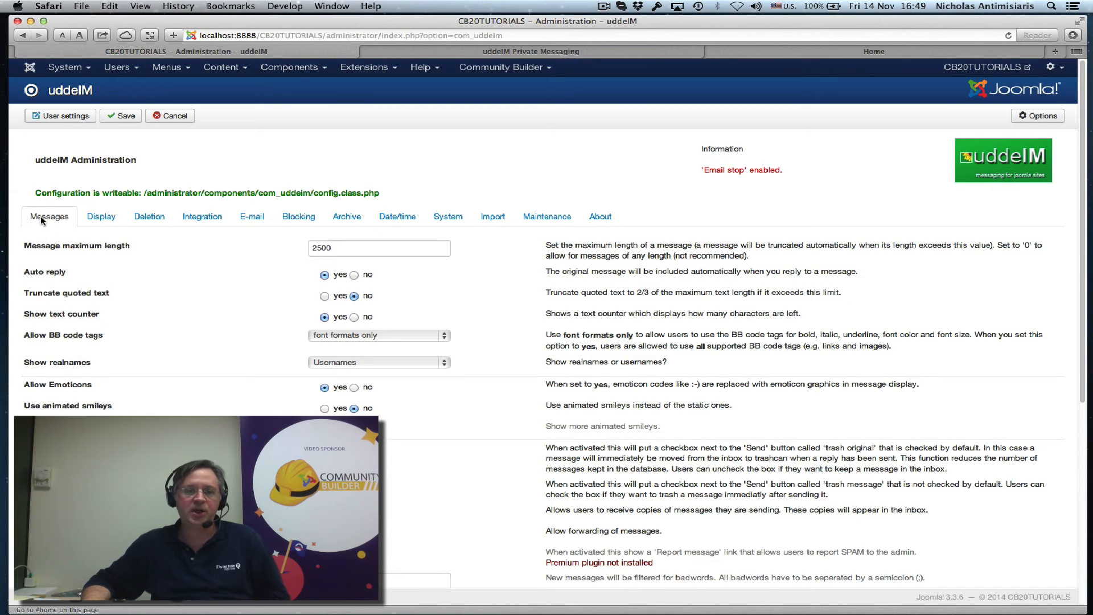
pyautogui.moveTo(61, 335)
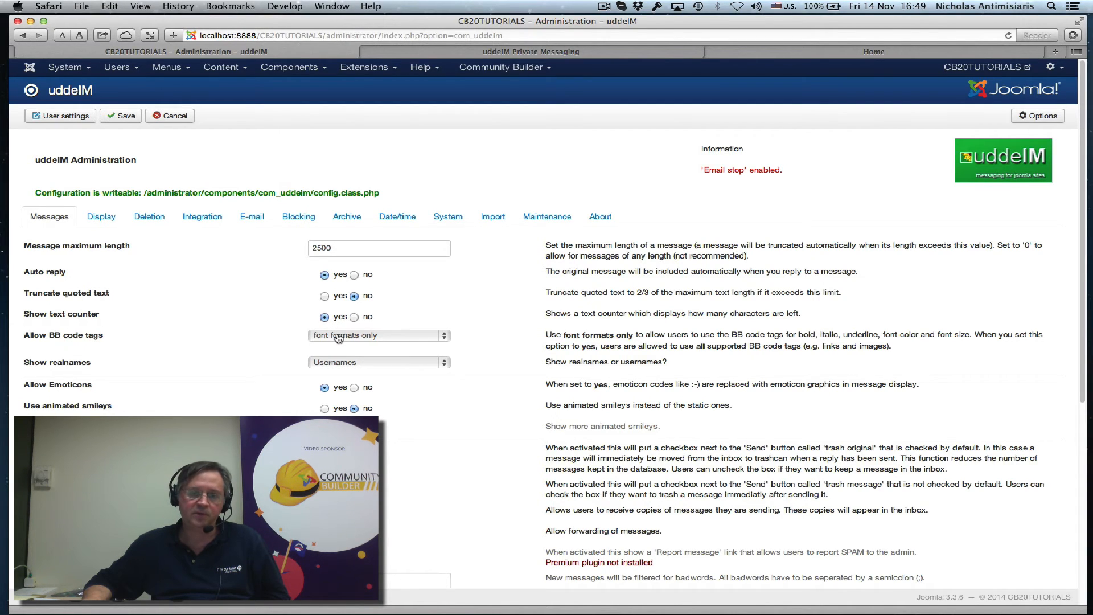
pyautogui.click(379, 335)
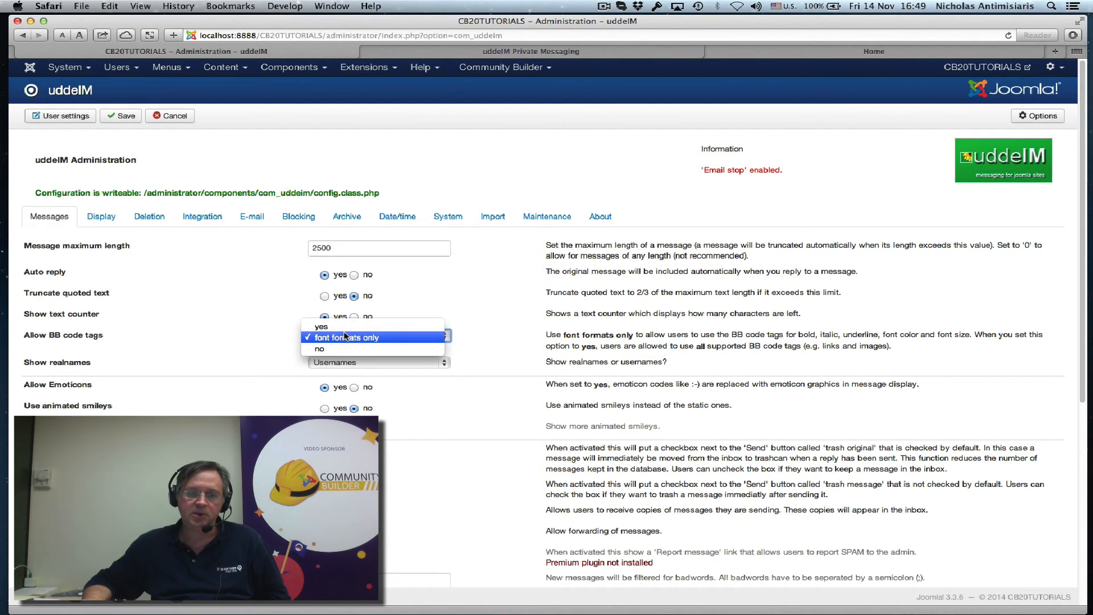
pyautogui.click(347, 336)
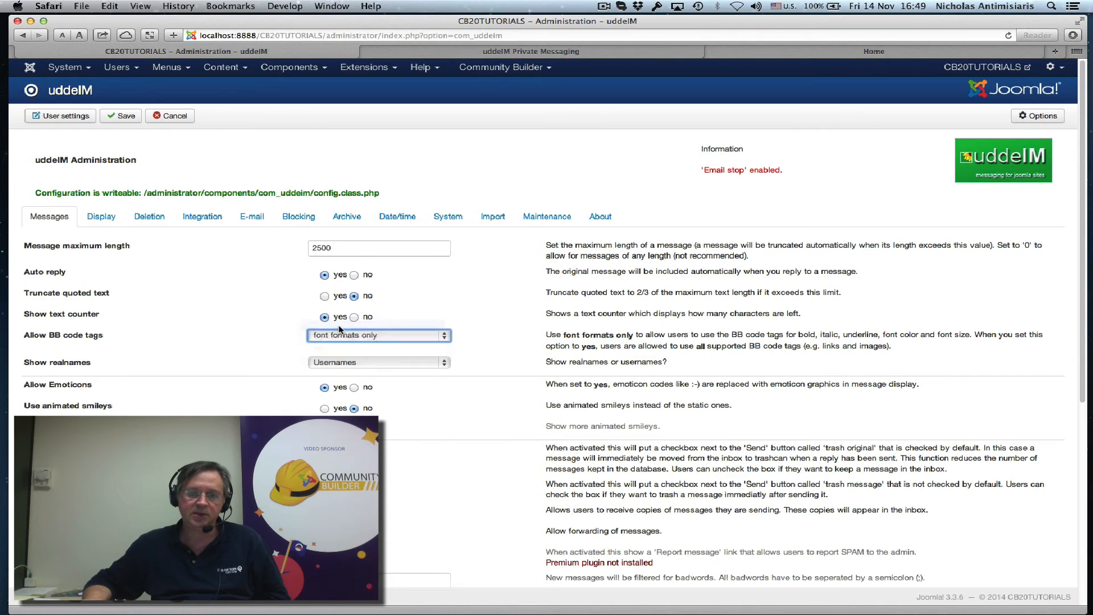
pyautogui.click(379, 335)
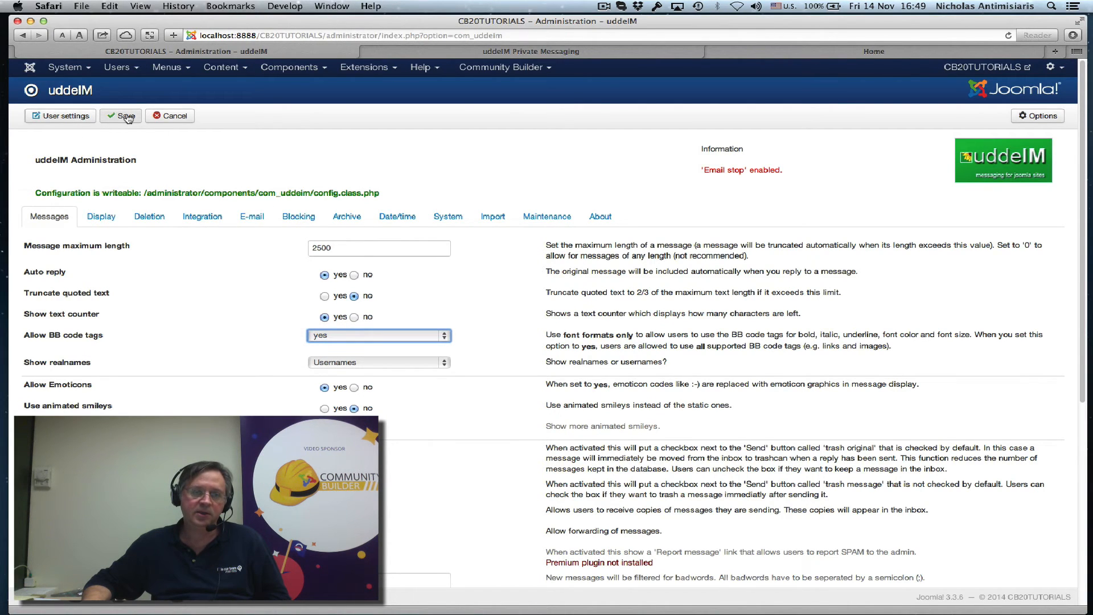
pyautogui.click(121, 115)
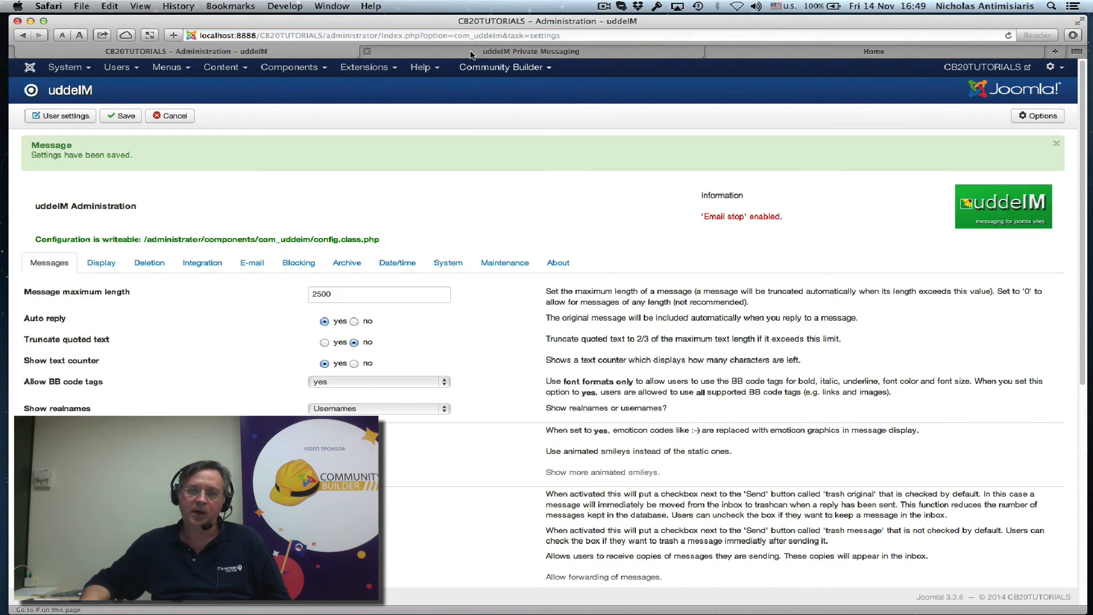
pyautogui.click(530, 51)
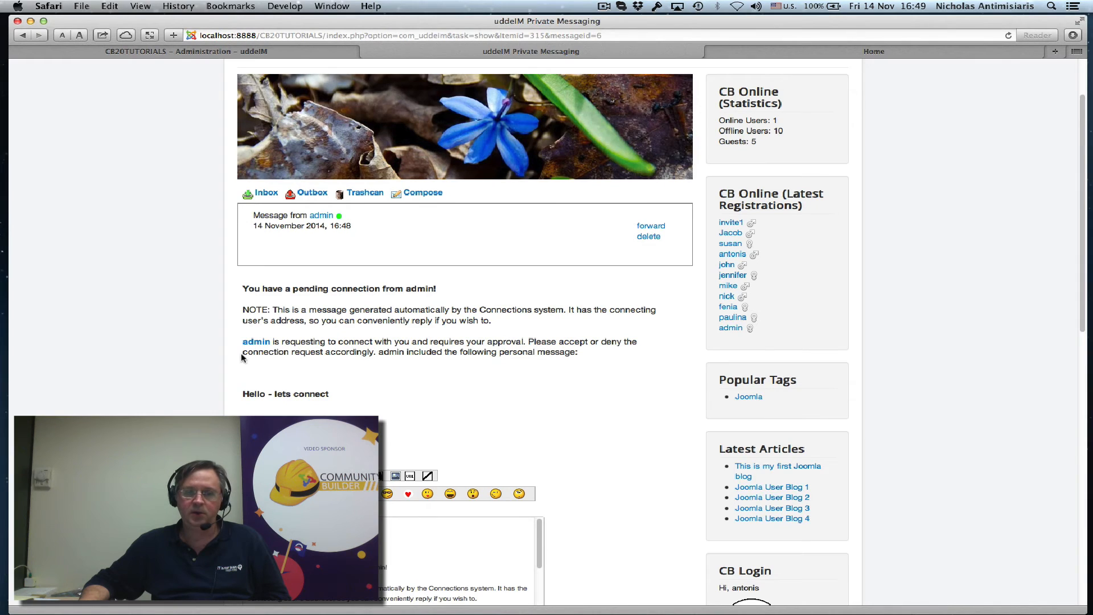
pyautogui.moveTo(352, 343)
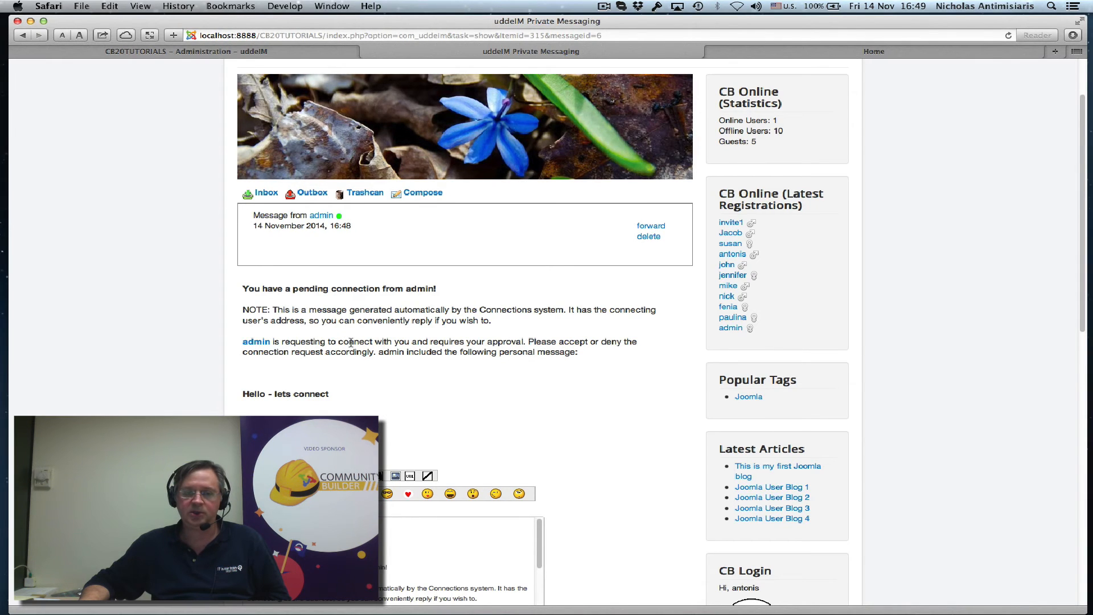
pyautogui.moveTo(307, 331)
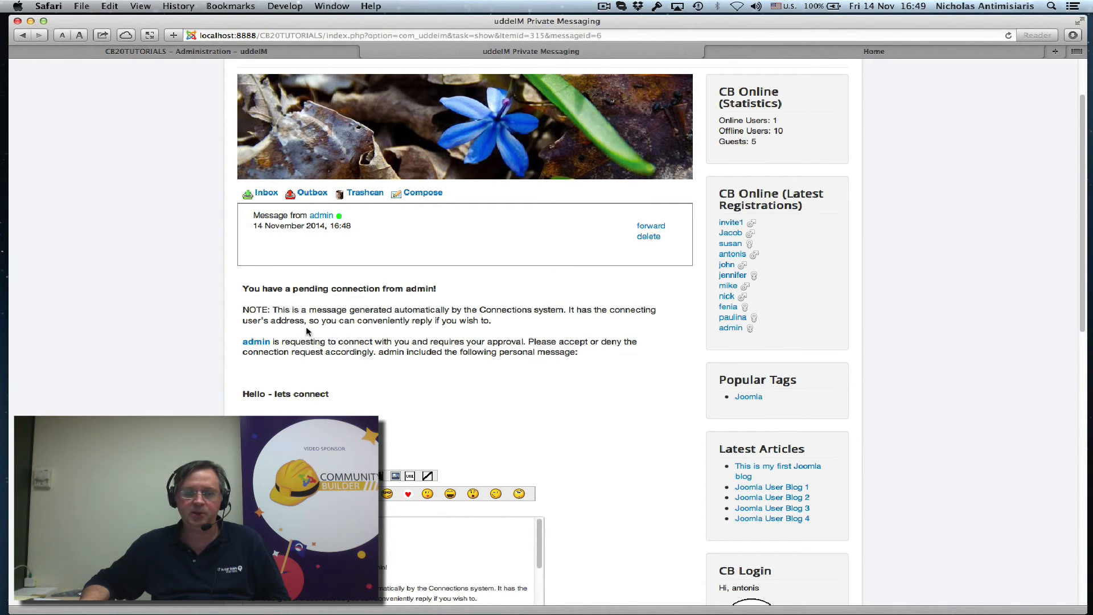
pyautogui.moveTo(255, 341)
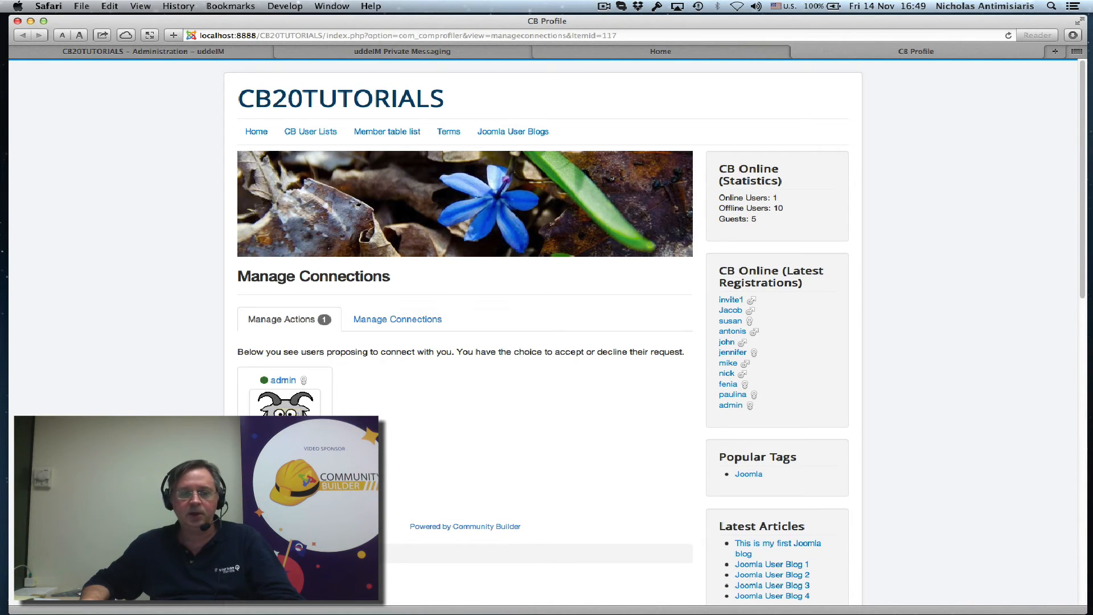
pyautogui.moveTo(283, 380)
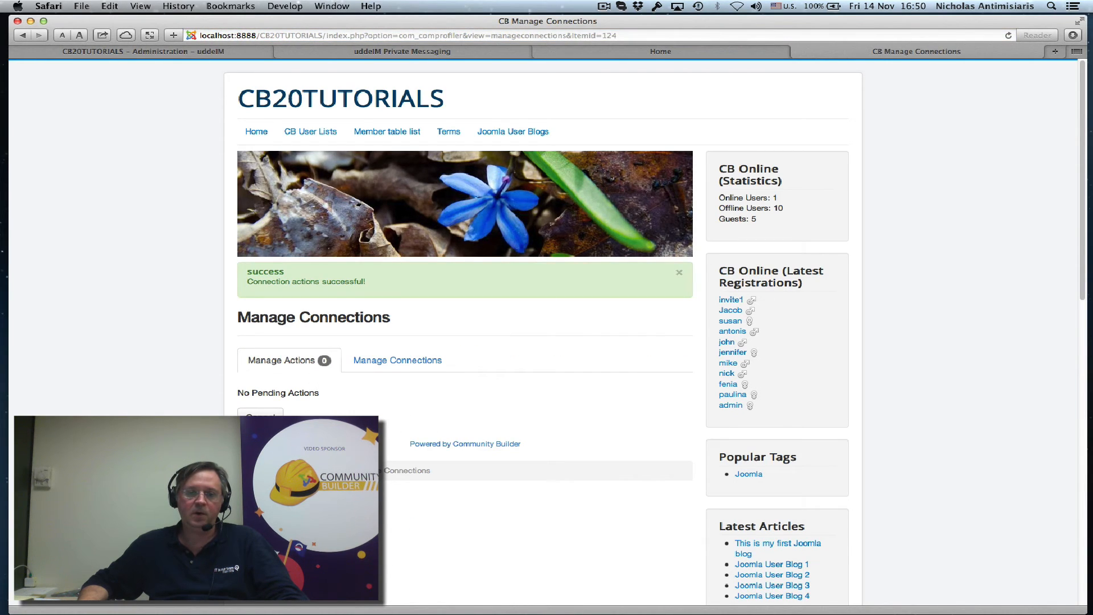
# Browse the Connections tab on antonis's profile, where admin is now listed.
pyautogui.click(733, 331)
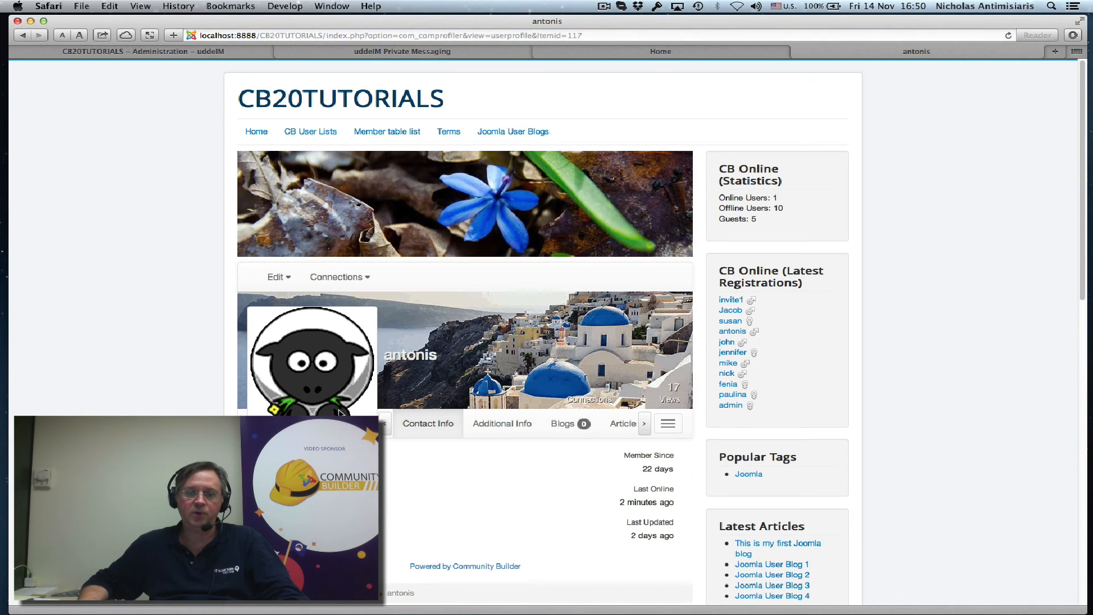
pyautogui.moveTo(693, 425)
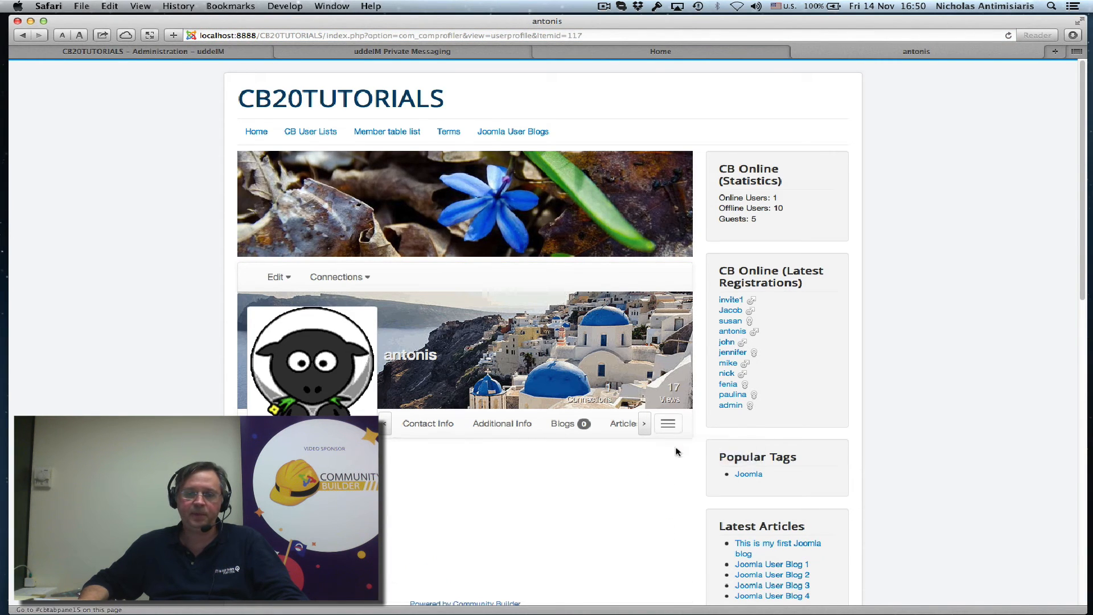
pyautogui.scroll(-3)
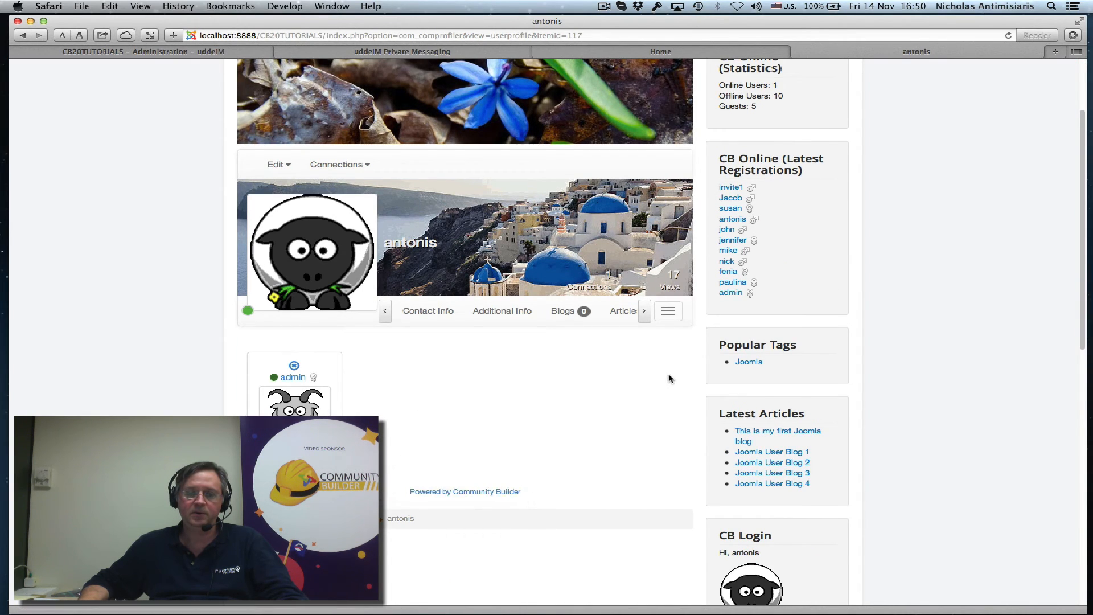
pyautogui.scroll(3)
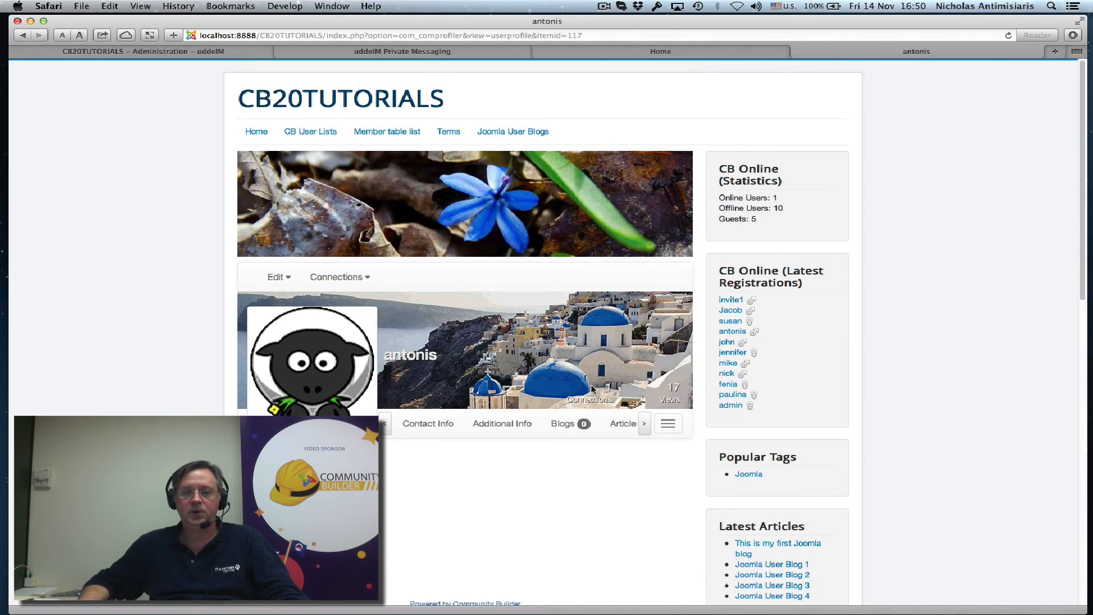
pyautogui.scroll(-3)
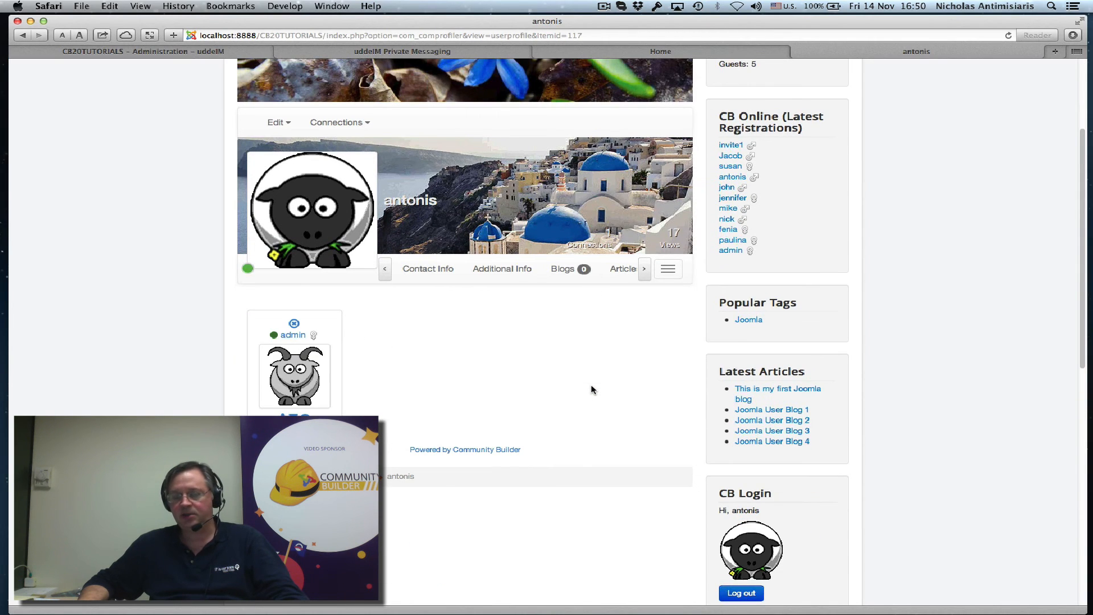
pyautogui.scroll(3)
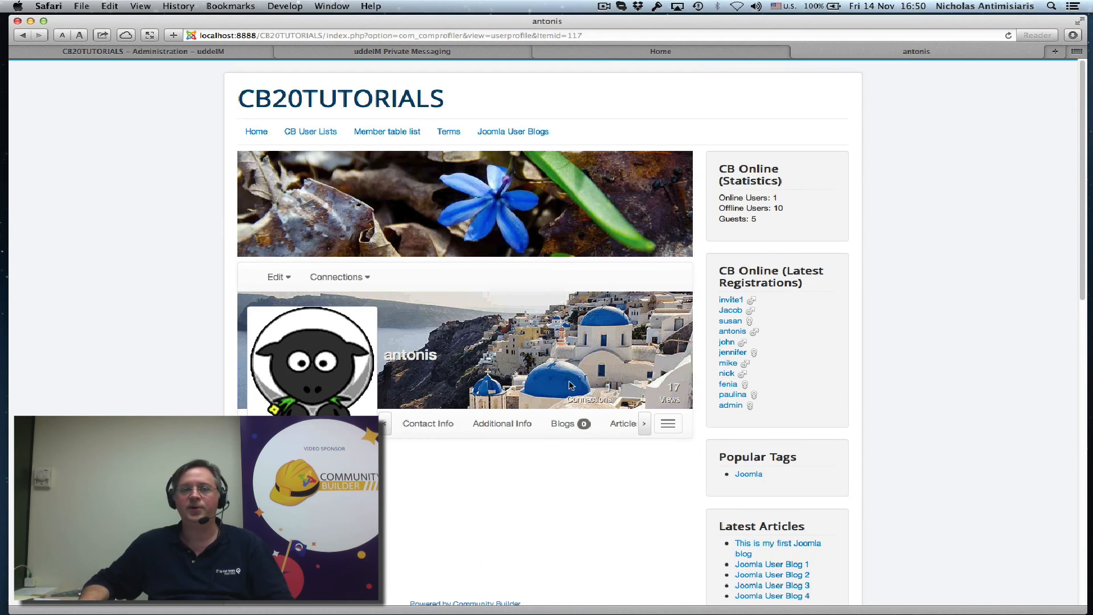
pyautogui.click(126, 51)
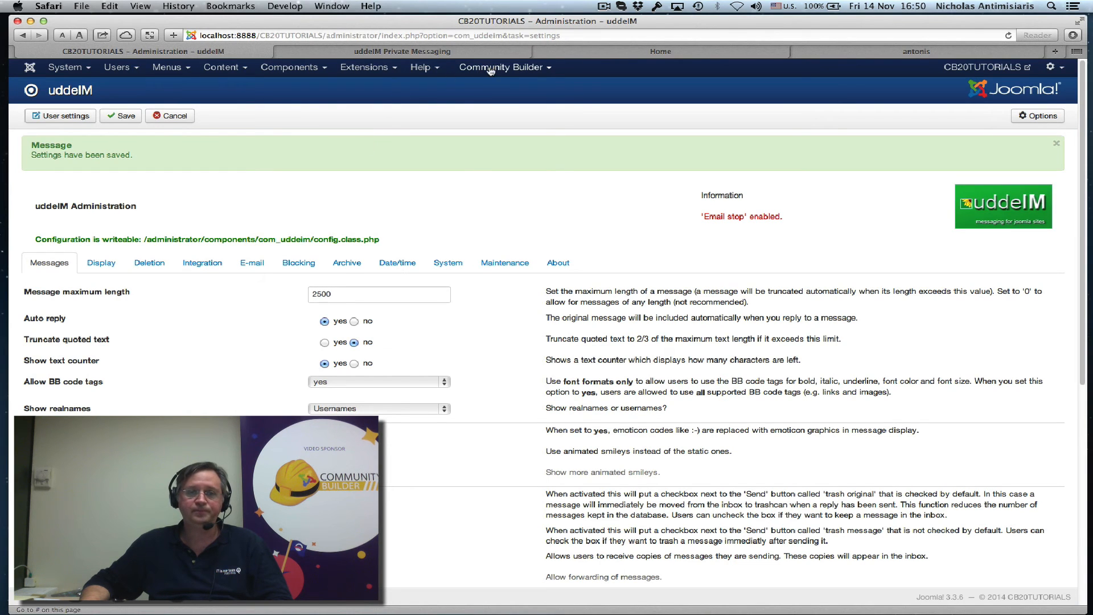
# Mark the Quick Message tab as published in Community Builder Tab Management.
pyautogui.click(502, 67)
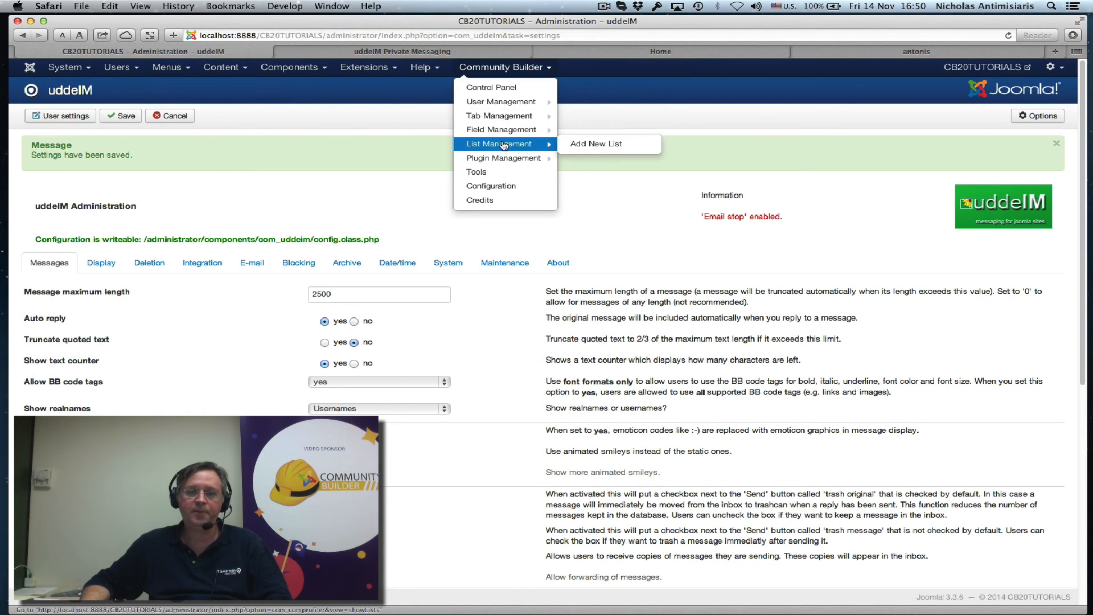
pyautogui.moveTo(500, 115)
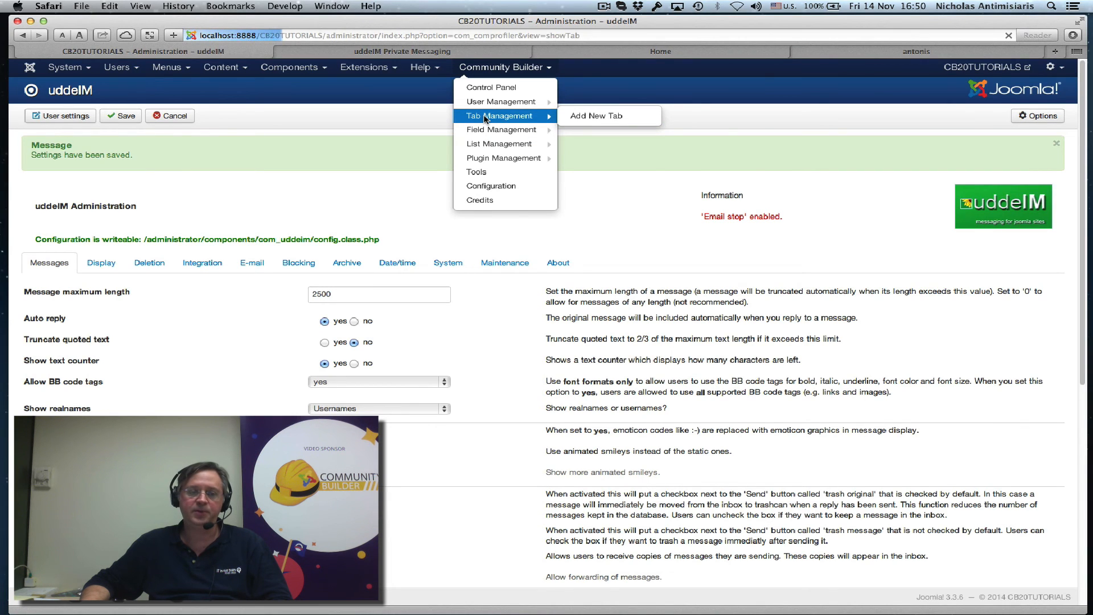
pyautogui.click(500, 115)
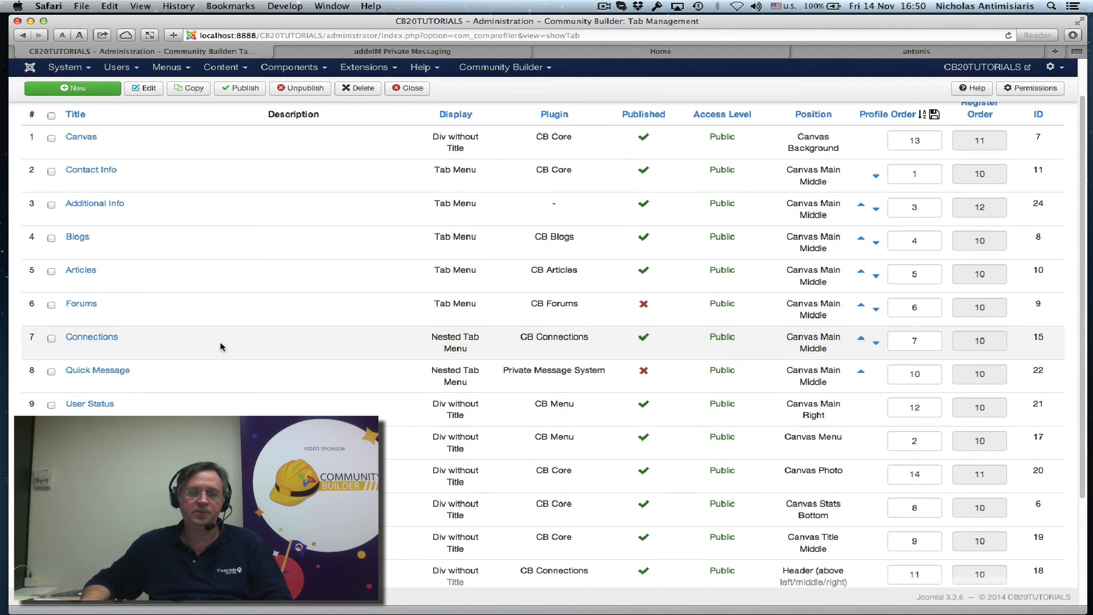
pyautogui.moveTo(544, 362)
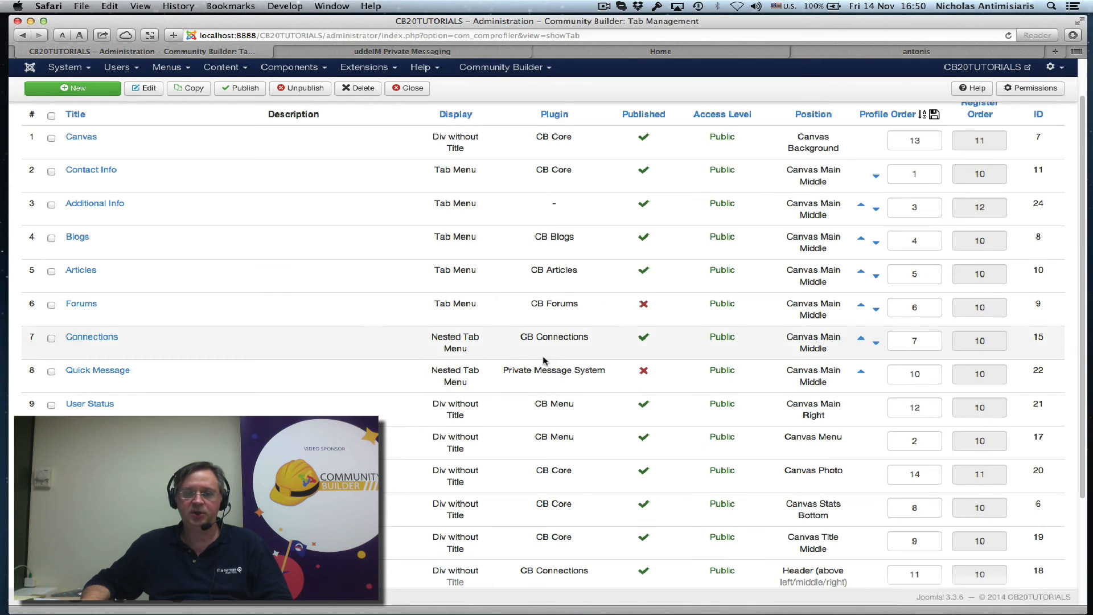
pyautogui.moveTo(591, 372)
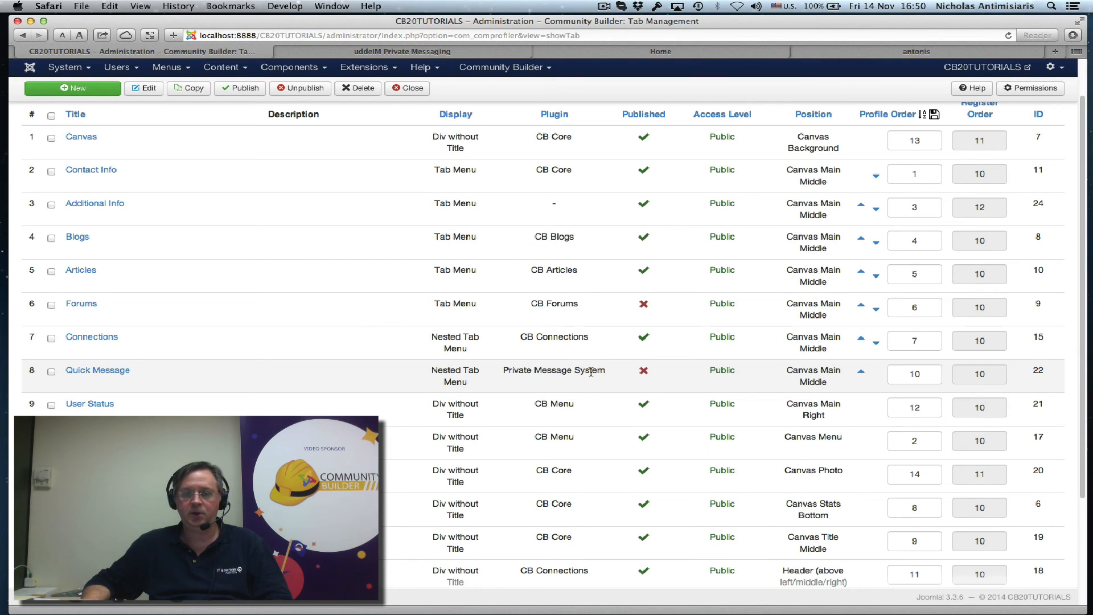
pyautogui.moveTo(630, 379)
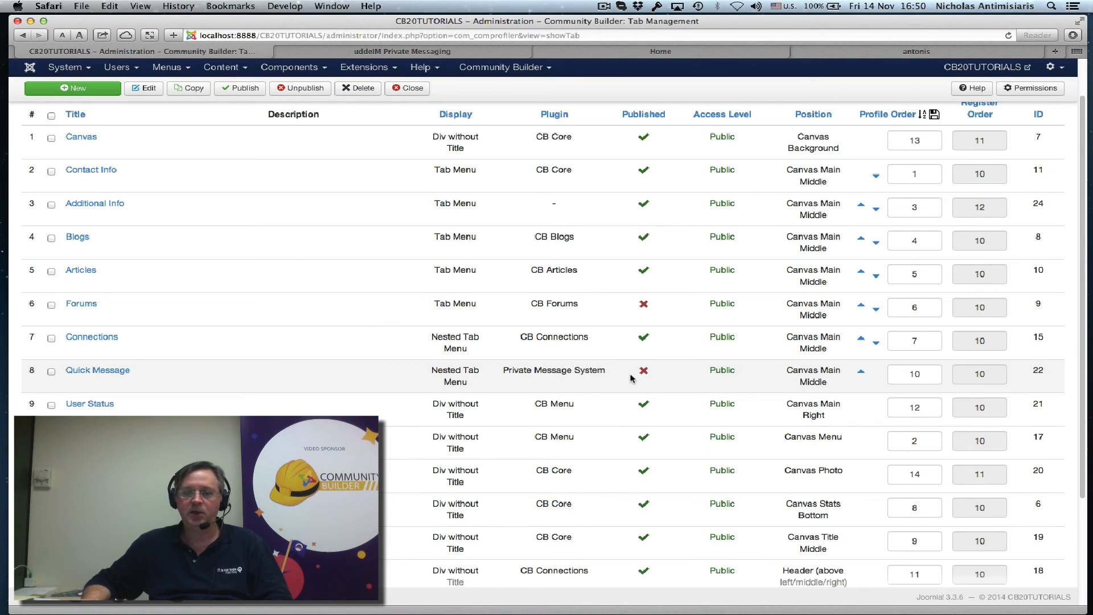
pyautogui.click(643, 370)
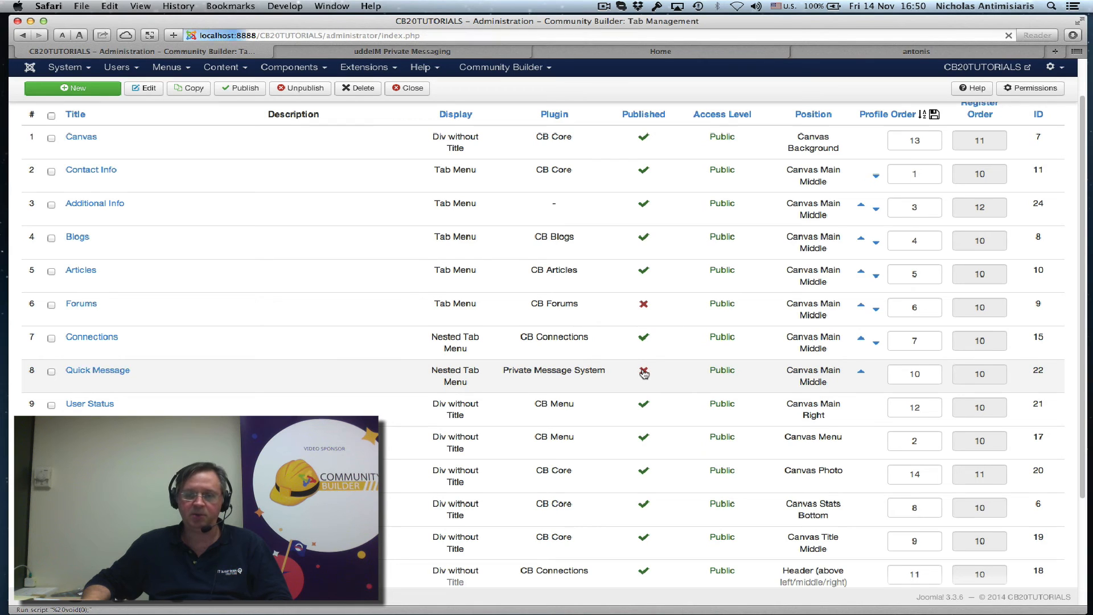
pyautogui.click(643, 373)
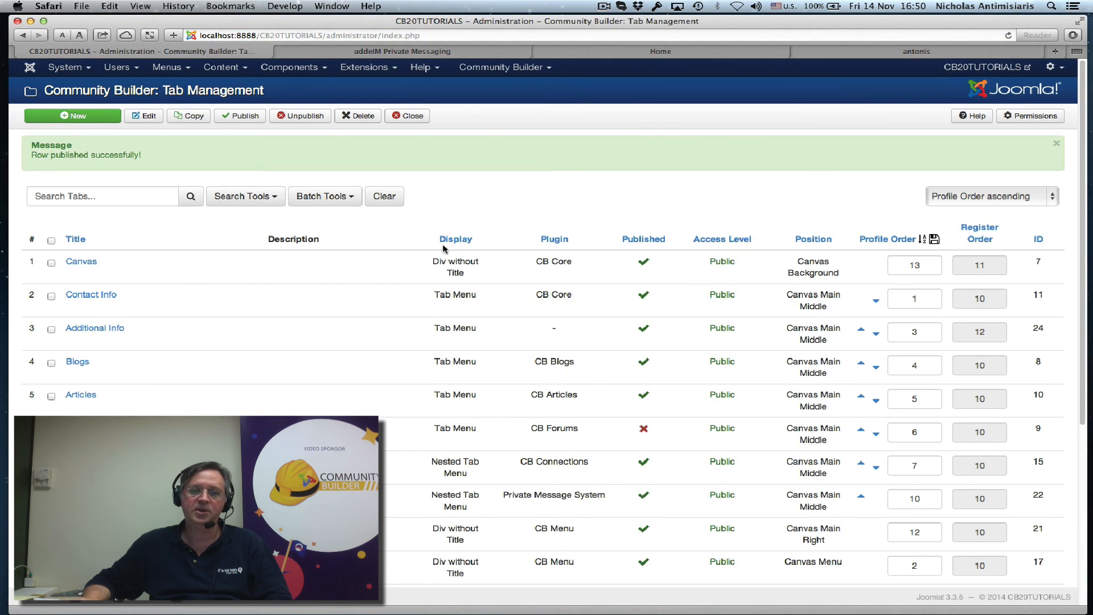
pyautogui.click(402, 51)
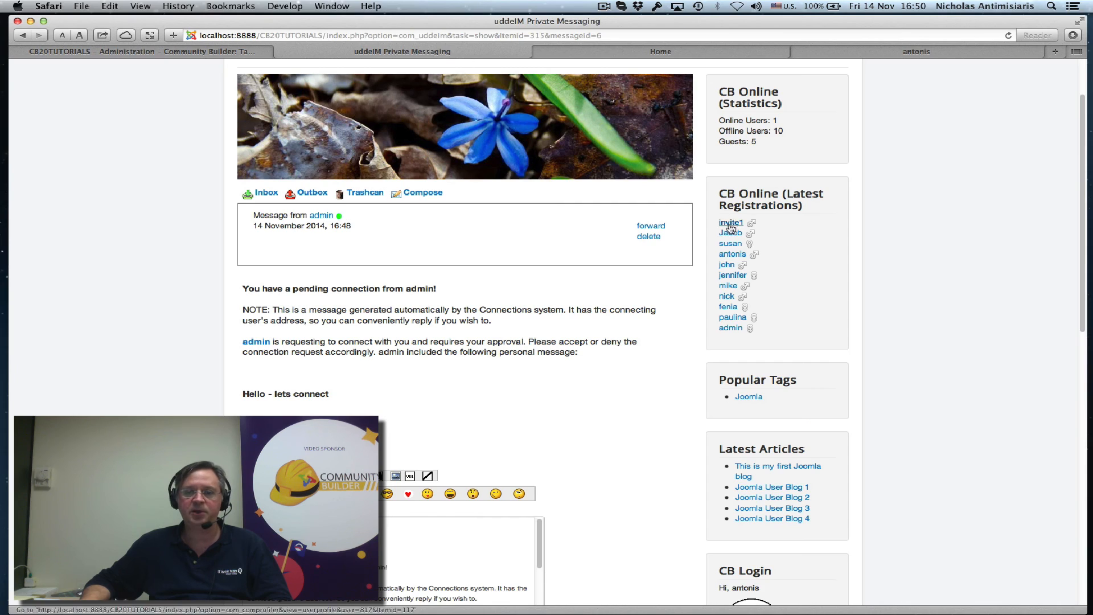
# Open a newly registered member's profile and show its Quick Message tab's empty message box.
pyautogui.click(752, 223)
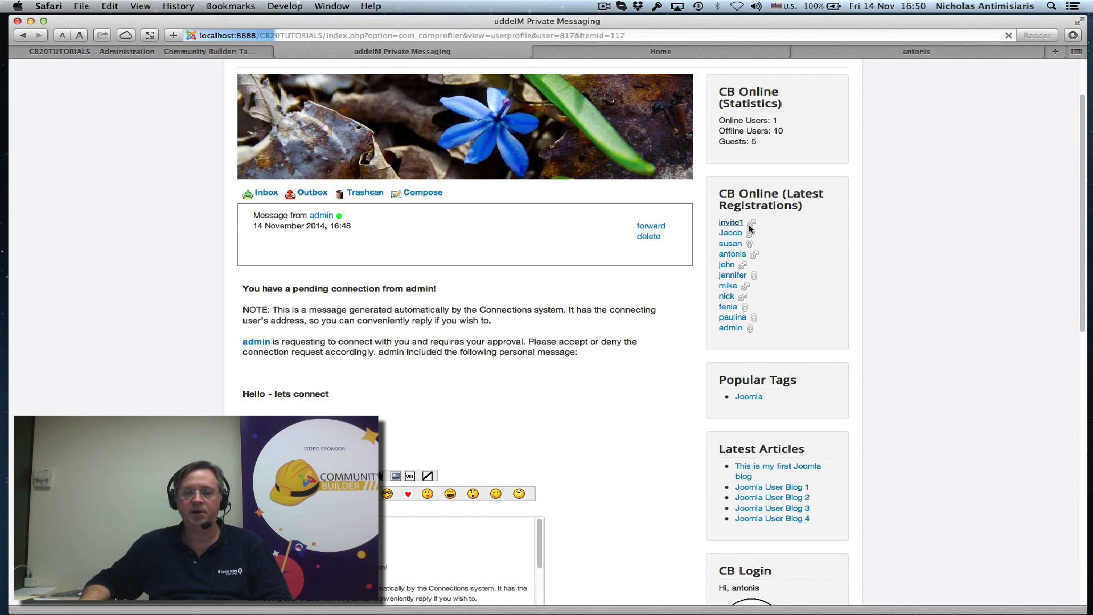
pyautogui.click(731, 223)
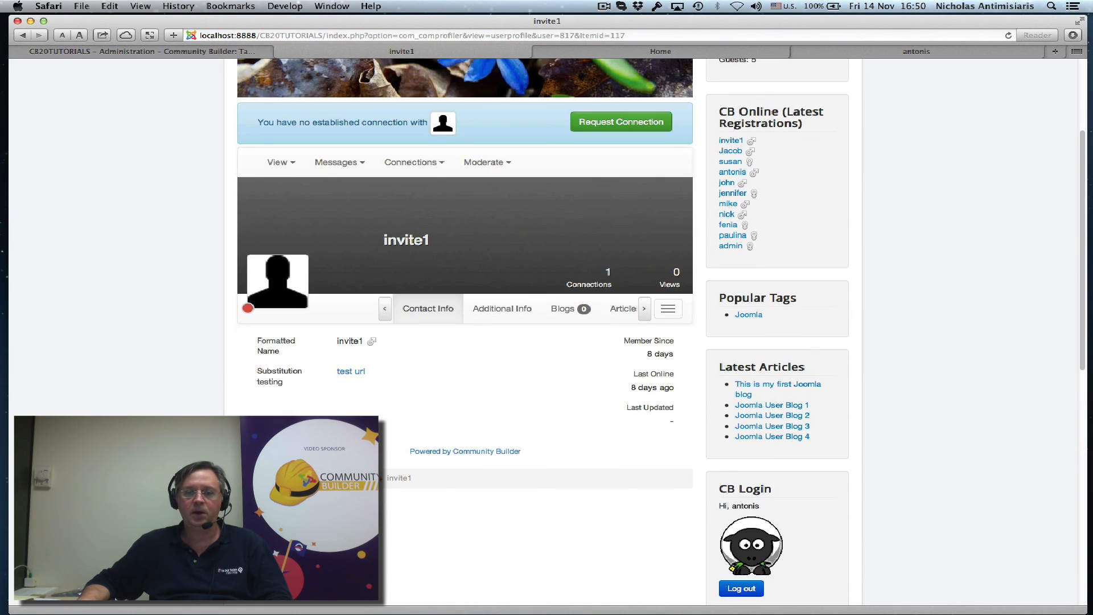
pyautogui.click(666, 308)
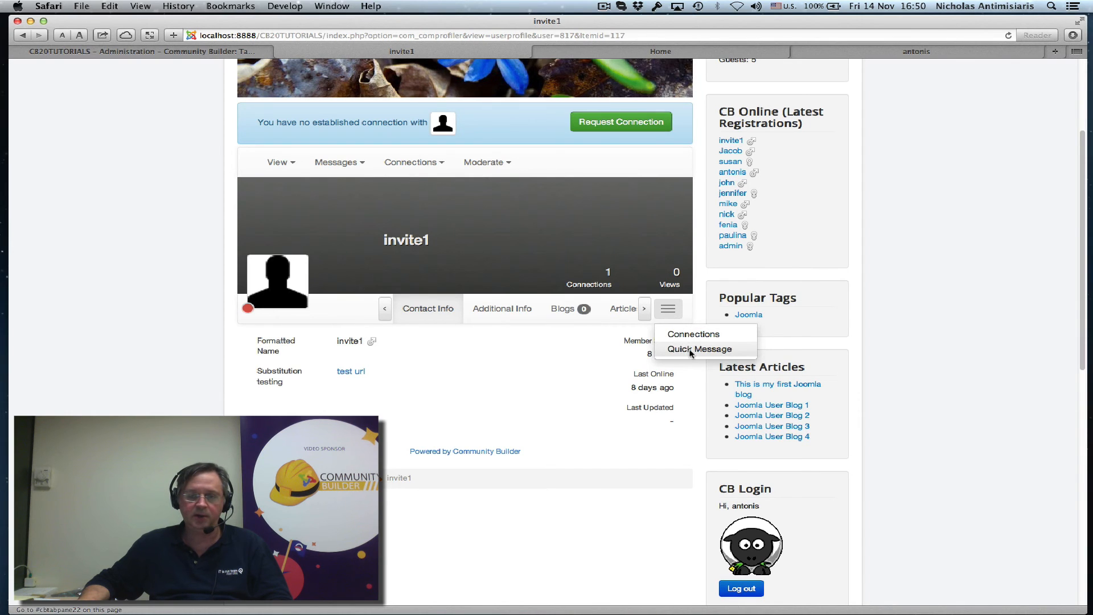
pyautogui.click(699, 348)
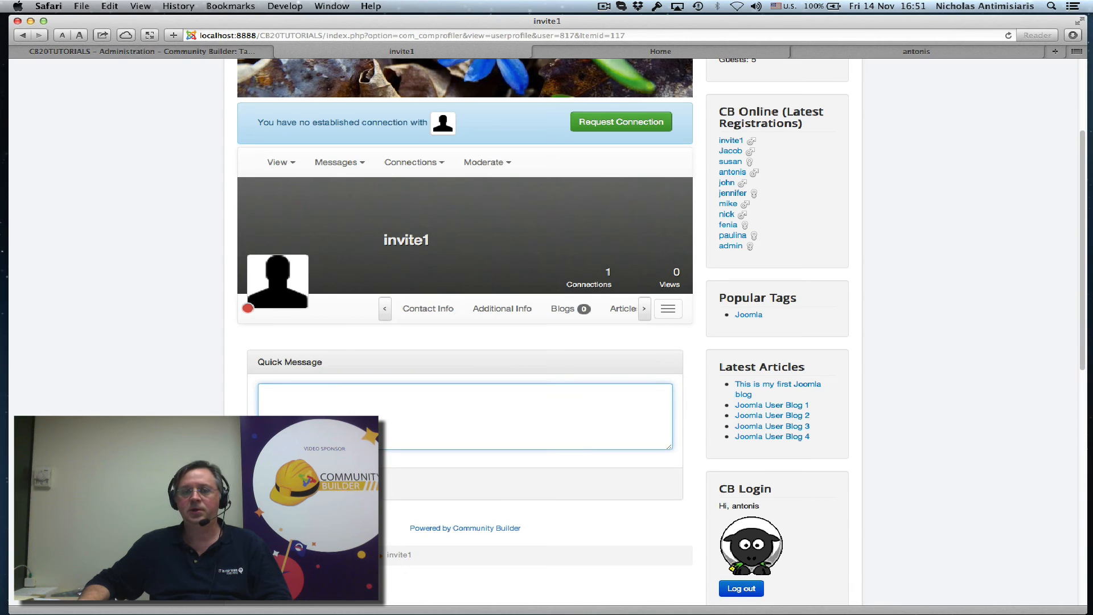
pyautogui.click(339, 161)
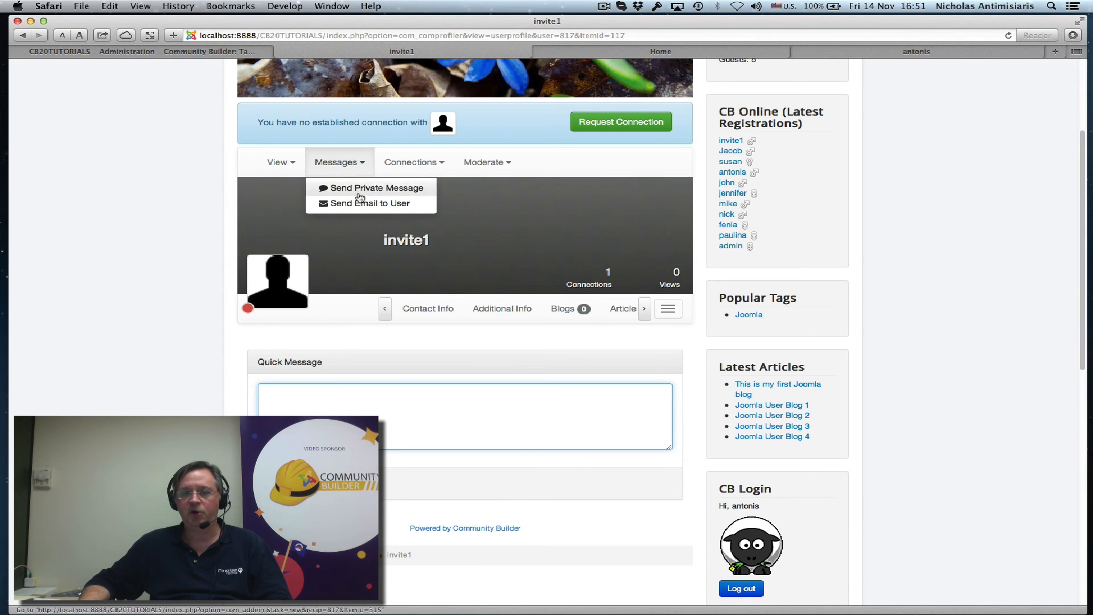
pyautogui.click(668, 308)
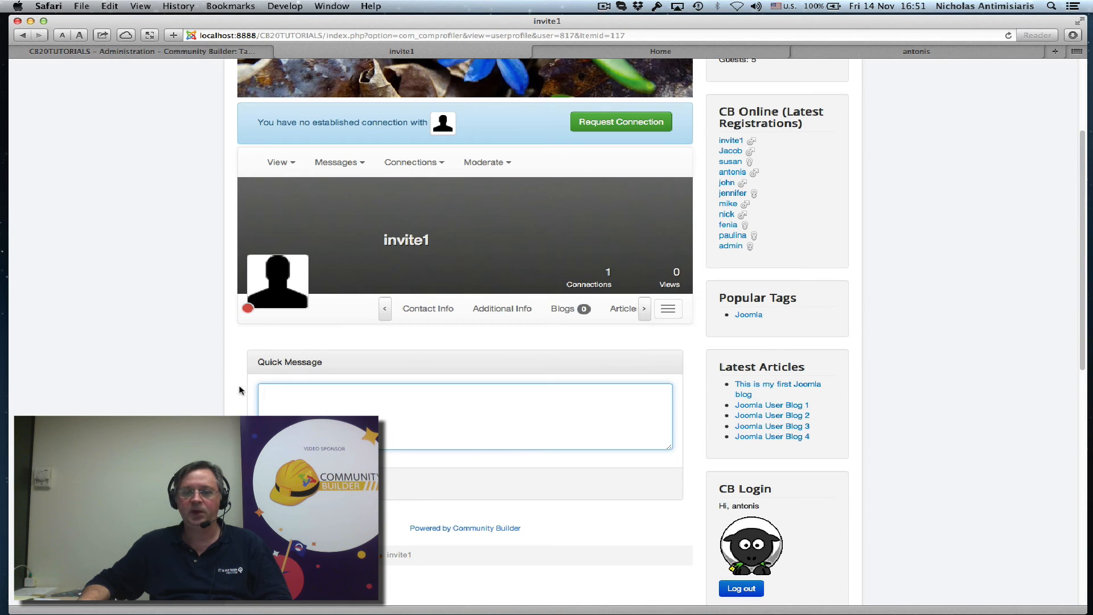
pyautogui.moveTo(668, 336)
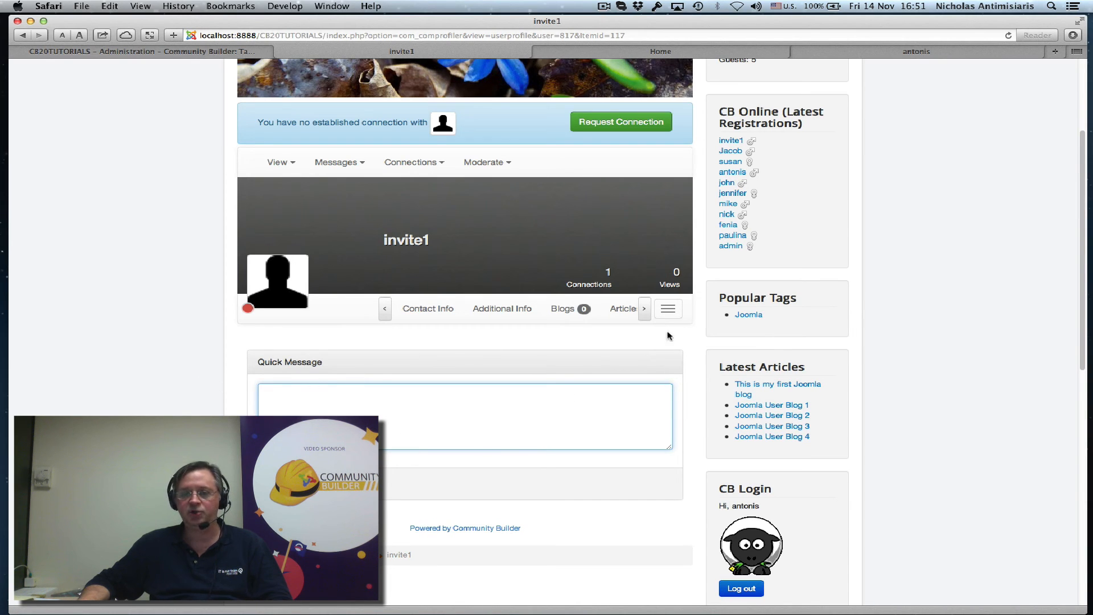
pyautogui.click(668, 309)
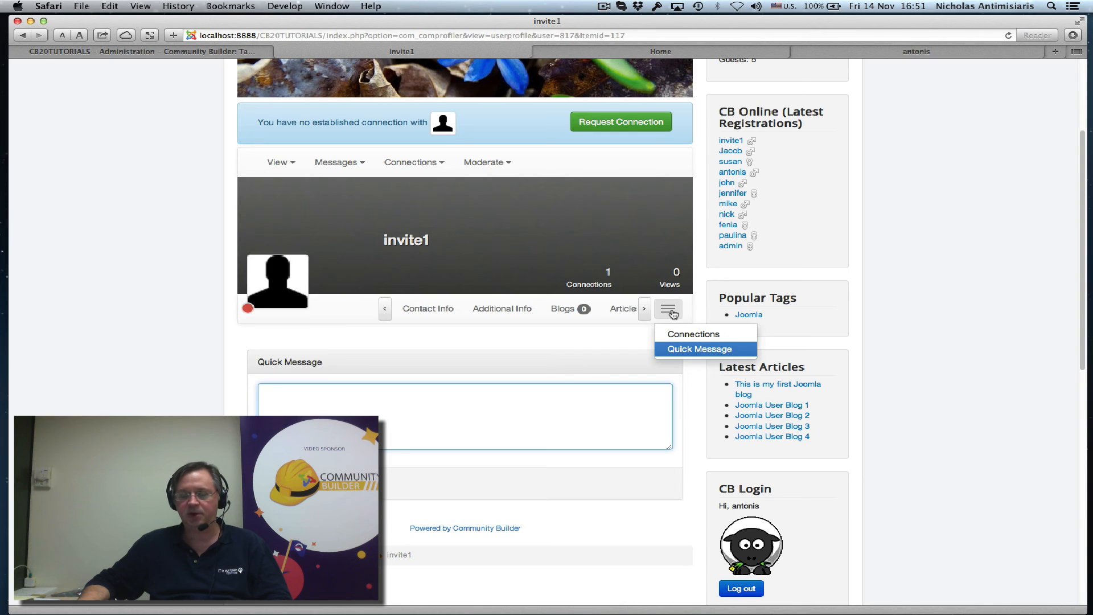
pyautogui.moveTo(655, 353)
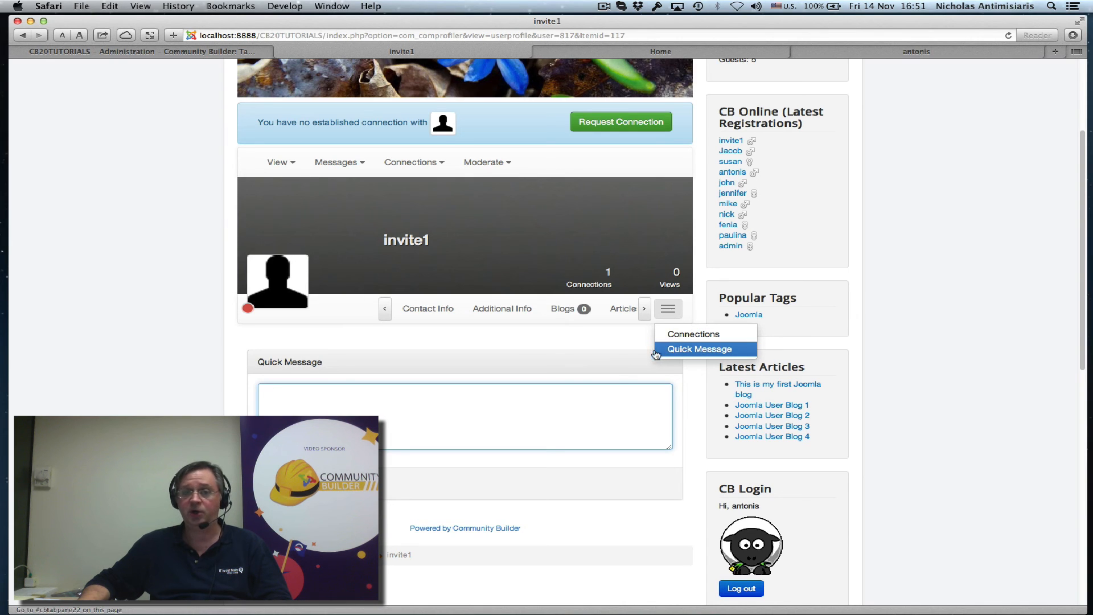
pyautogui.click(700, 348)
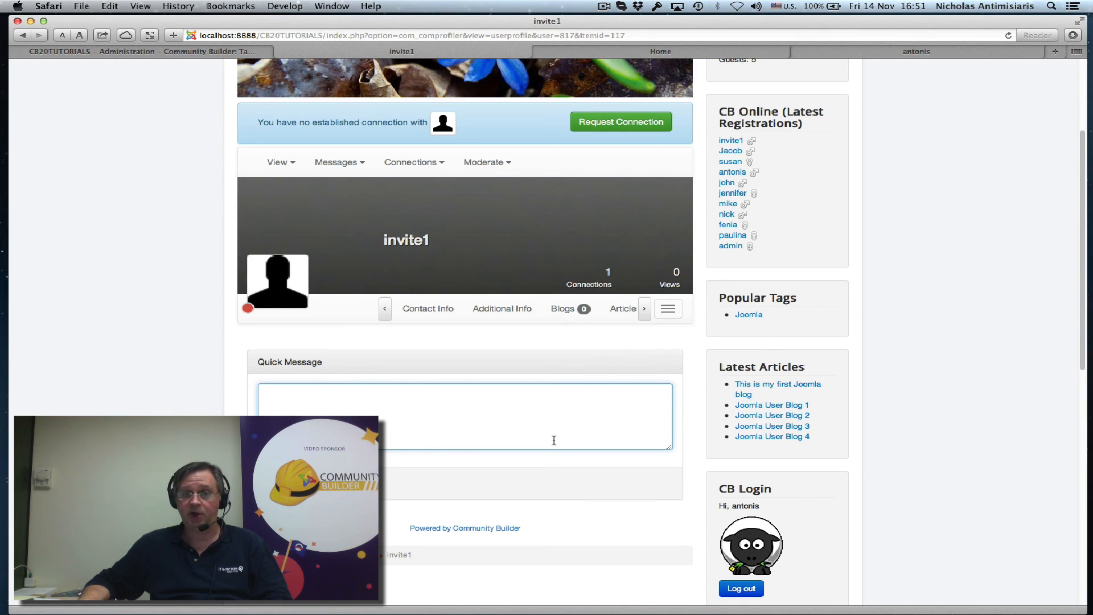
pyautogui.moveTo(560, 375)
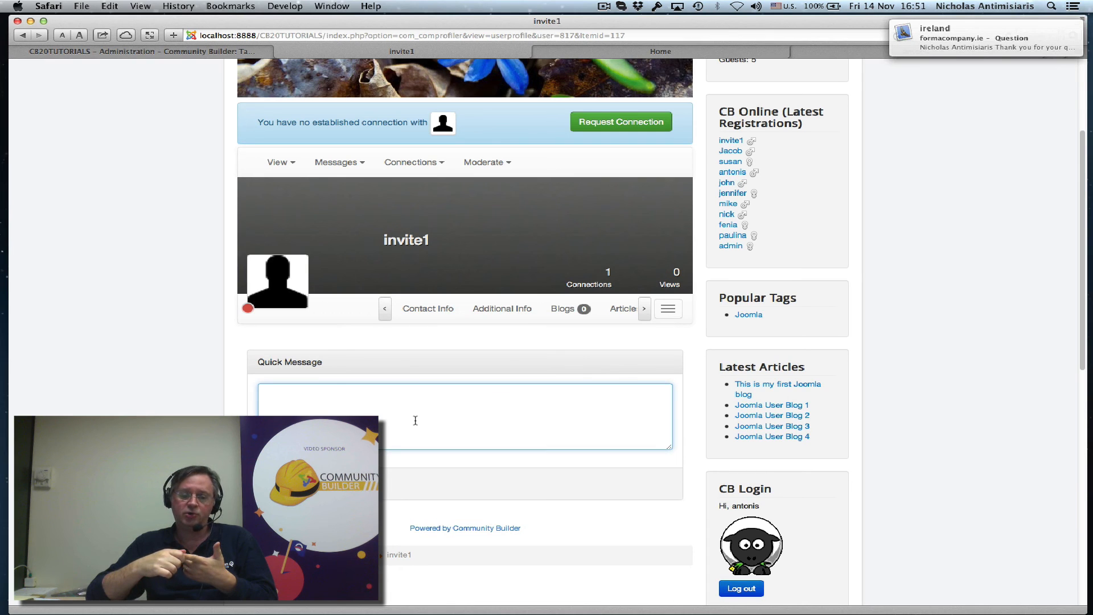
pyautogui.scroll(-3)
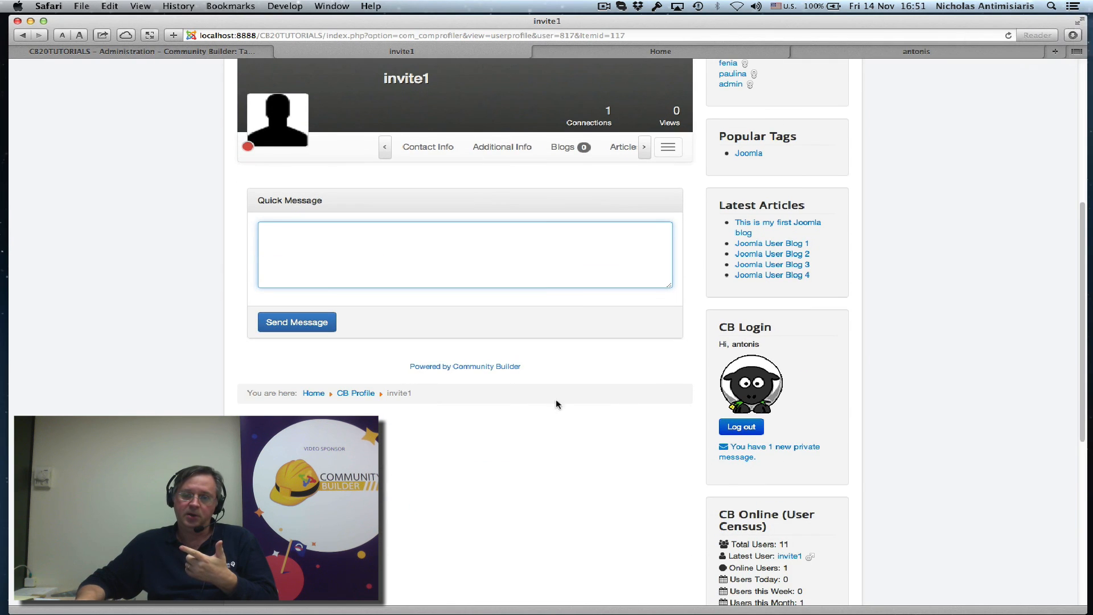
pyautogui.moveTo(770, 447)
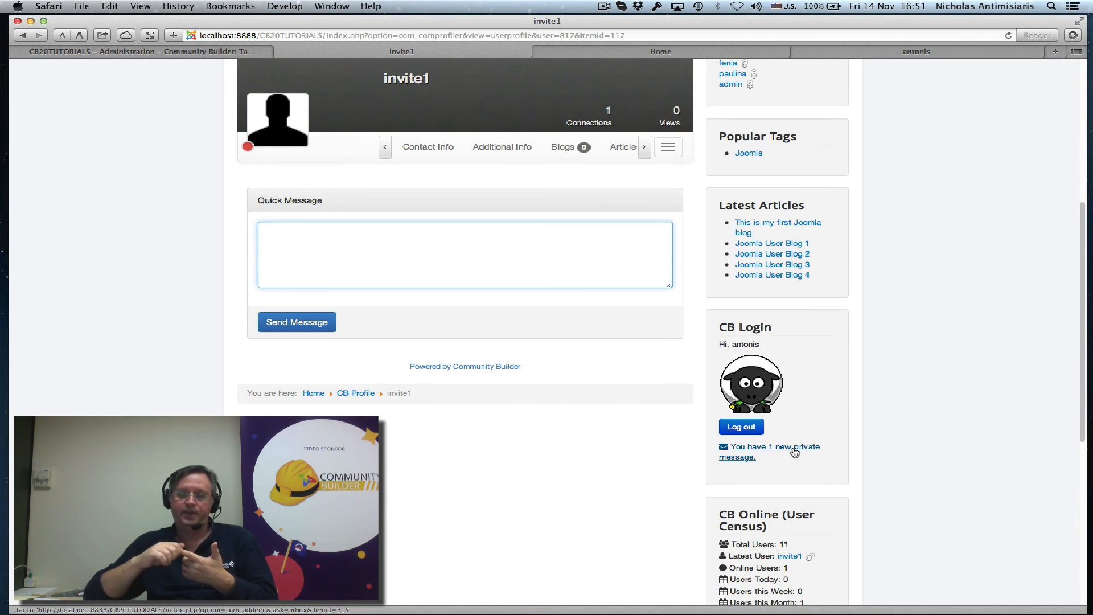